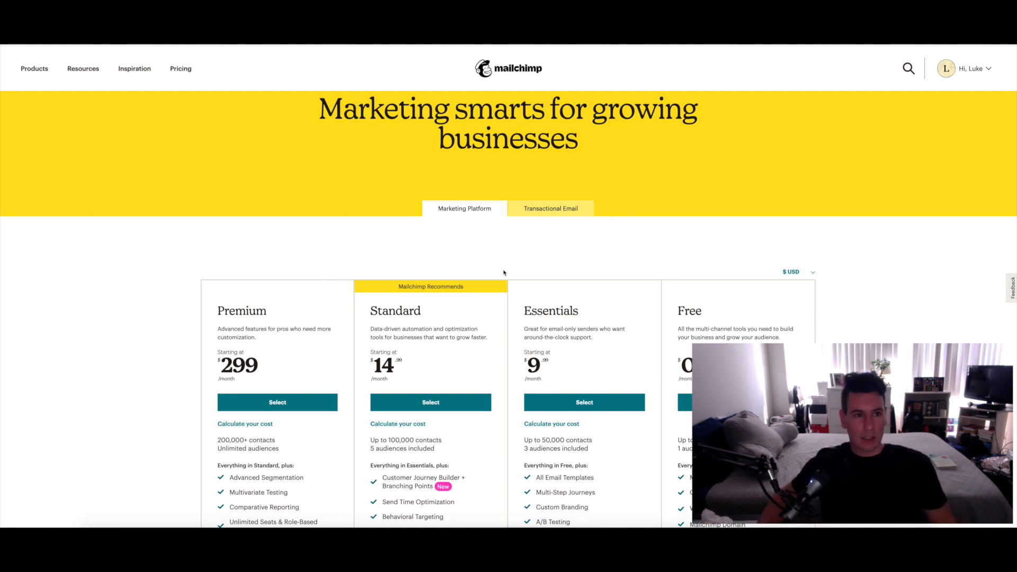
Go from the Mailchimp dashboard to the Audiences page listing the two existing audiences.
{"action": "scroll", "scroll_direction": "up", "scroll_amount": 3}
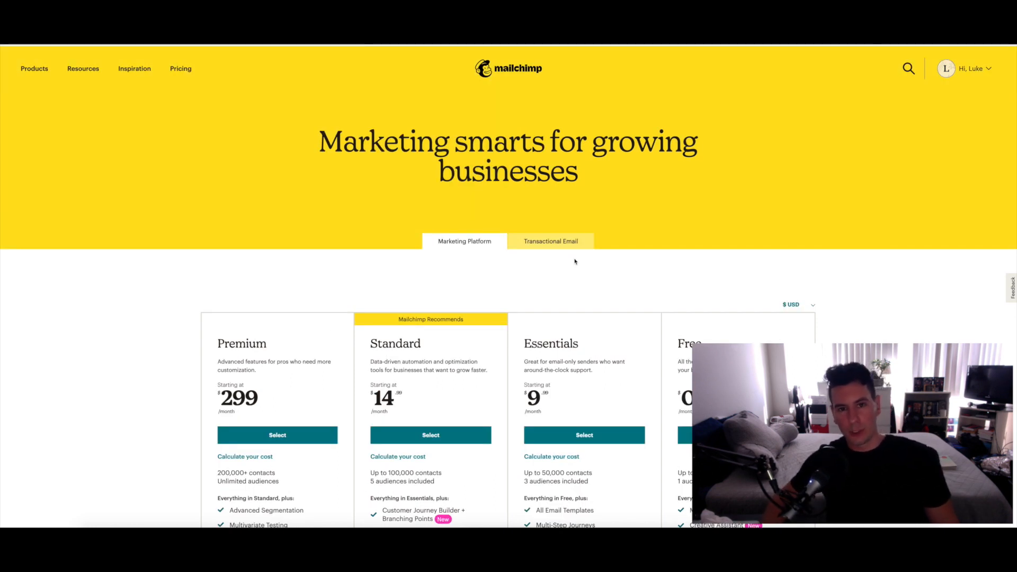
{"action": "scroll", "scroll_direction": "down", "scroll_amount": 3}
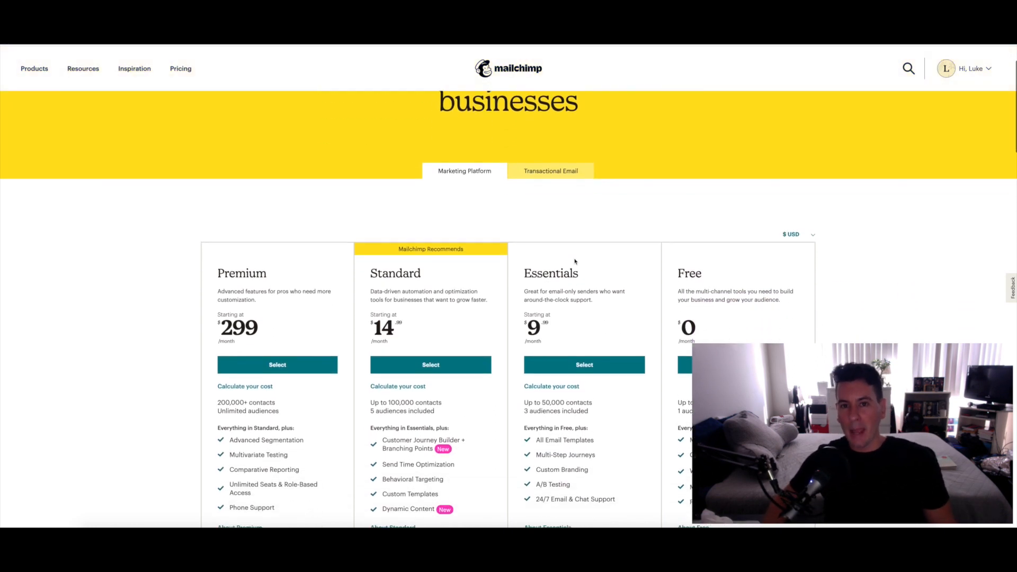
{"action": "scroll", "scroll_direction": "down", "scroll_amount": 3}
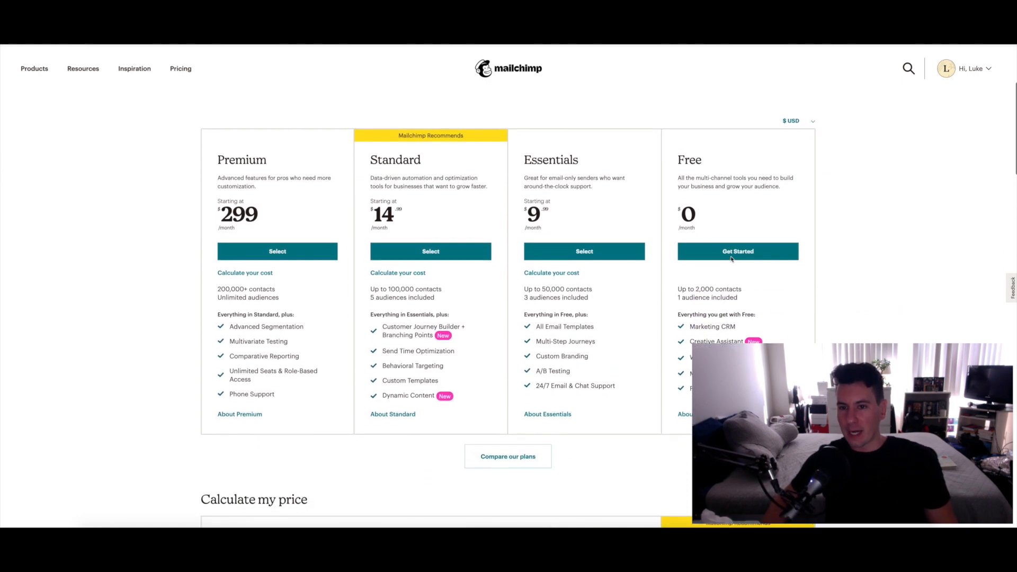
{"action": "scroll", "scroll_direction": "down", "scroll_amount": 3}
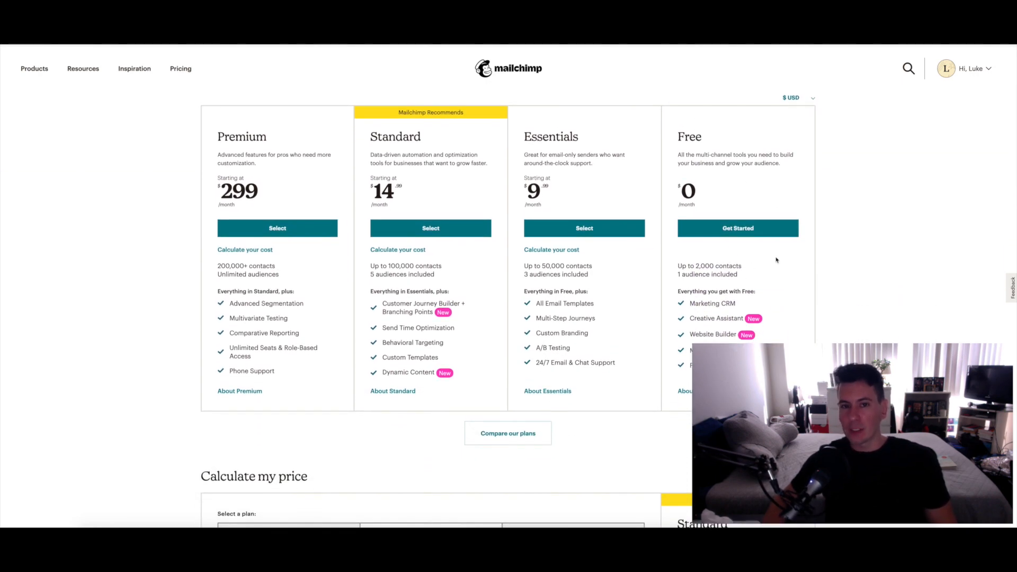
{"action": "scroll", "scroll_direction": "up", "scroll_amount": 3}
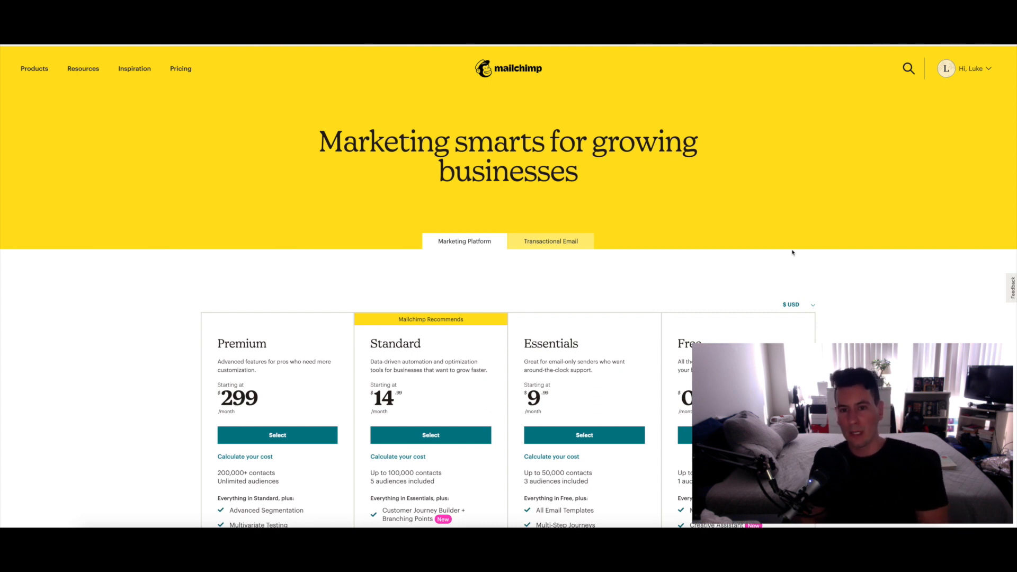
{"action": "scroll", "scroll_direction": "down", "scroll_amount": 3}
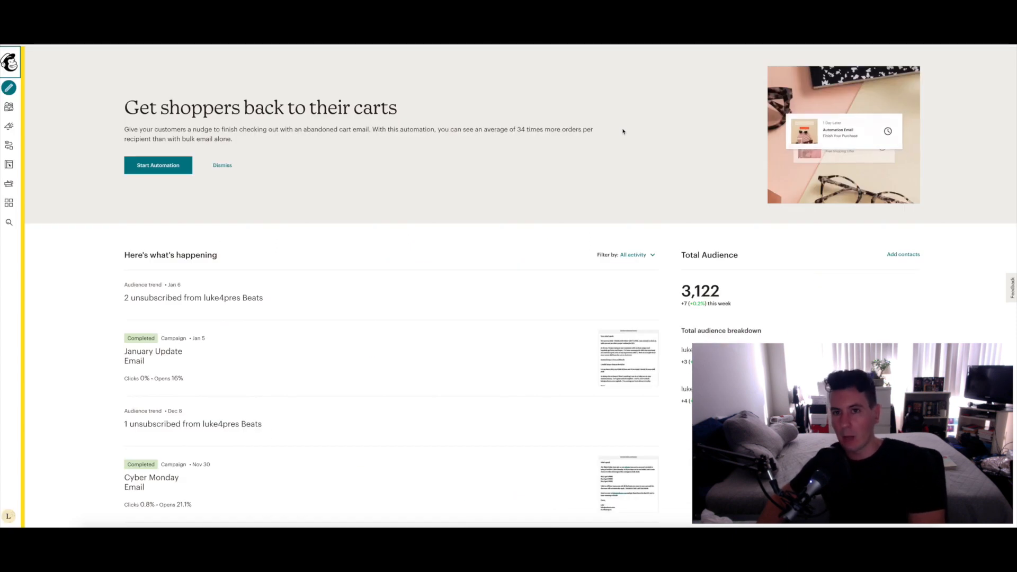
{"action": "mouse_move", "coordinate": [9, 107]}
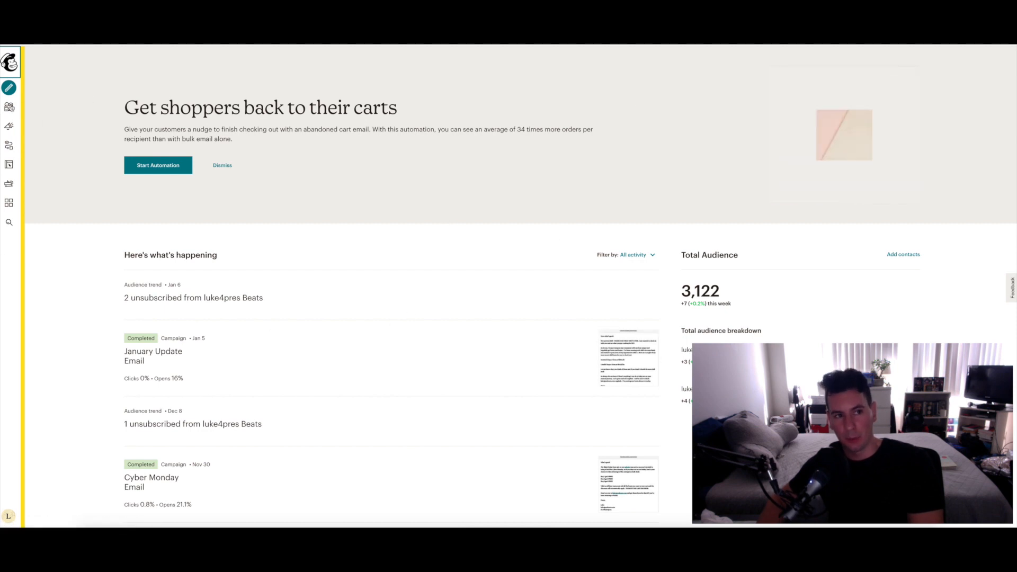
{"action": "mouse_move", "coordinate": [9, 106]}
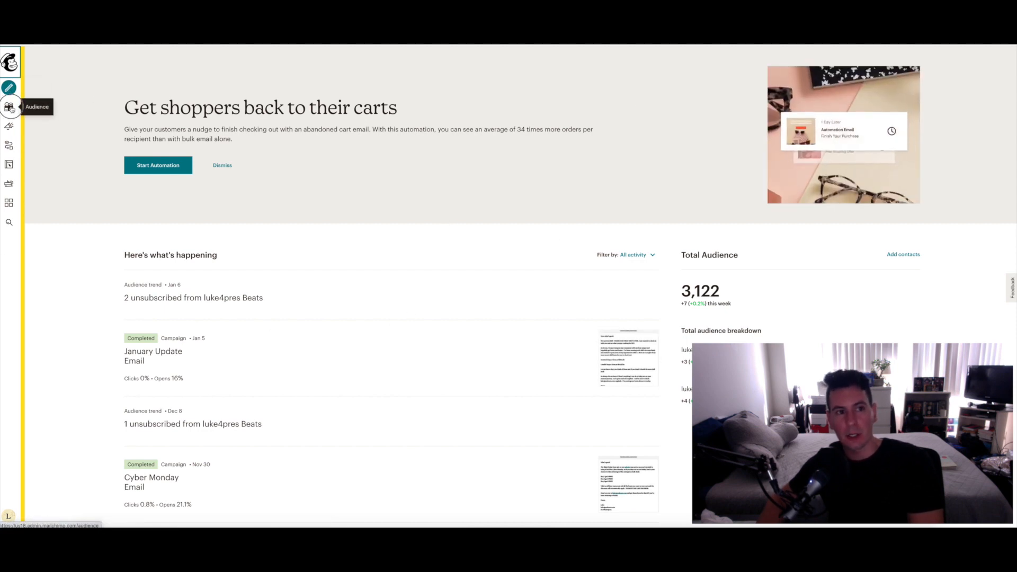
{"action": "left_click", "coordinate": [9, 106]}
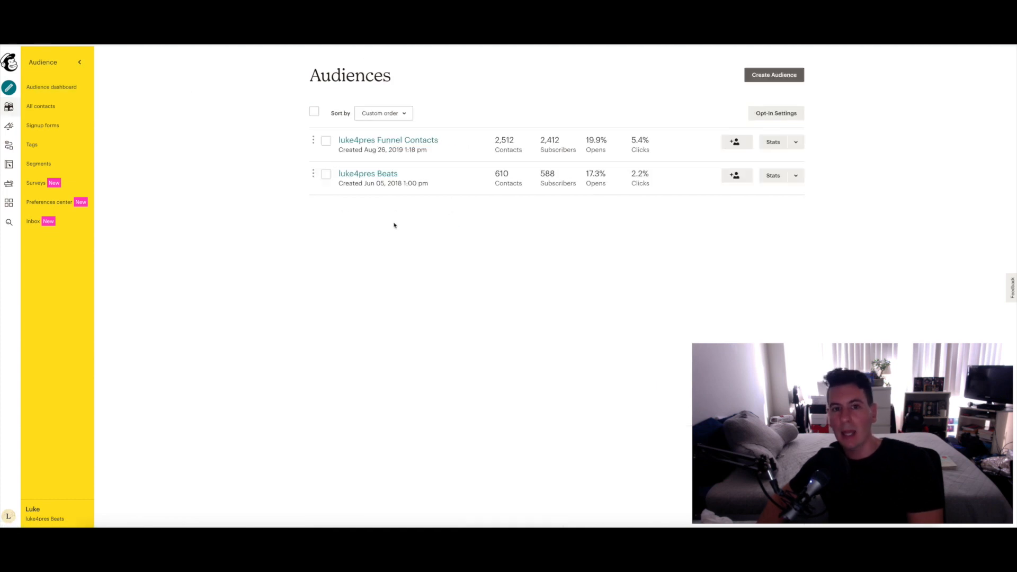
{"action": "mouse_move", "coordinate": [462, 228]}
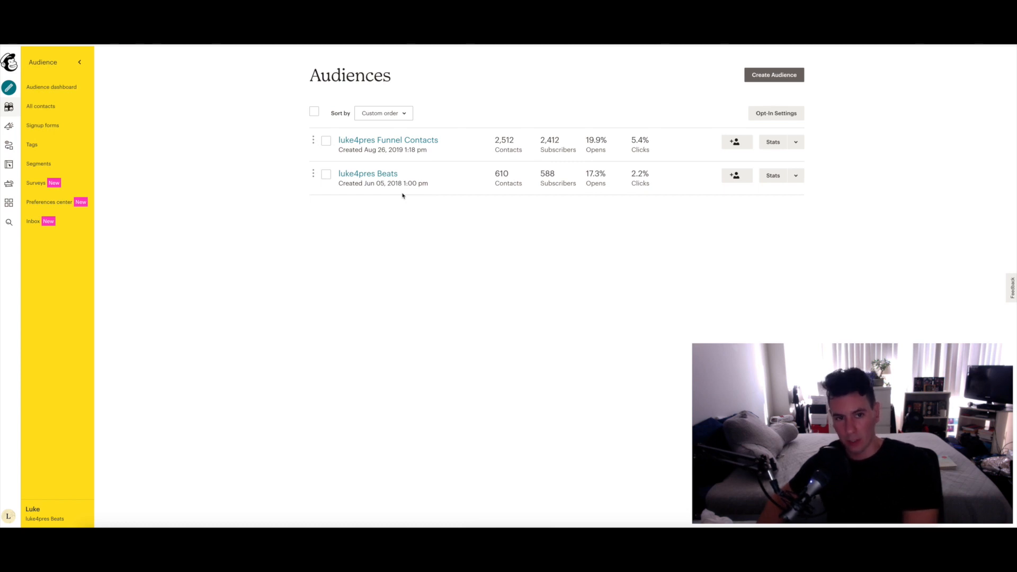
{"action": "mouse_move", "coordinate": [370, 235]}
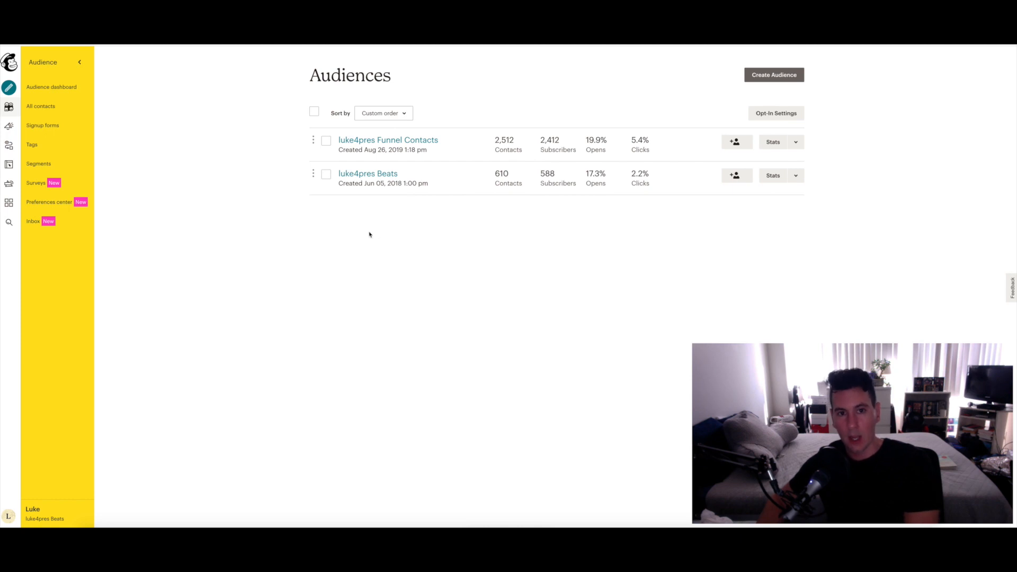
{"action": "mouse_move", "coordinate": [345, 208]}
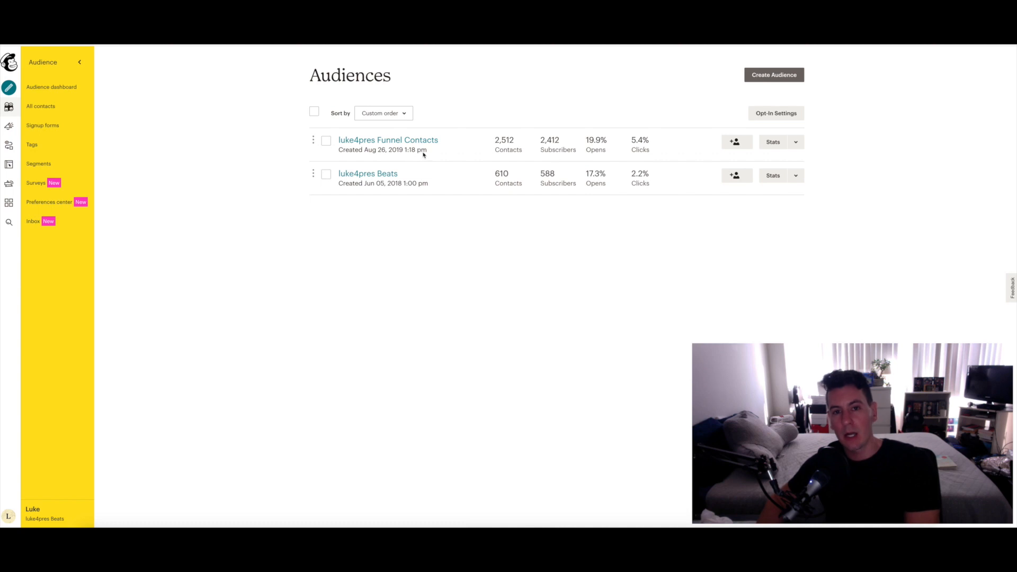
{"action": "mouse_move", "coordinate": [419, 164]}
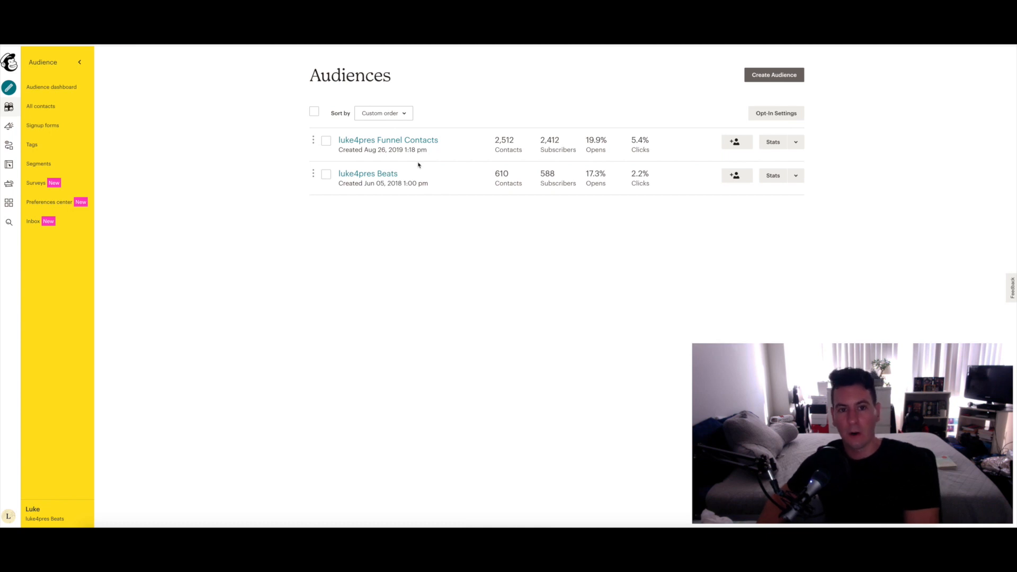
{"action": "mouse_move", "coordinate": [363, 160]}
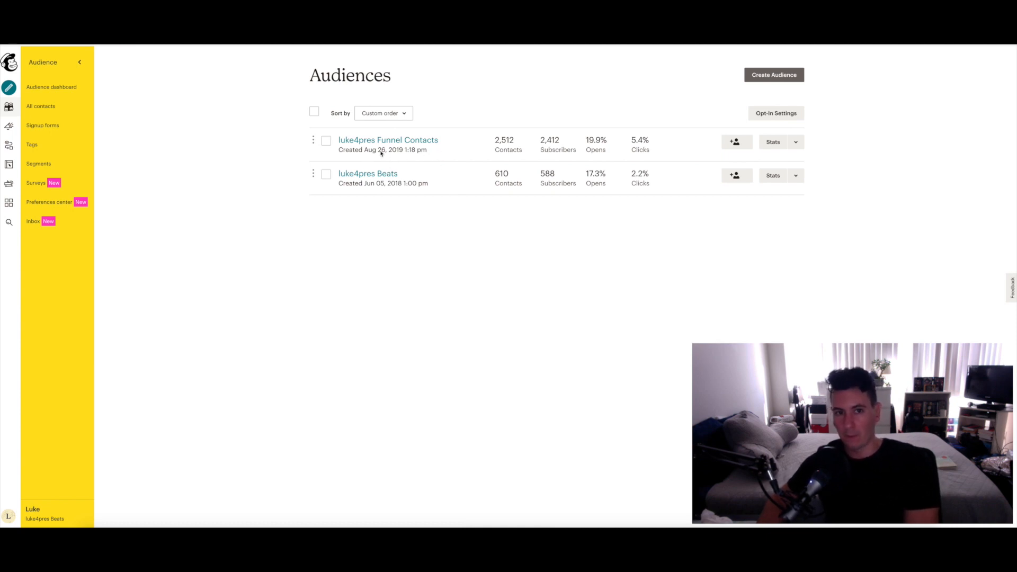
{"action": "mouse_move", "coordinate": [421, 160]}
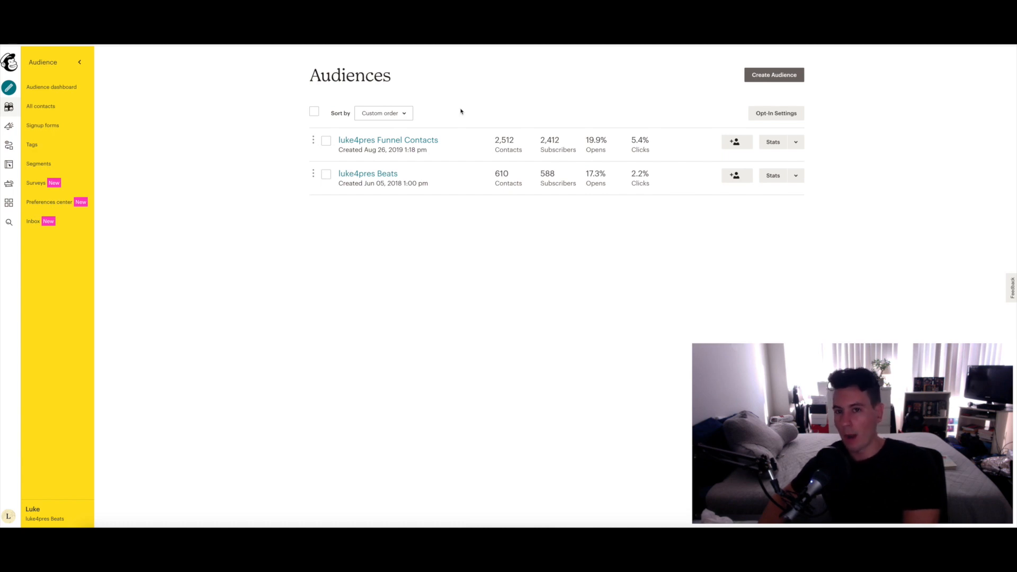
{"action": "mouse_move", "coordinate": [372, 297]}
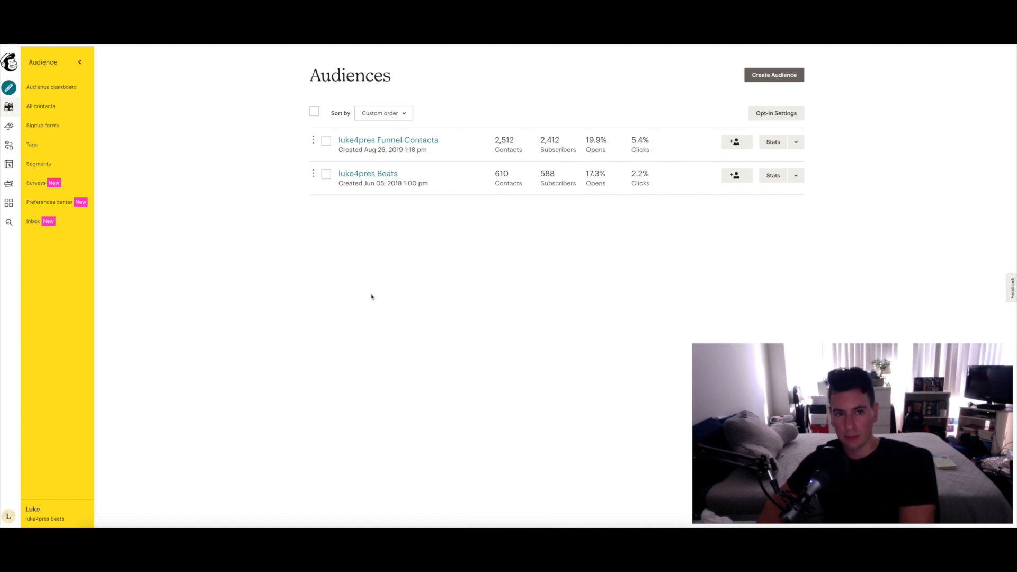
{"action": "mouse_move", "coordinate": [740, 102]}
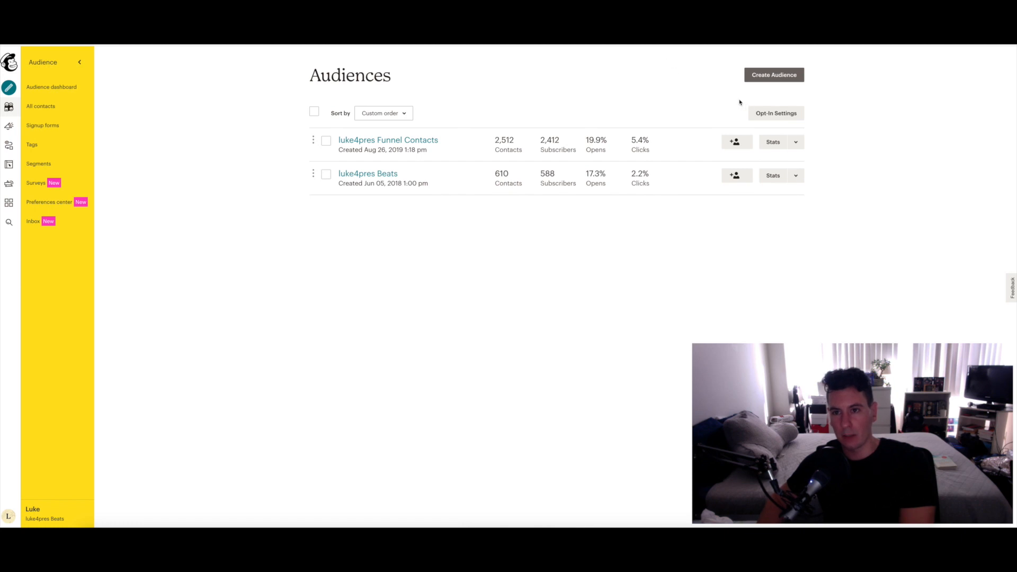
Begin a new audience and review the blank form's settings and notifications sections.
{"action": "left_click", "coordinate": [774, 75]}
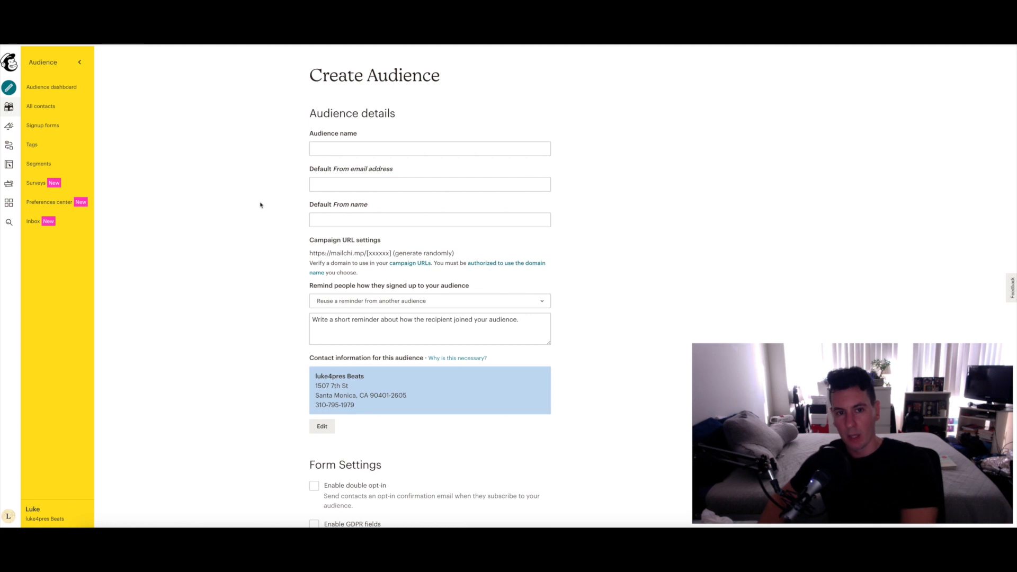
{"action": "mouse_move", "coordinate": [333, 198]}
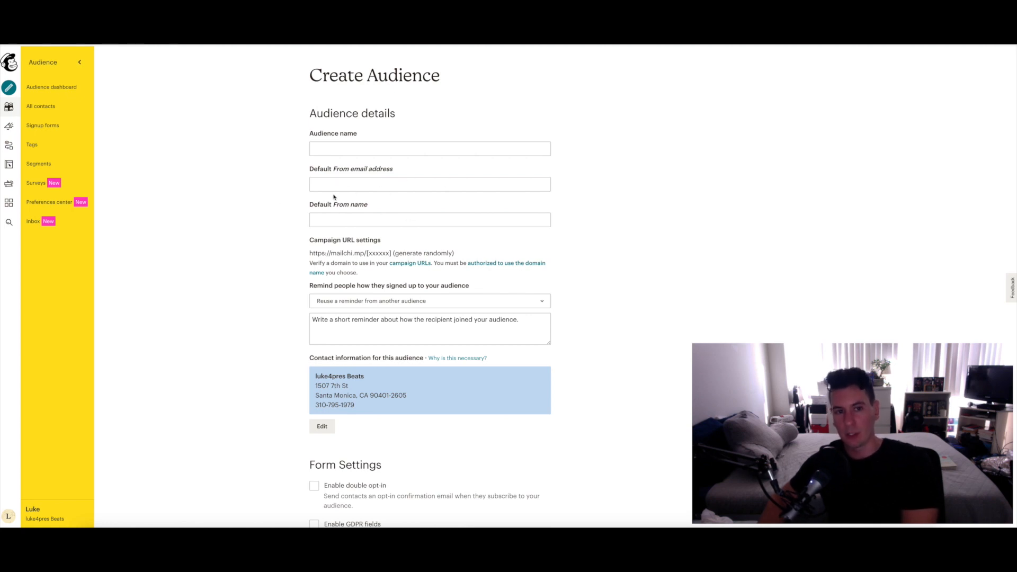
{"action": "mouse_move", "coordinate": [586, 228]}
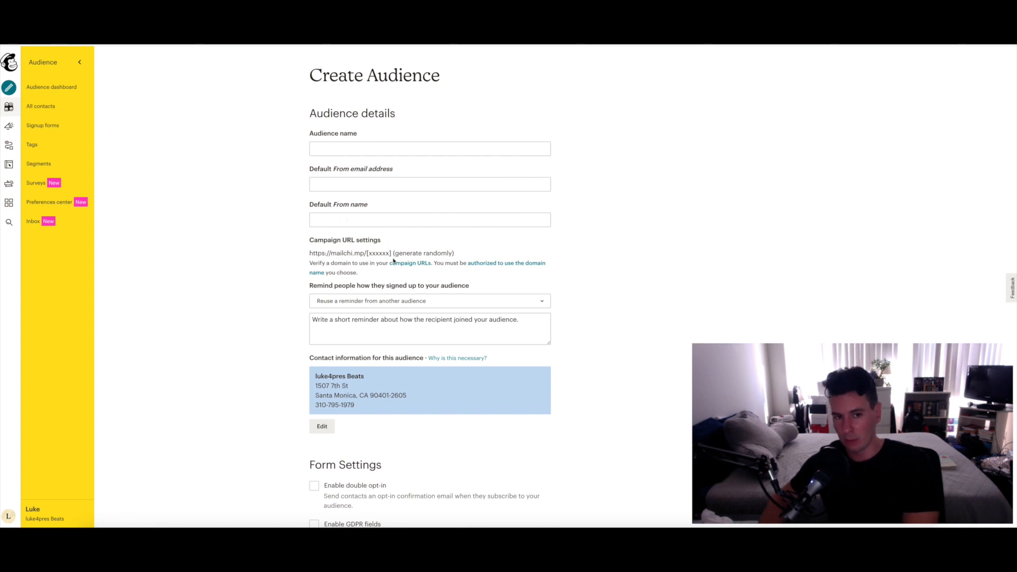
{"action": "mouse_move", "coordinate": [647, 216]}
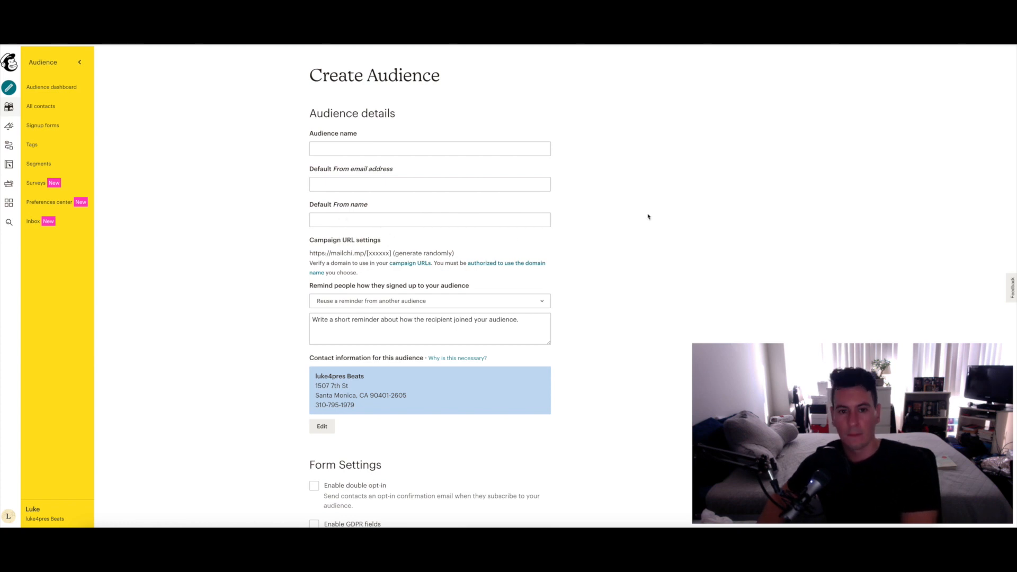
{"action": "scroll", "scroll_direction": "down", "scroll_amount": 3}
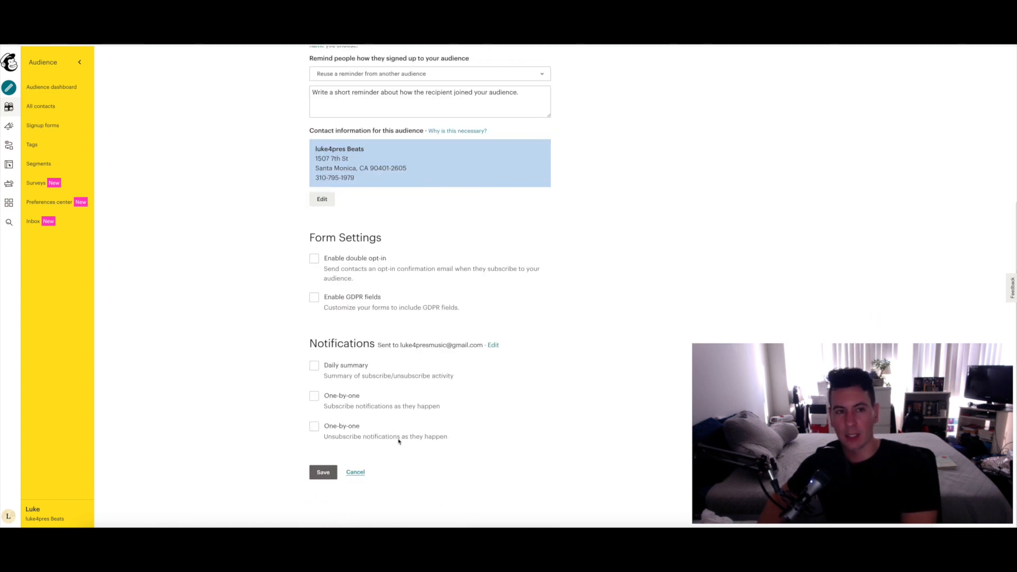
Abandon the unsaved new audience and return to the Audiences list.
{"action": "left_click", "coordinate": [355, 472]}
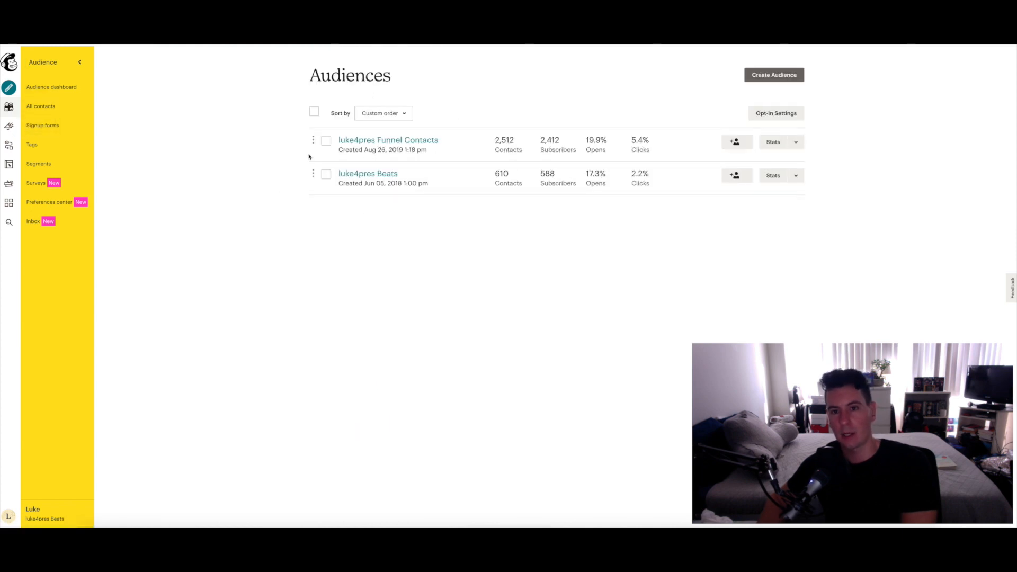
{"action": "mouse_move", "coordinate": [470, 247]}
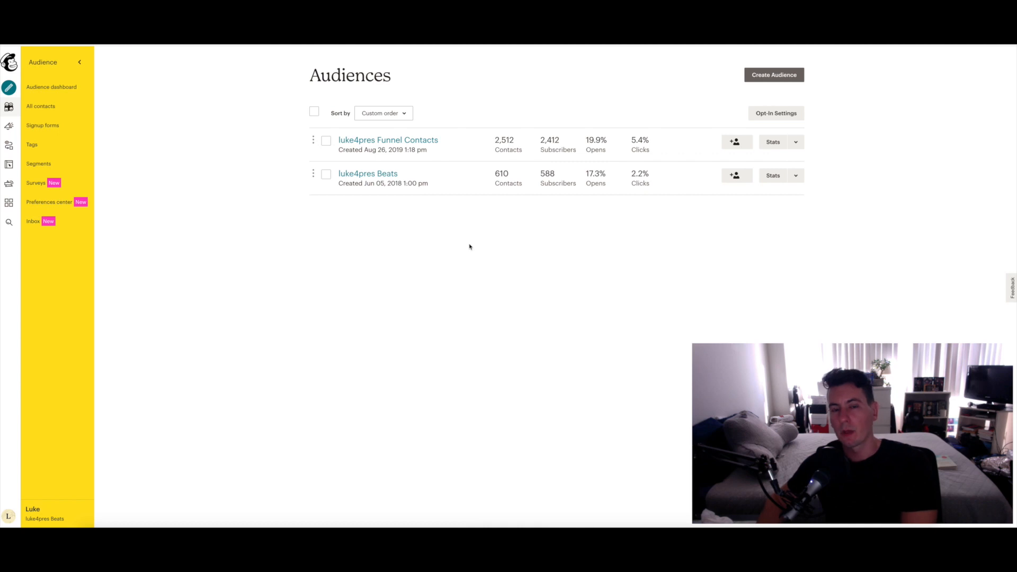
{"action": "mouse_move", "coordinate": [545, 246]}
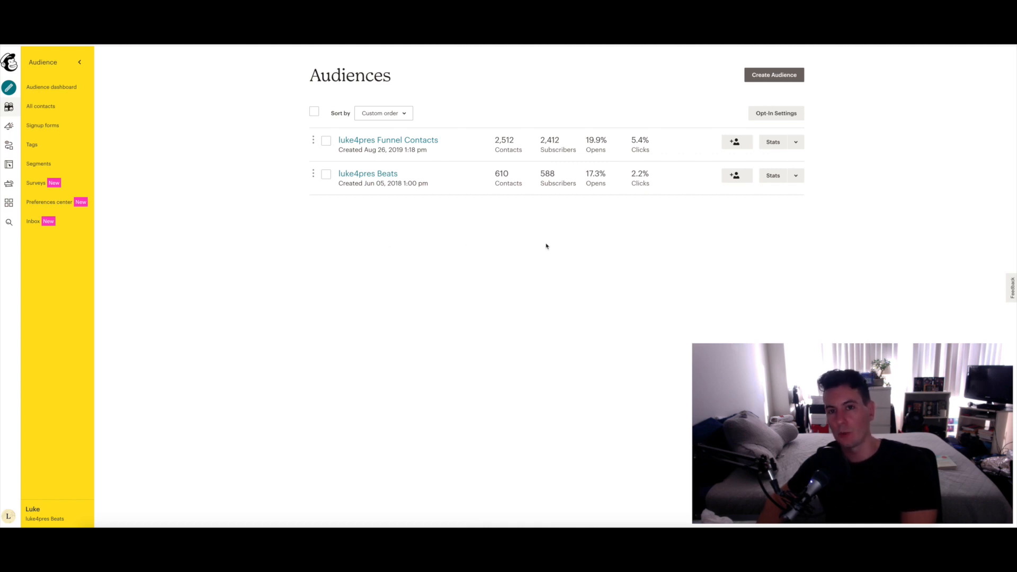
{"action": "mouse_move", "coordinate": [567, 268]}
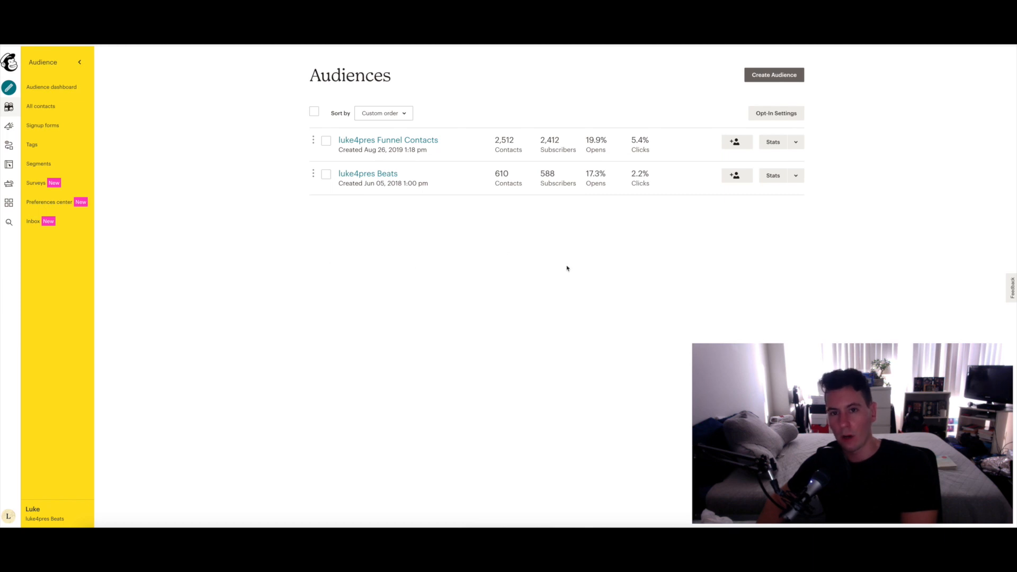
{"action": "mouse_move", "coordinate": [581, 268]}
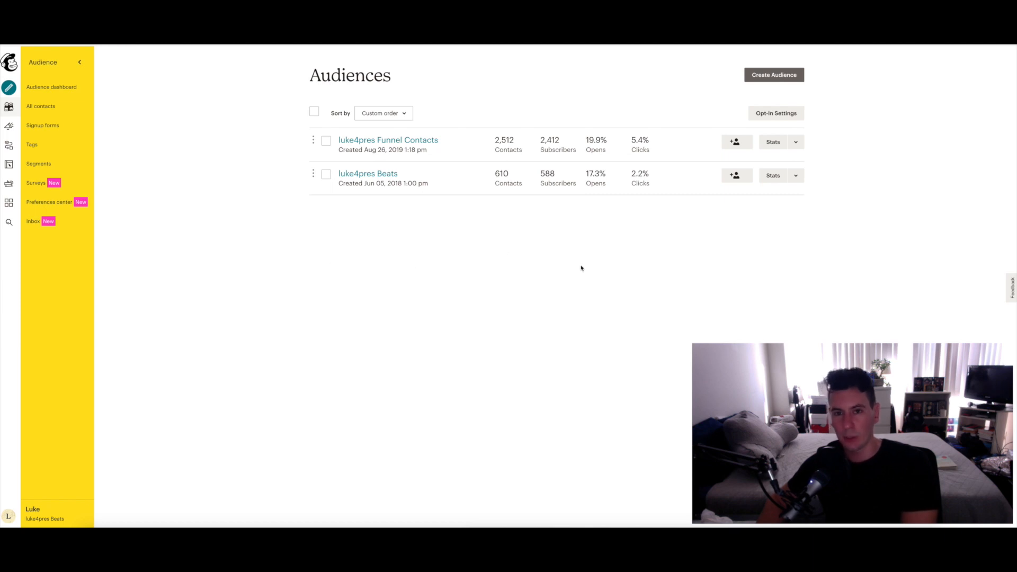
{"action": "mouse_move", "coordinate": [558, 266]}
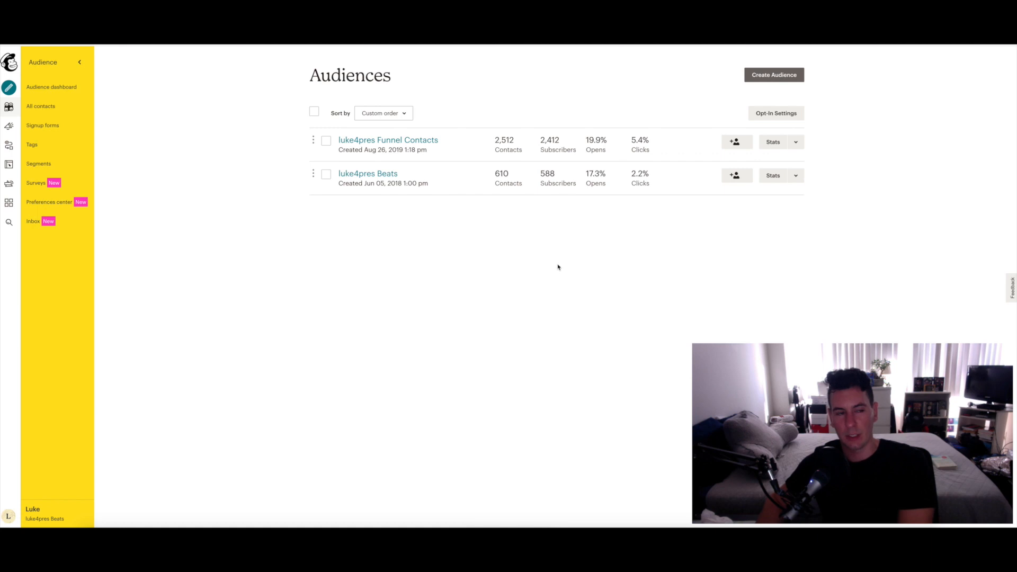
{"action": "mouse_move", "coordinate": [553, 276]}
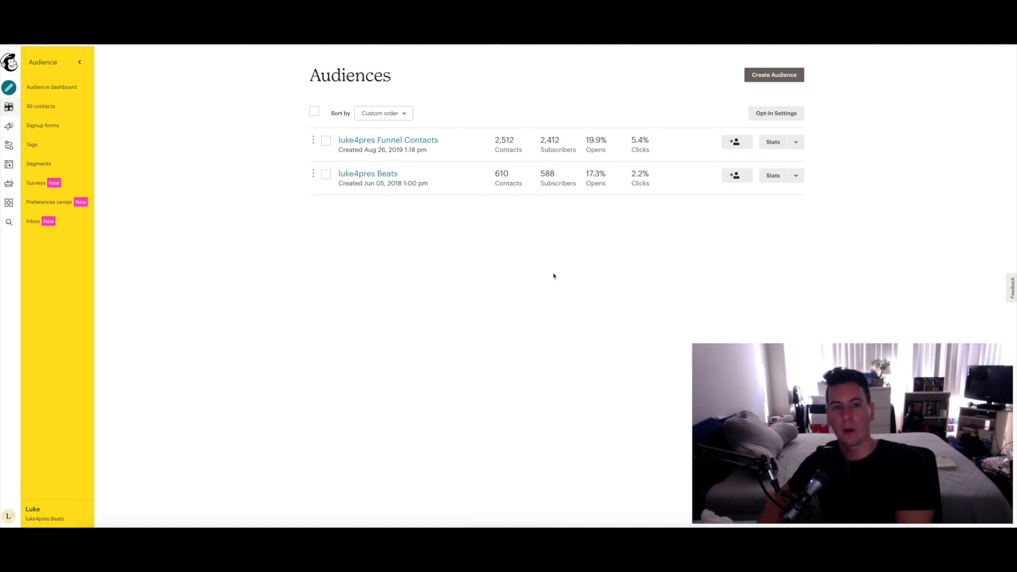
{"action": "mouse_move", "coordinate": [290, 228]}
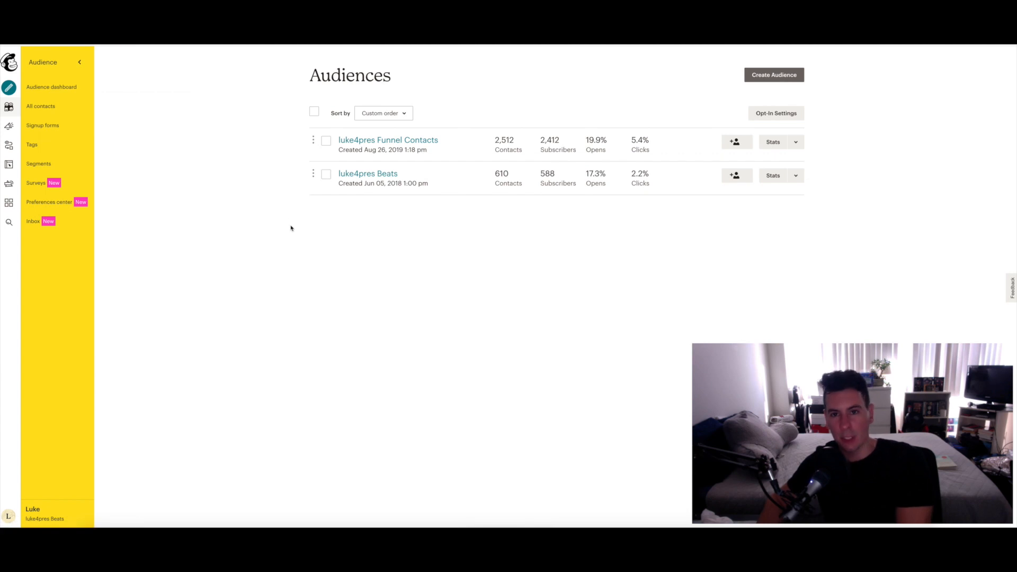
{"action": "mouse_move", "coordinate": [9, 127]}
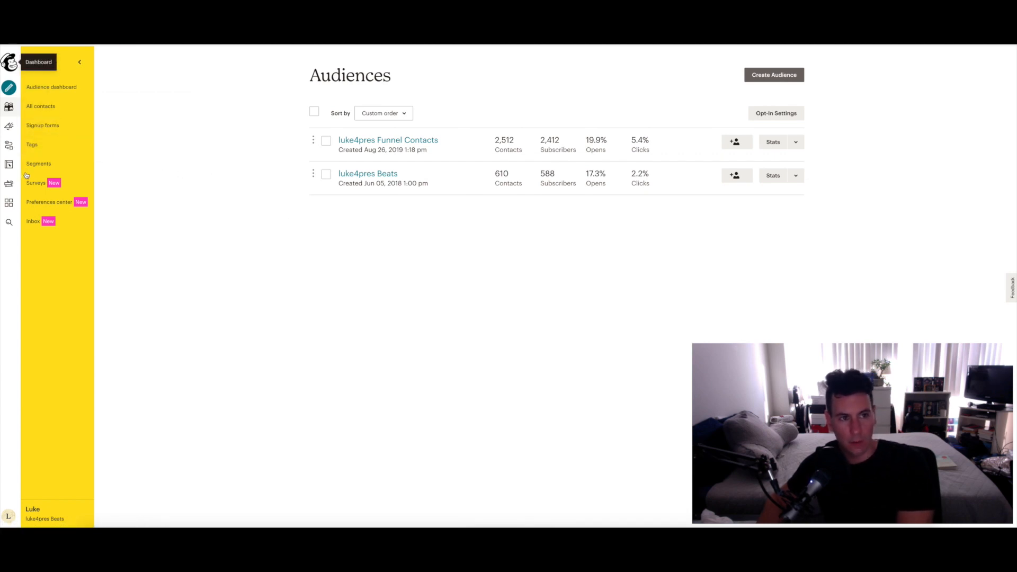
{"action": "mouse_move", "coordinate": [9, 164]}
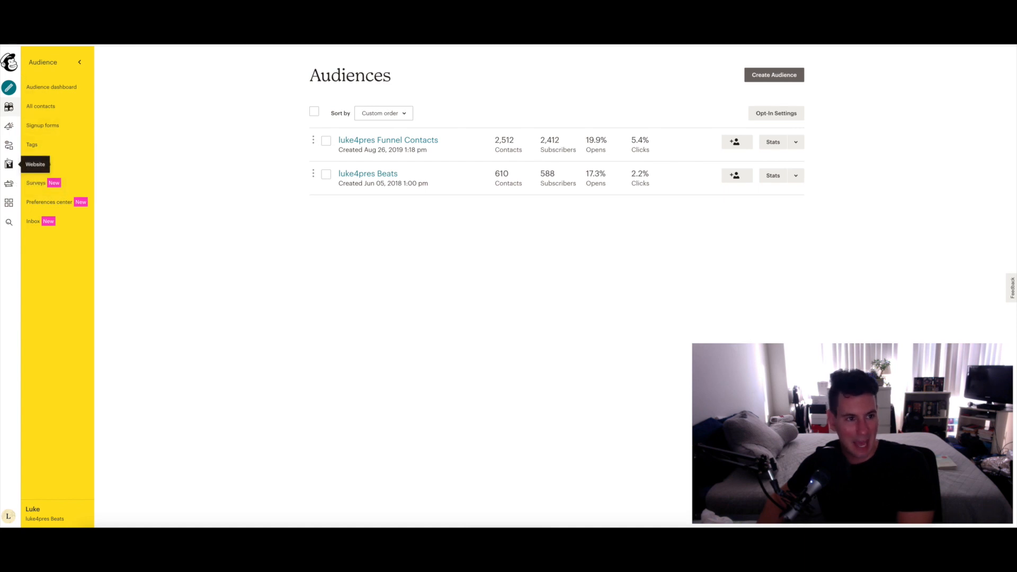
{"action": "mouse_move", "coordinate": [9, 126]}
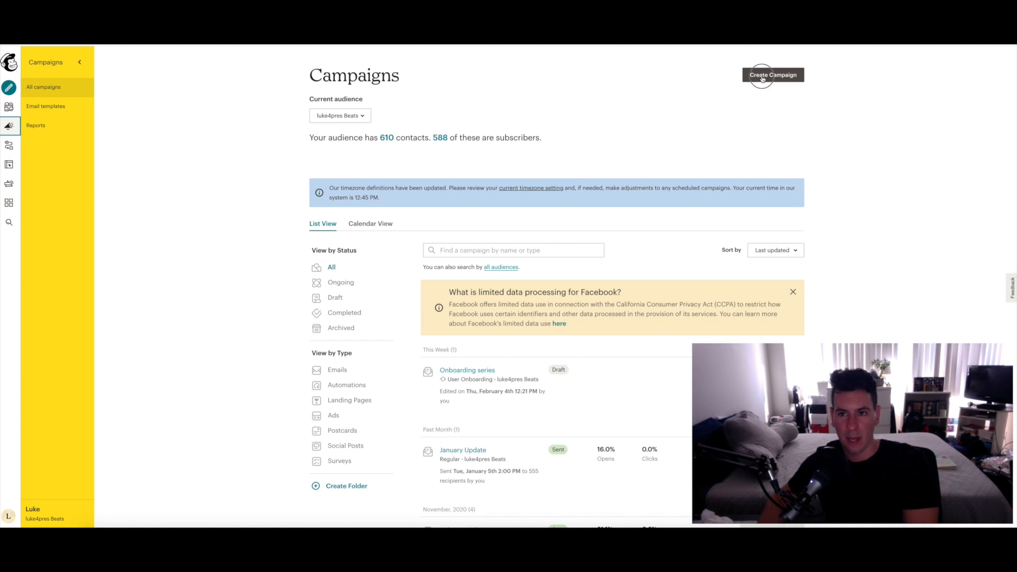
Start an automated Welcome new subscribers campaign as a multi-email onboarding series.
{"action": "left_click", "coordinate": [772, 75]}
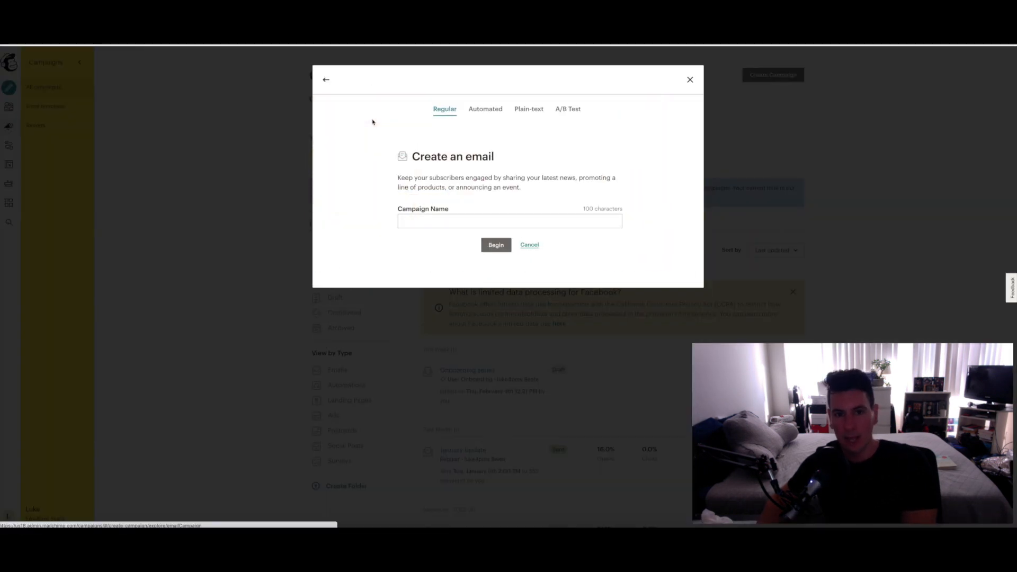
{"action": "left_click", "coordinate": [483, 109]}
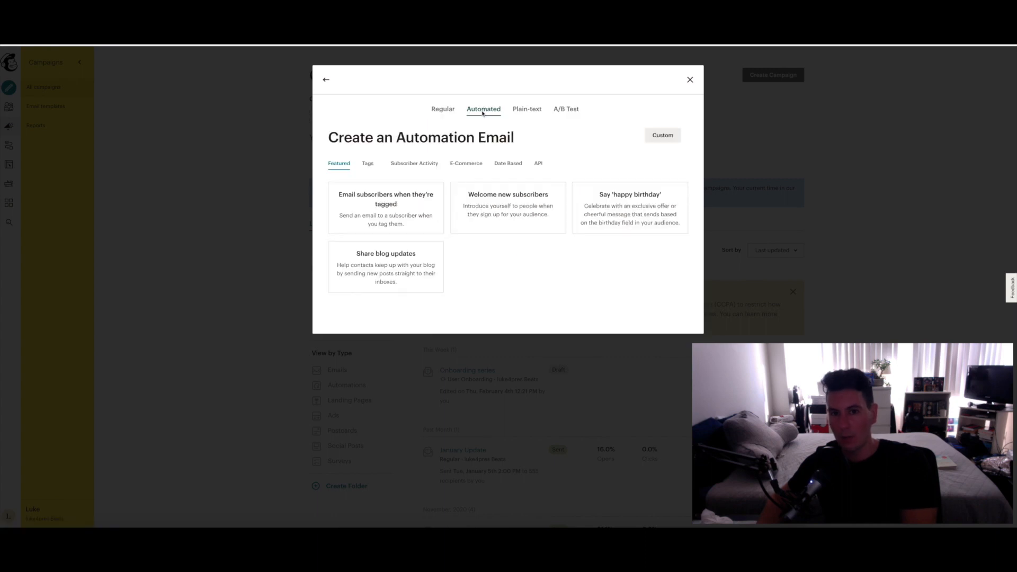
{"action": "mouse_move", "coordinate": [508, 207]}
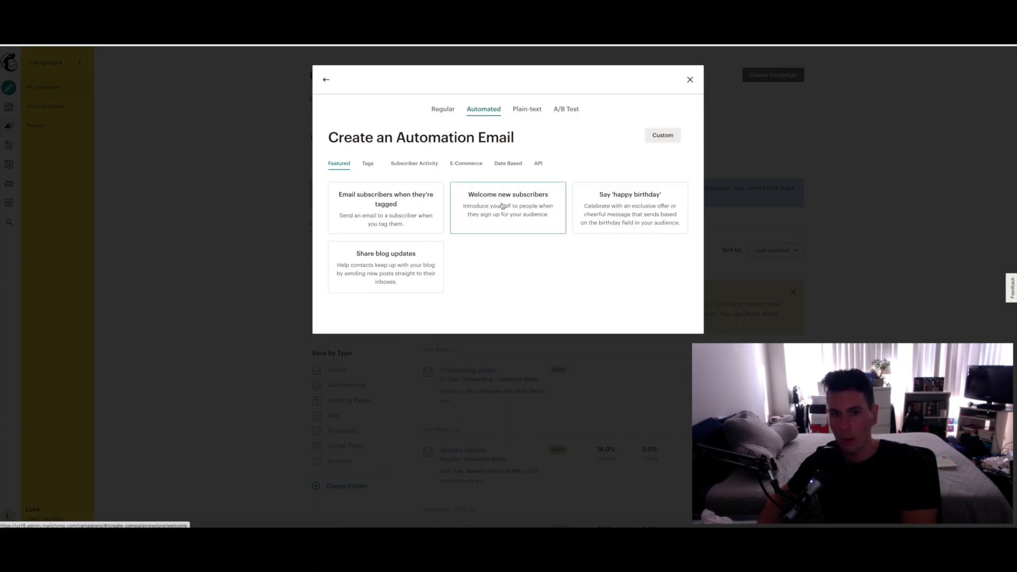
{"action": "left_click", "coordinate": [508, 207]}
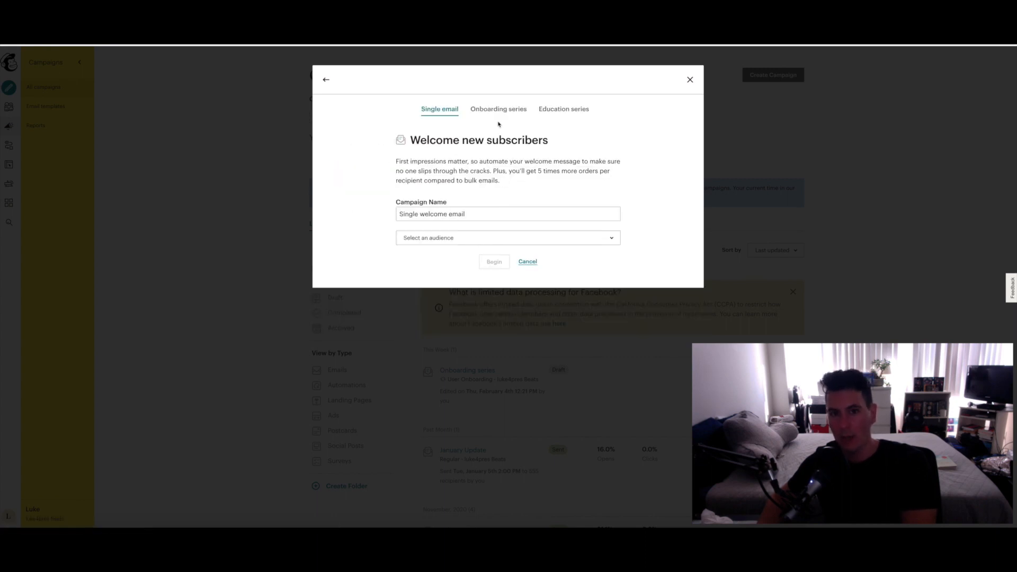
{"action": "left_click", "coordinate": [498, 108]}
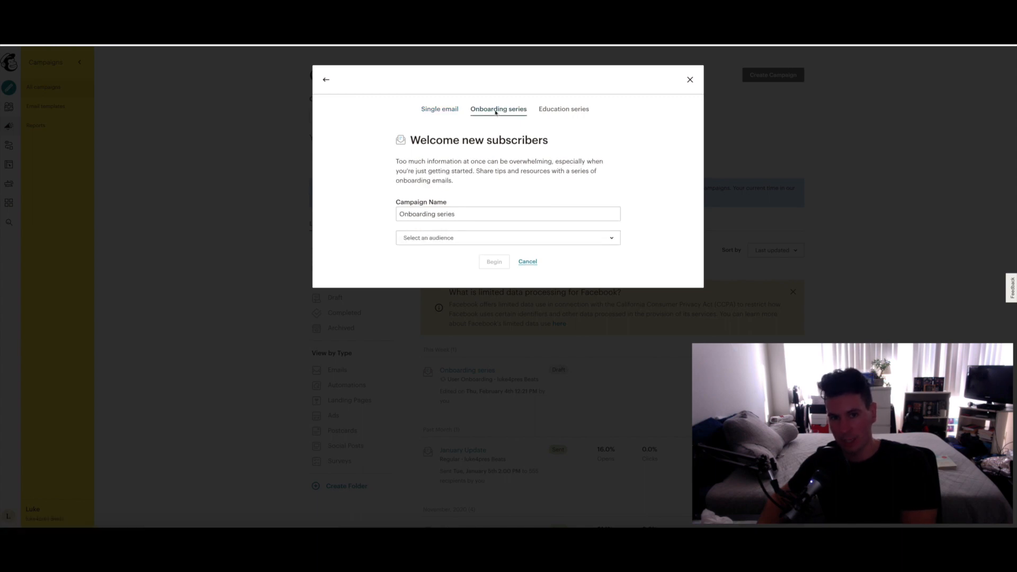
{"action": "mouse_move", "coordinate": [530, 130]}
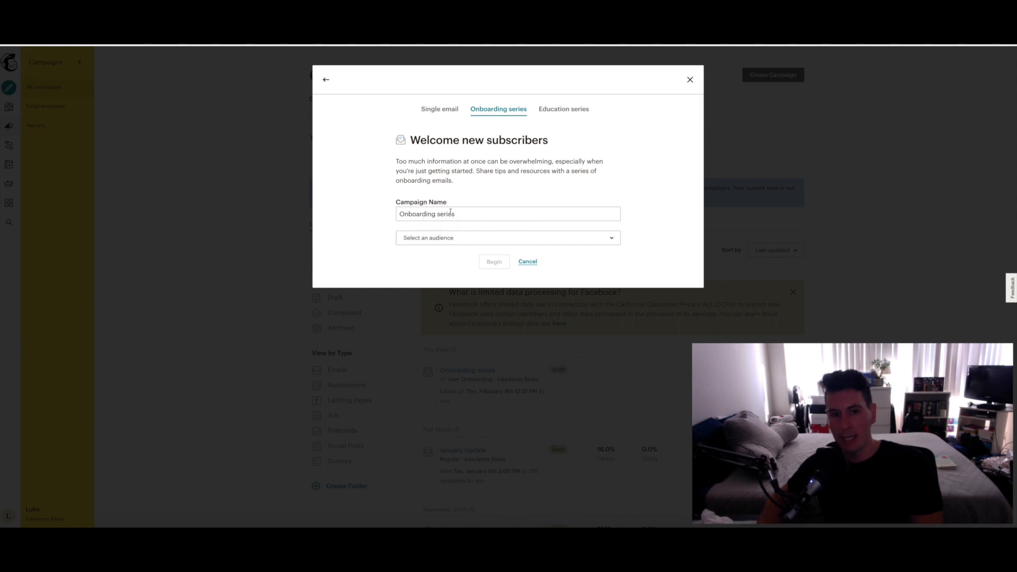
Assign the series to the luke4pres Beats audience and rename it 'Purchasers series'.
{"action": "left_click", "coordinate": [508, 238]}
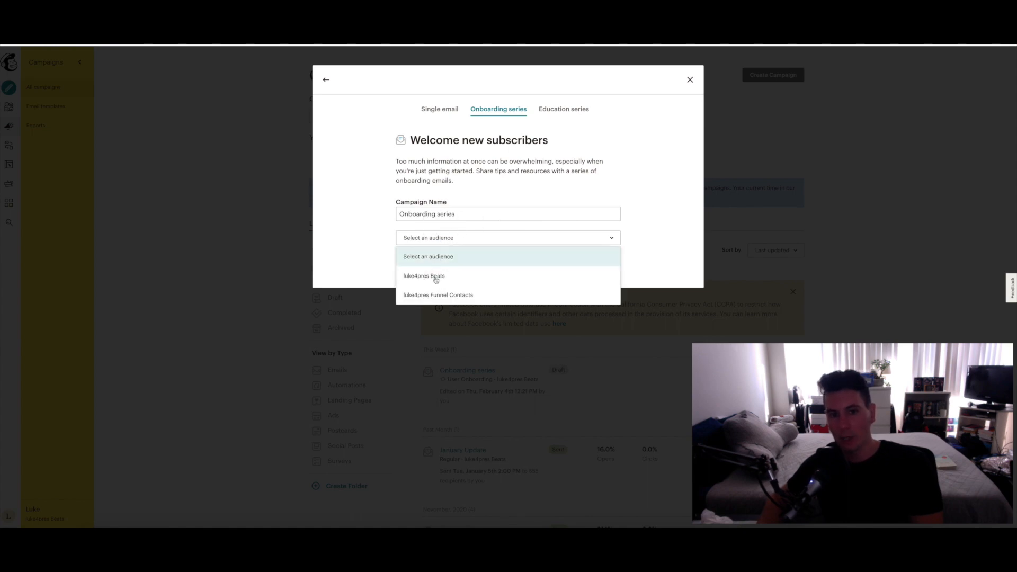
{"action": "mouse_move", "coordinate": [438, 295]}
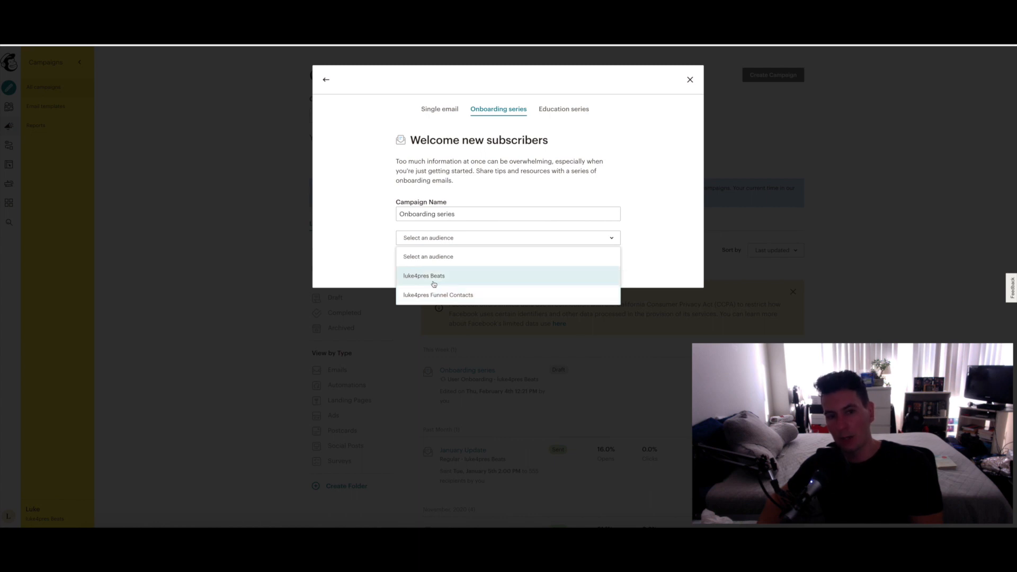
{"action": "left_click", "coordinate": [424, 276]}
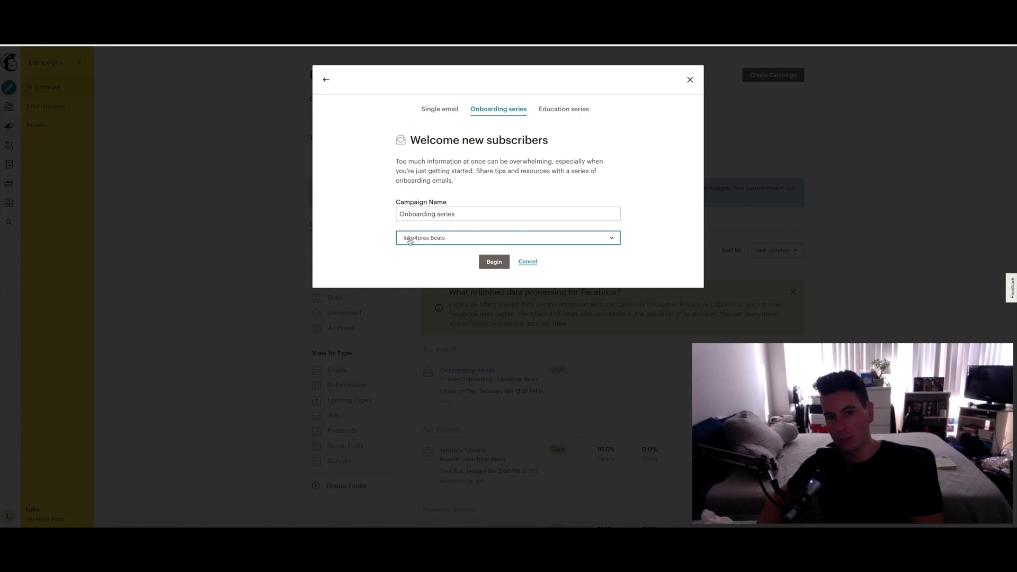
{"action": "left_click", "coordinate": [508, 214]}
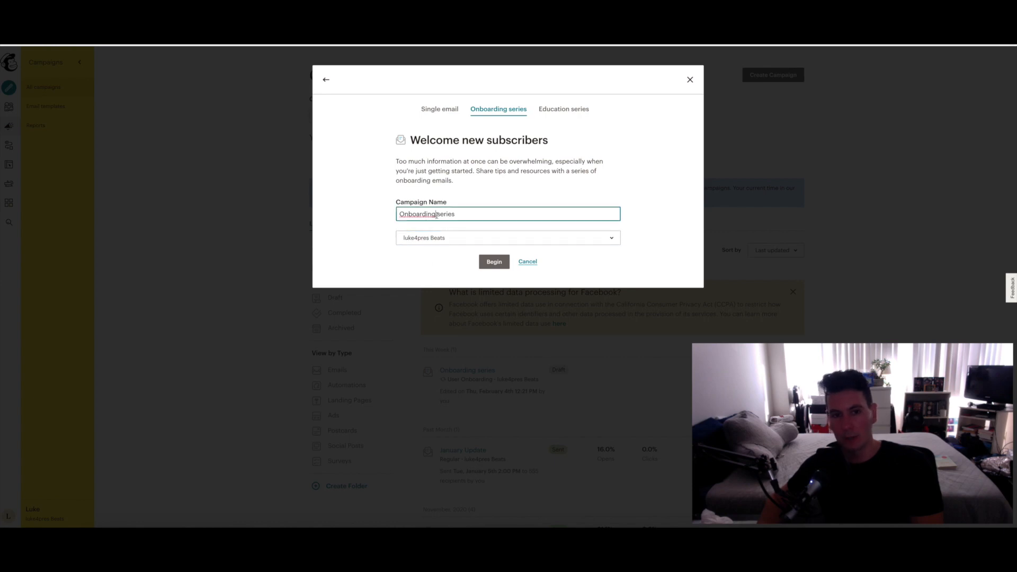
{"action": "double_click", "coordinate": [416, 214]}
{"action": "type", "text": "Purchasers"}
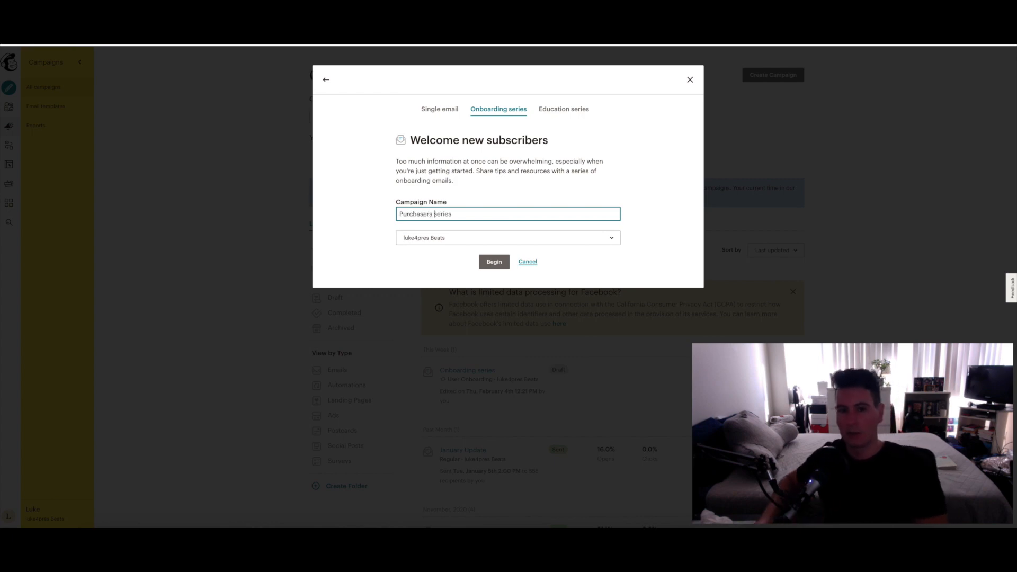
Build the Purchasers series automation and review its welcome and Feature Description email cards.
{"action": "left_click", "coordinate": [493, 261]}
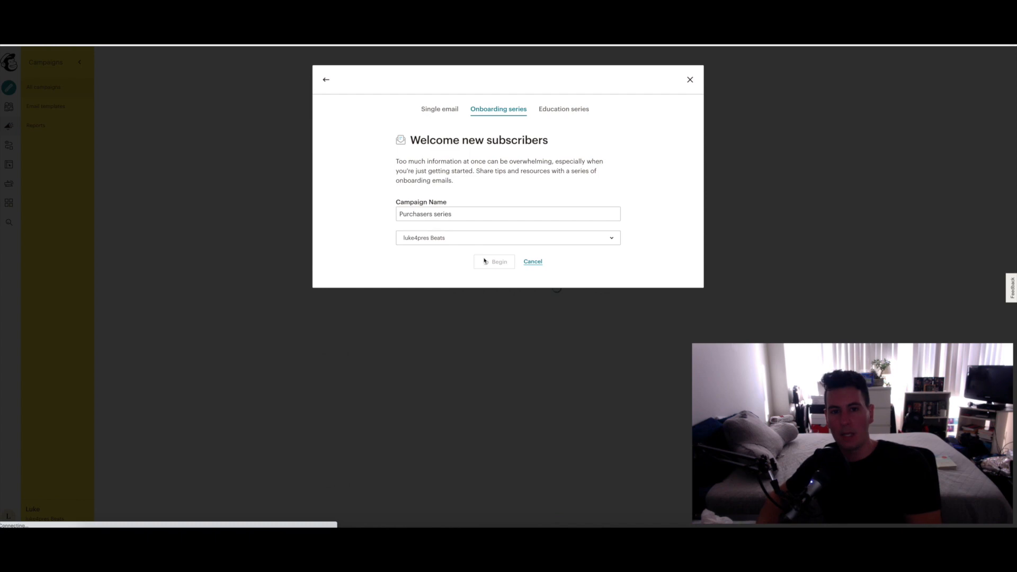
{"action": "left_click", "coordinate": [494, 261]}
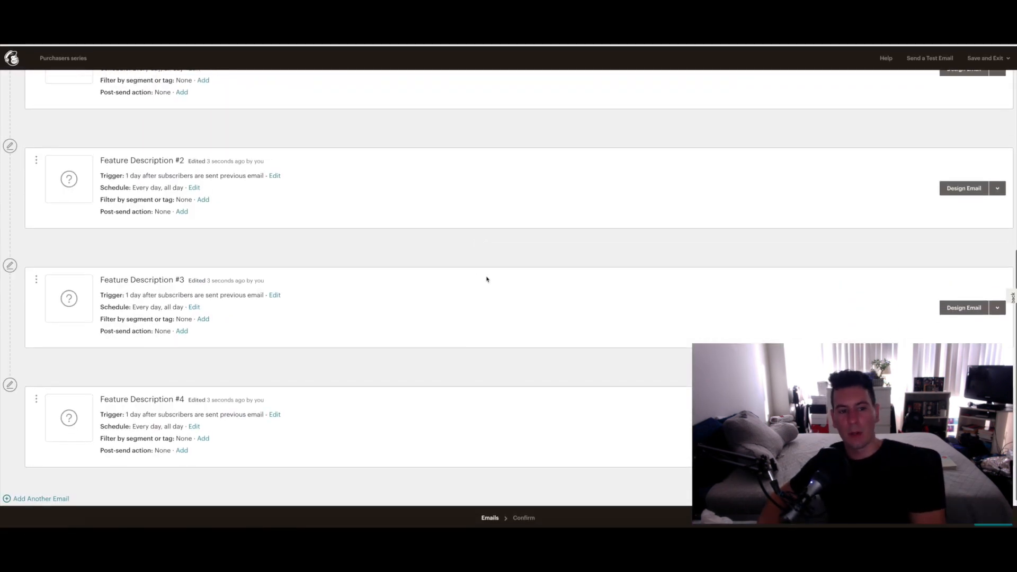
{"action": "scroll", "scroll_direction": "up", "scroll_amount": 3}
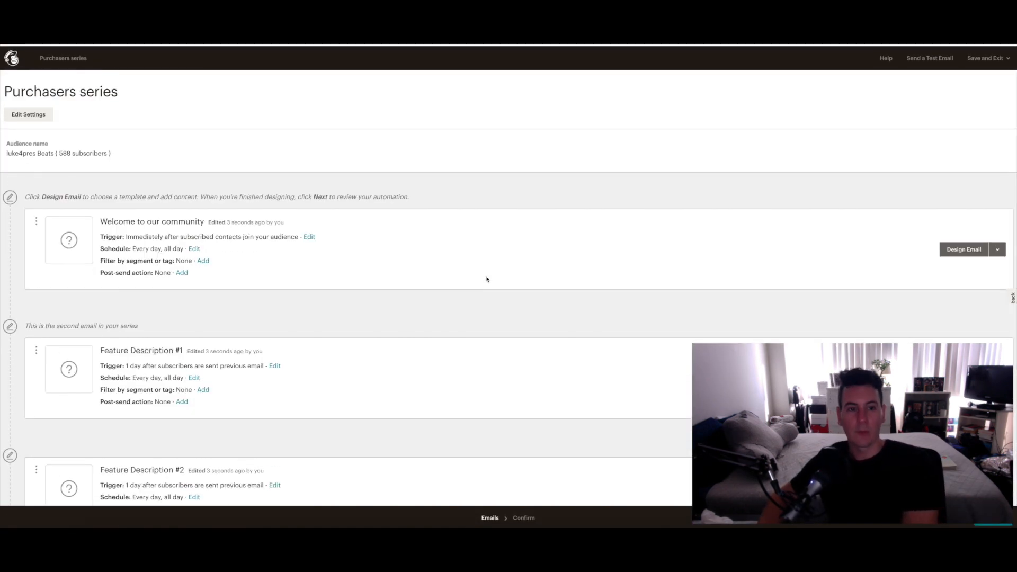
{"action": "scroll", "scroll_direction": "down", "scroll_amount": 3}
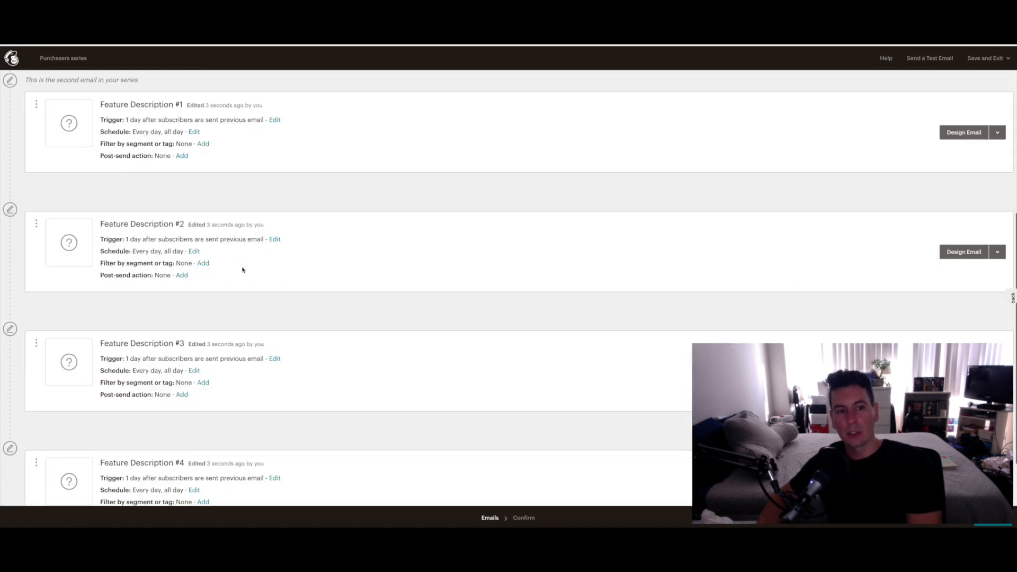
{"action": "scroll", "scroll_direction": "down", "scroll_amount": 3}
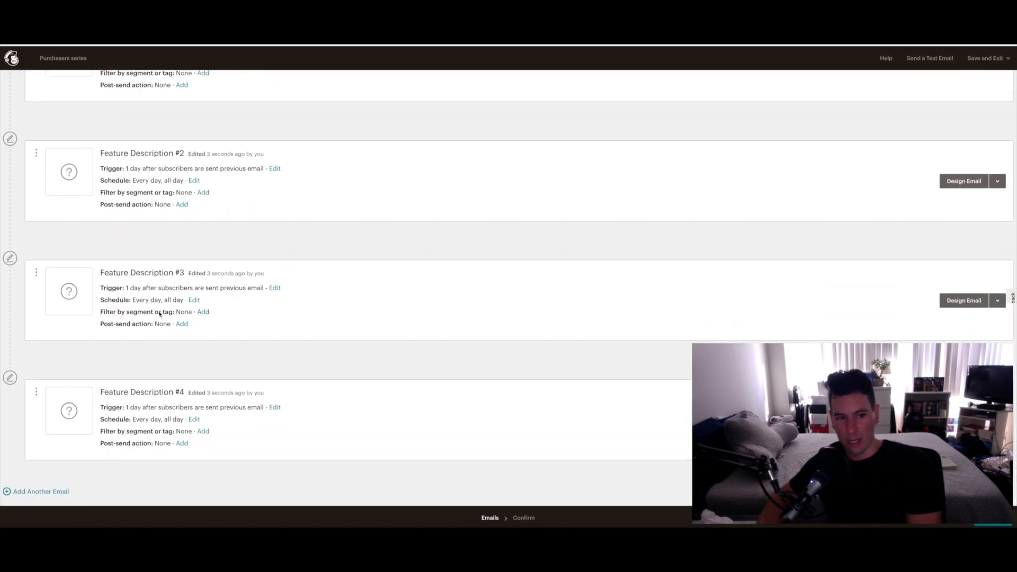
{"action": "scroll", "scroll_direction": "up", "scroll_amount": 3}
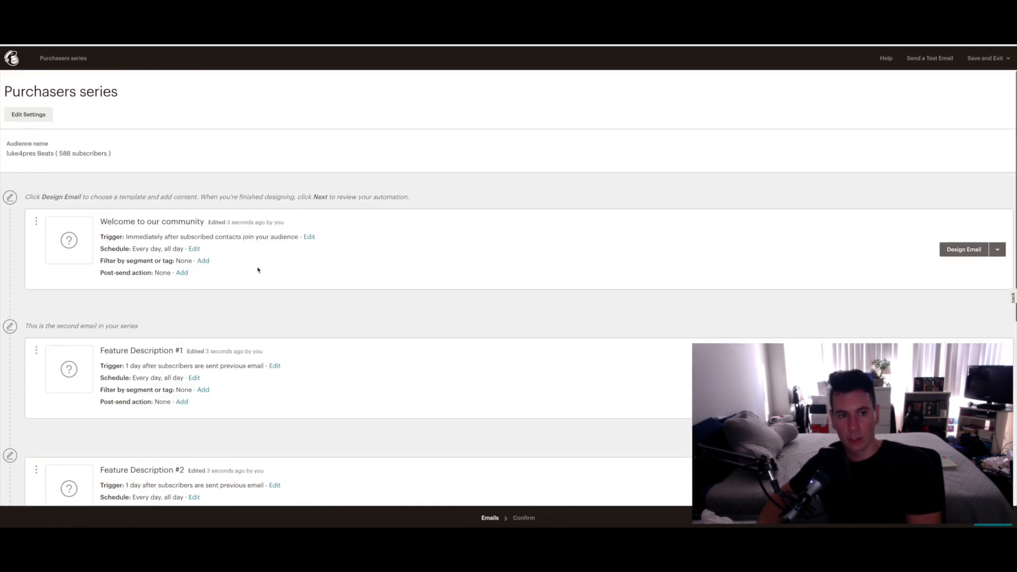
{"action": "scroll", "scroll_direction": "down", "scroll_amount": 3}
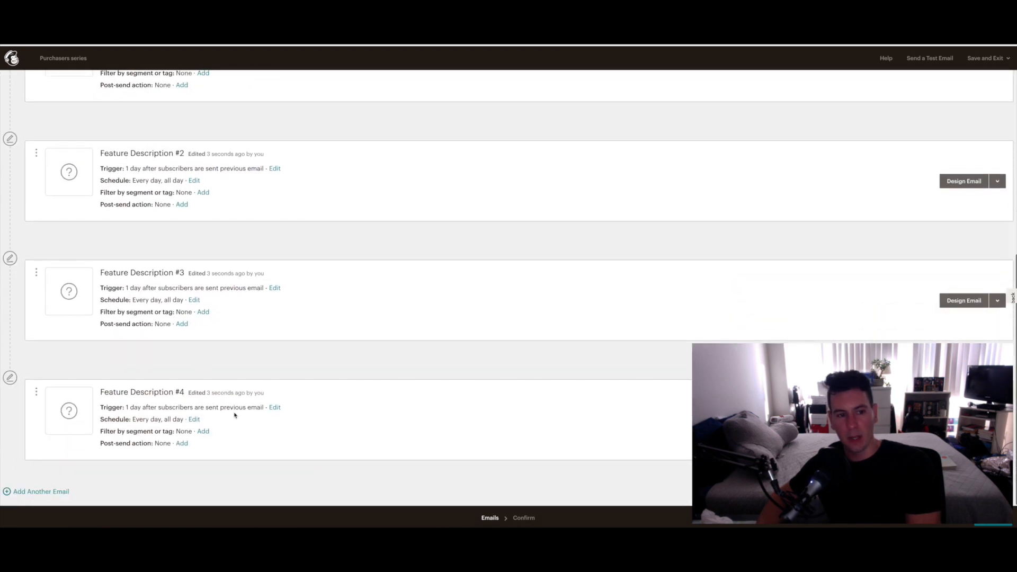
{"action": "scroll", "scroll_direction": "up", "scroll_amount": 3}
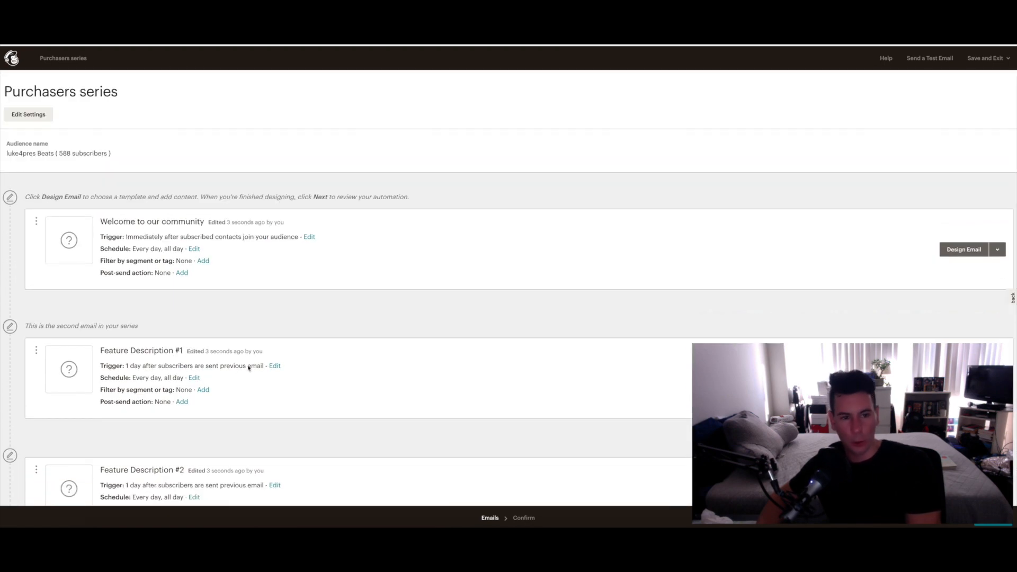
{"action": "scroll", "scroll_direction": "down", "scroll_amount": 3}
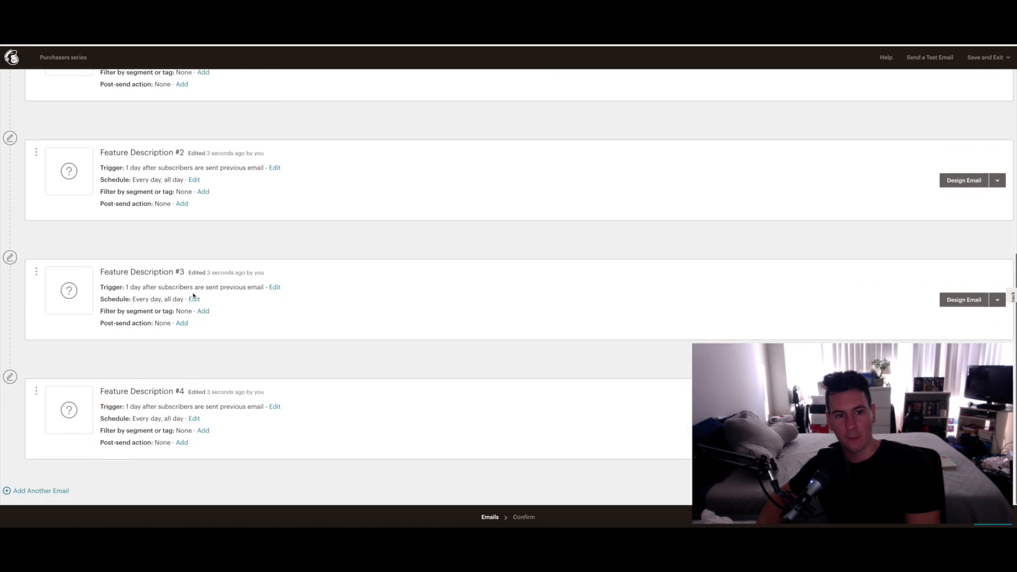
{"action": "scroll", "scroll_direction": "up", "scroll_amount": 3}
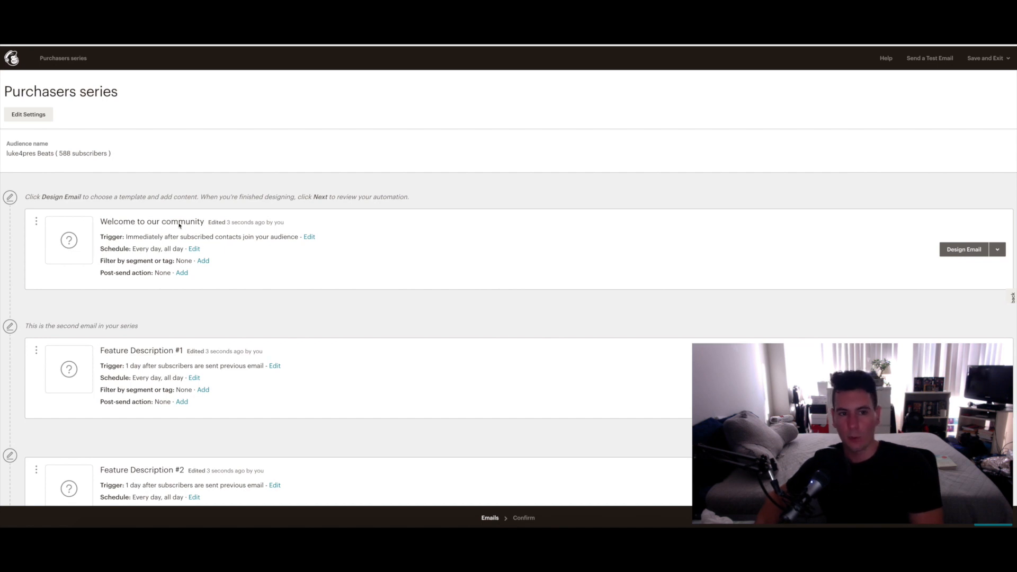
{"action": "mouse_move", "coordinate": [185, 256]}
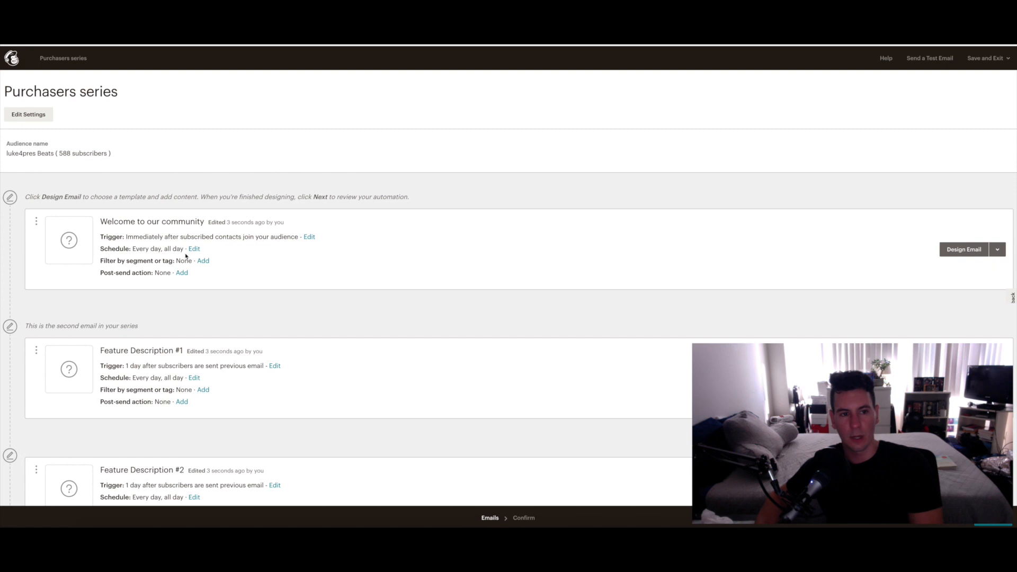
{"action": "mouse_move", "coordinate": [111, 243]}
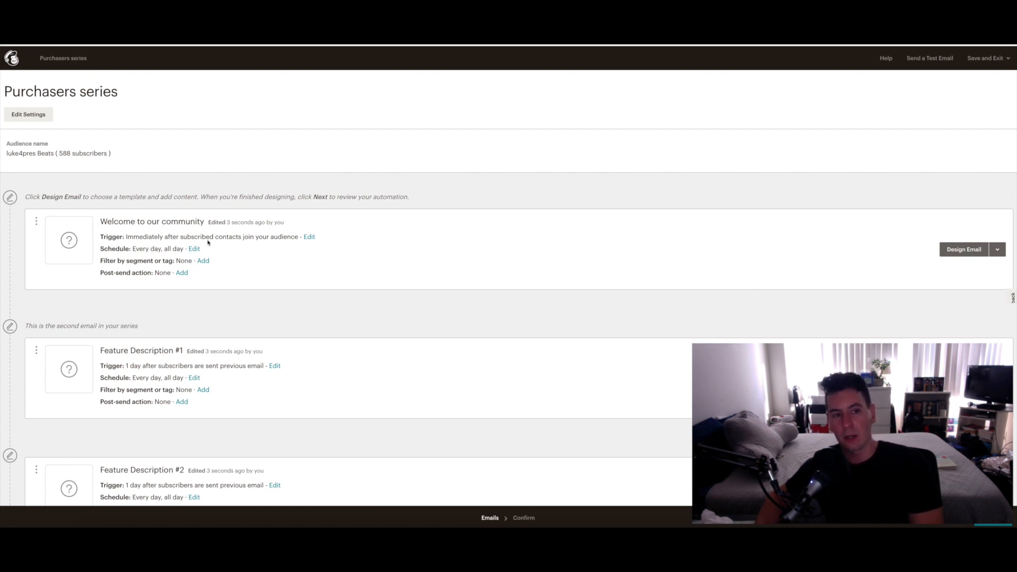
{"action": "mouse_move", "coordinate": [238, 247]}
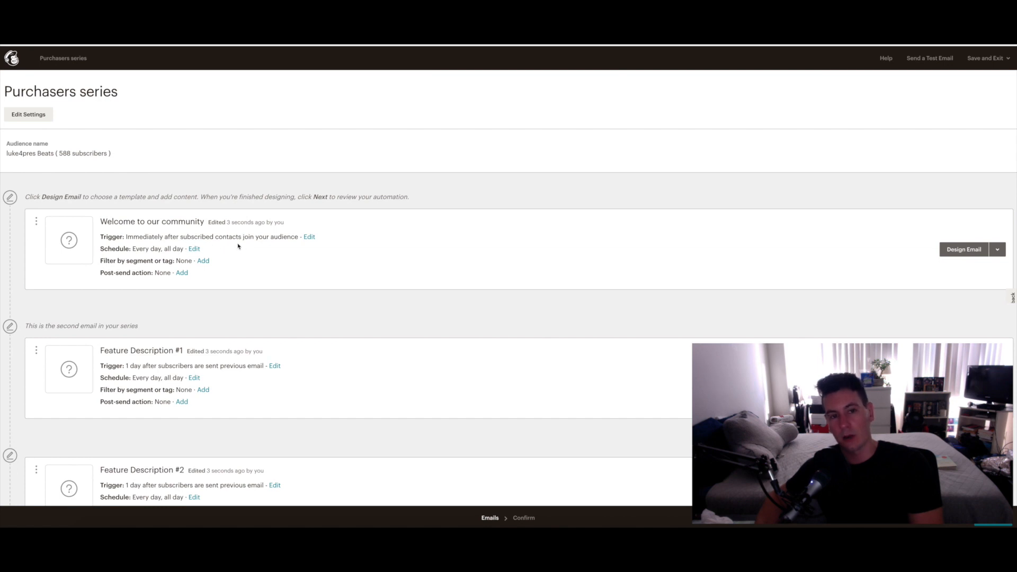
{"action": "mouse_move", "coordinate": [254, 248]}
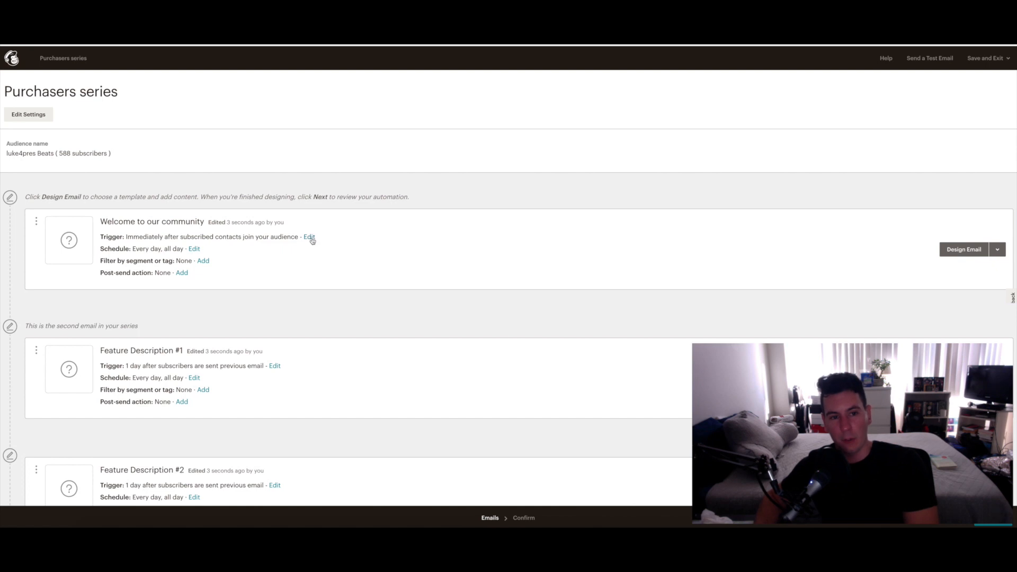
{"action": "mouse_move", "coordinate": [280, 248]}
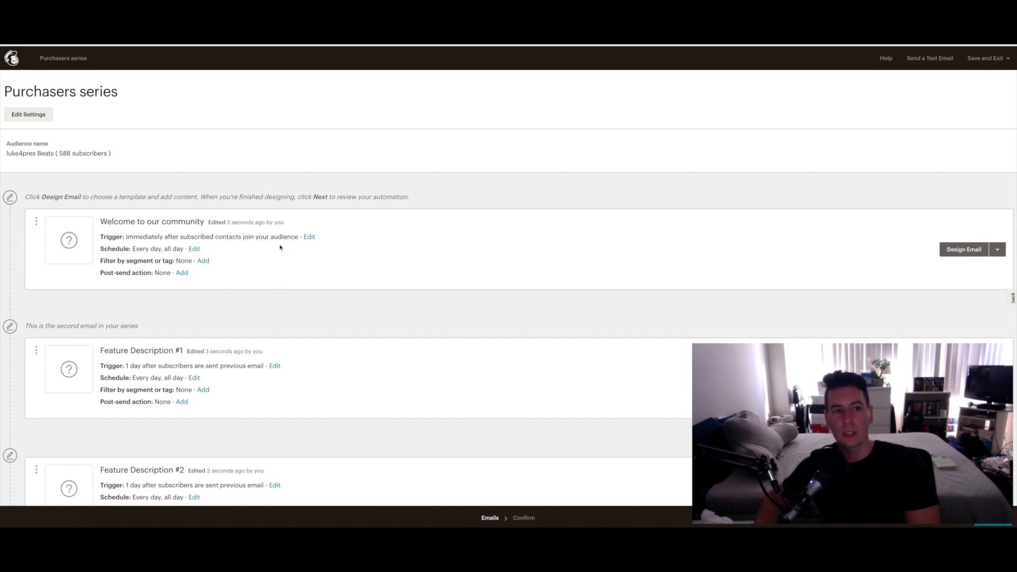
{"action": "mouse_move", "coordinate": [243, 284]}
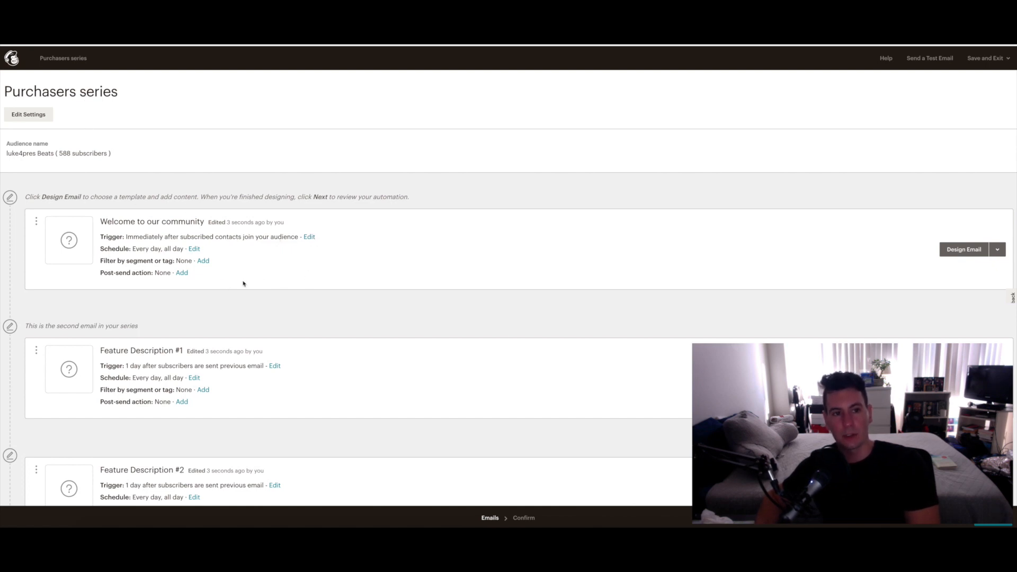
{"action": "mouse_move", "coordinate": [175, 299]}
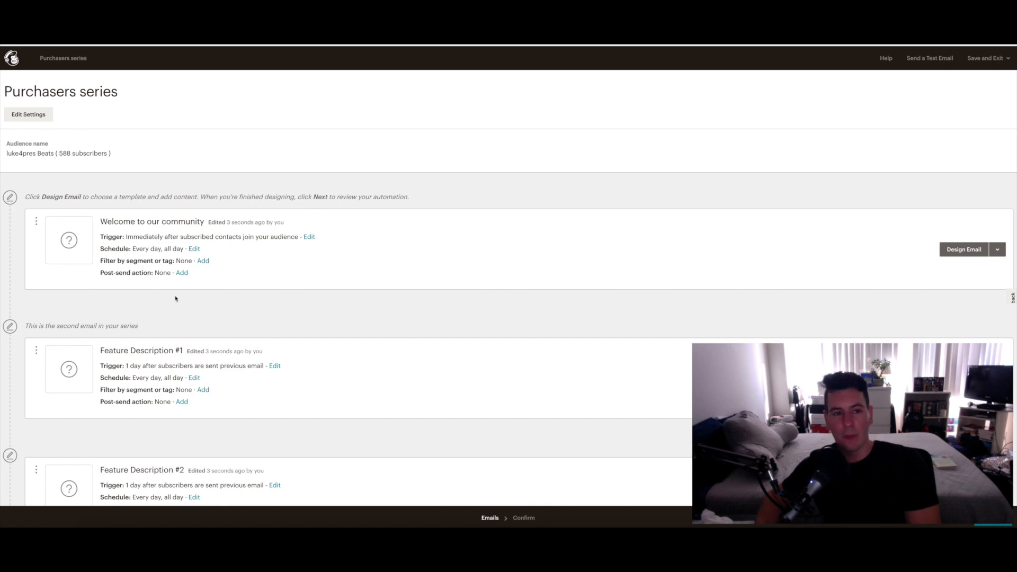
{"action": "mouse_move", "coordinate": [182, 238]}
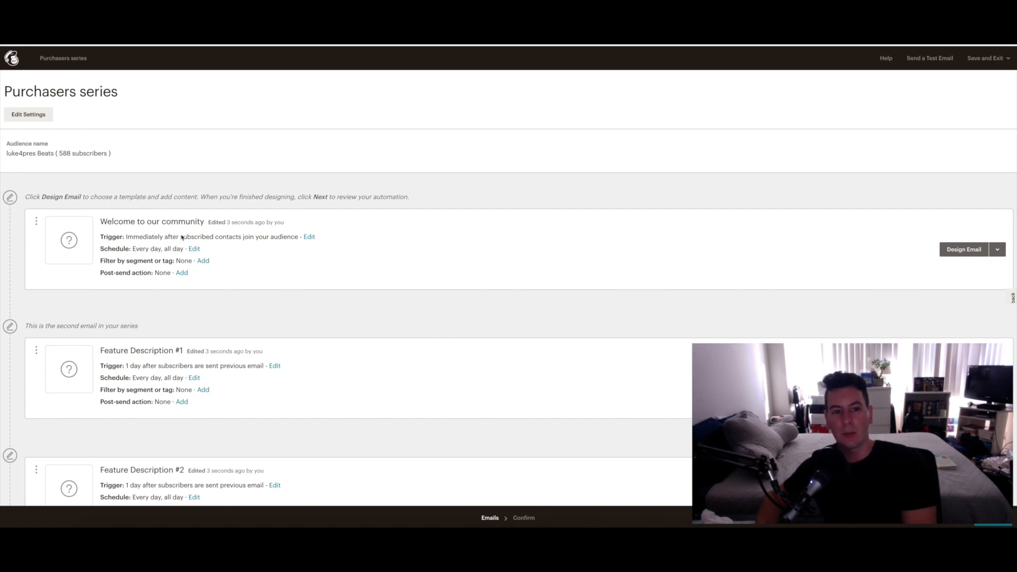
{"action": "mouse_move", "coordinate": [284, 250]}
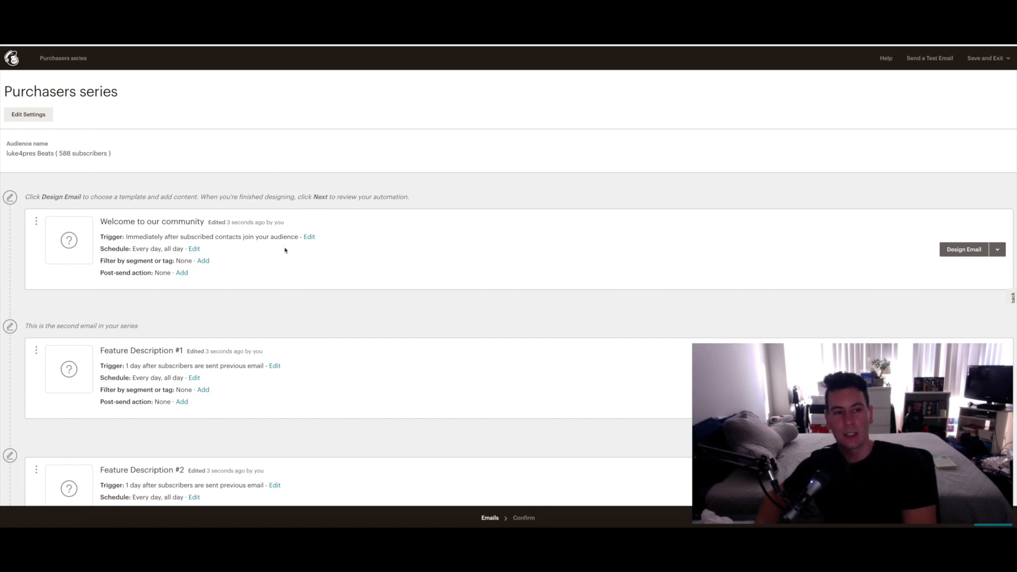
{"action": "mouse_move", "coordinate": [200, 279]}
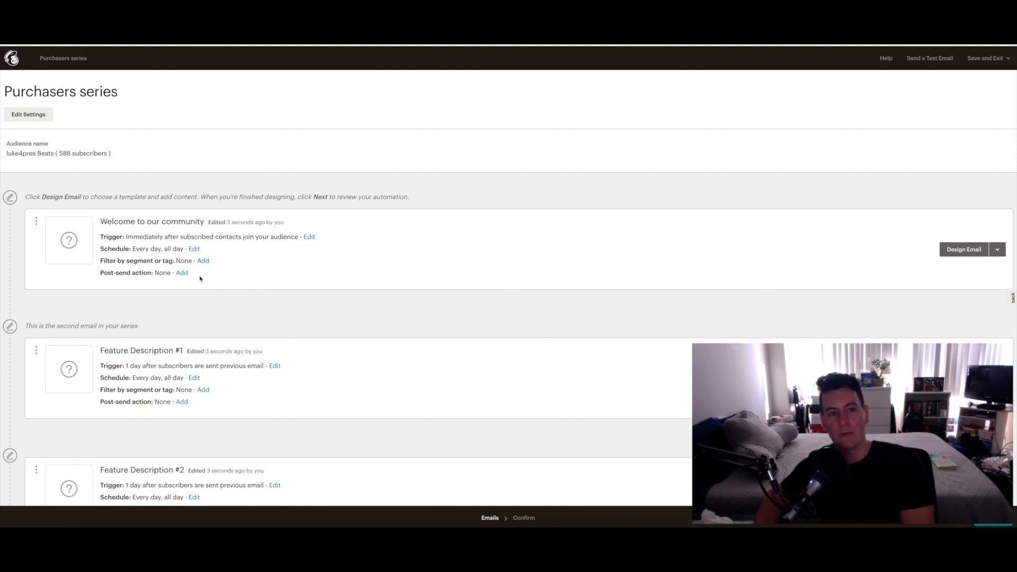
{"action": "scroll", "scroll_direction": "down", "scroll_amount": 3}
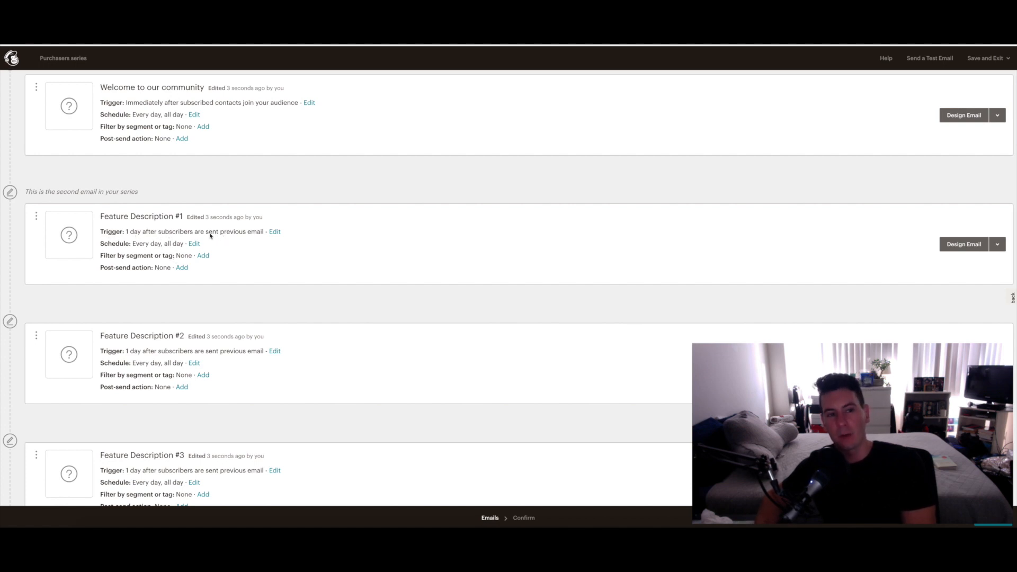
{"action": "mouse_move", "coordinate": [248, 214]}
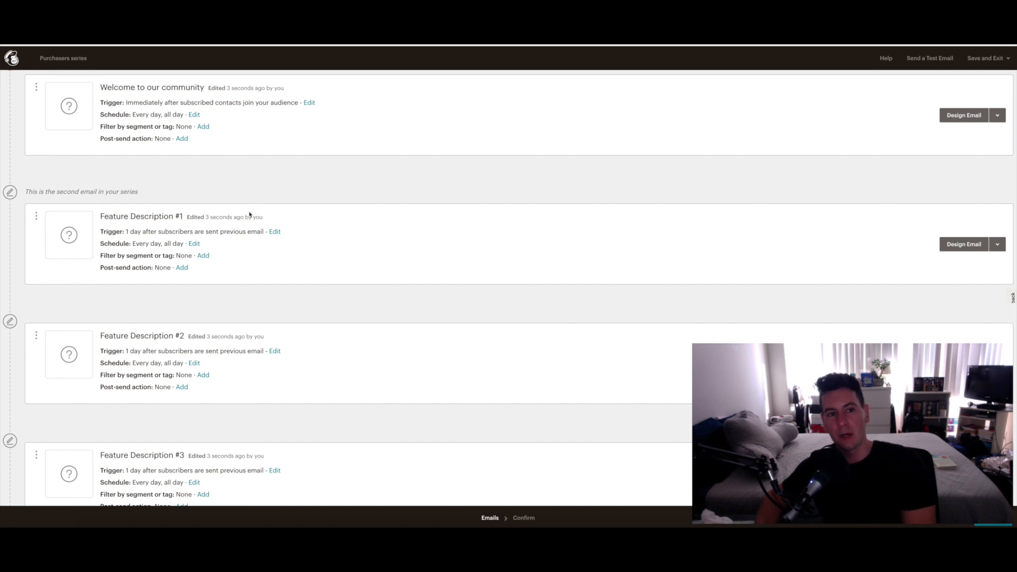
{"action": "left_click", "coordinate": [275, 232]}
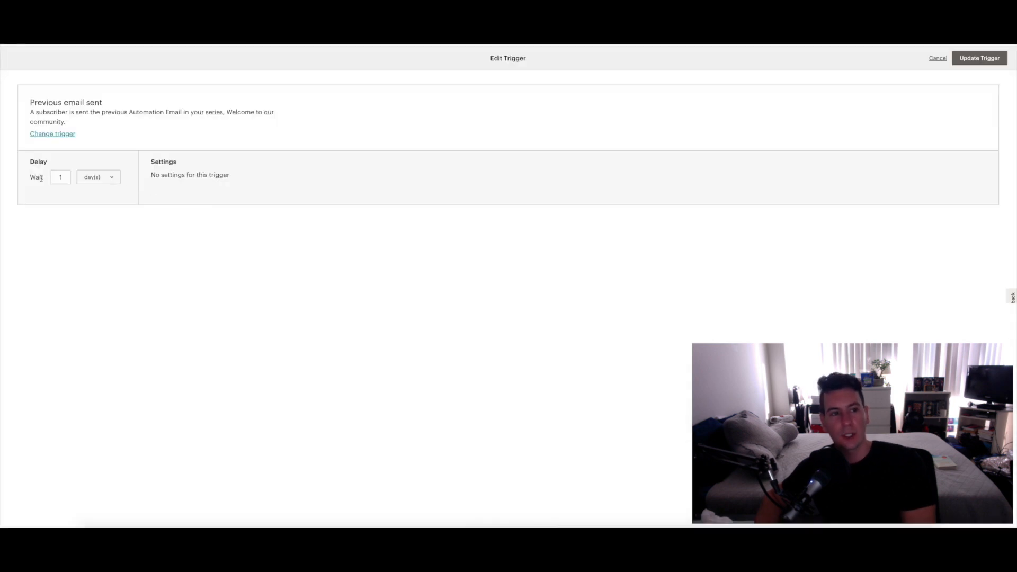
{"action": "left_click", "coordinate": [97, 177]}
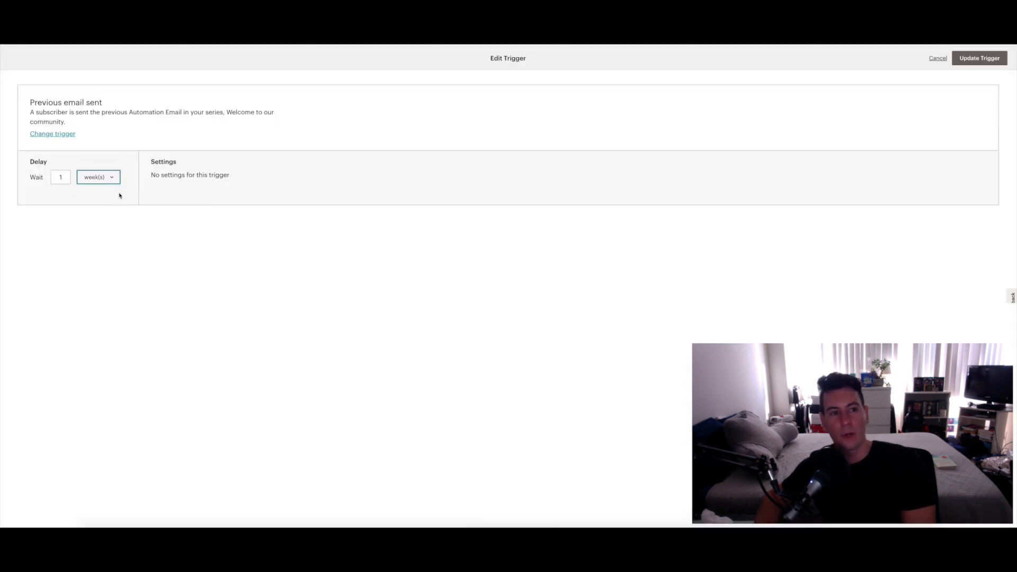
{"action": "mouse_move", "coordinate": [653, 115]}
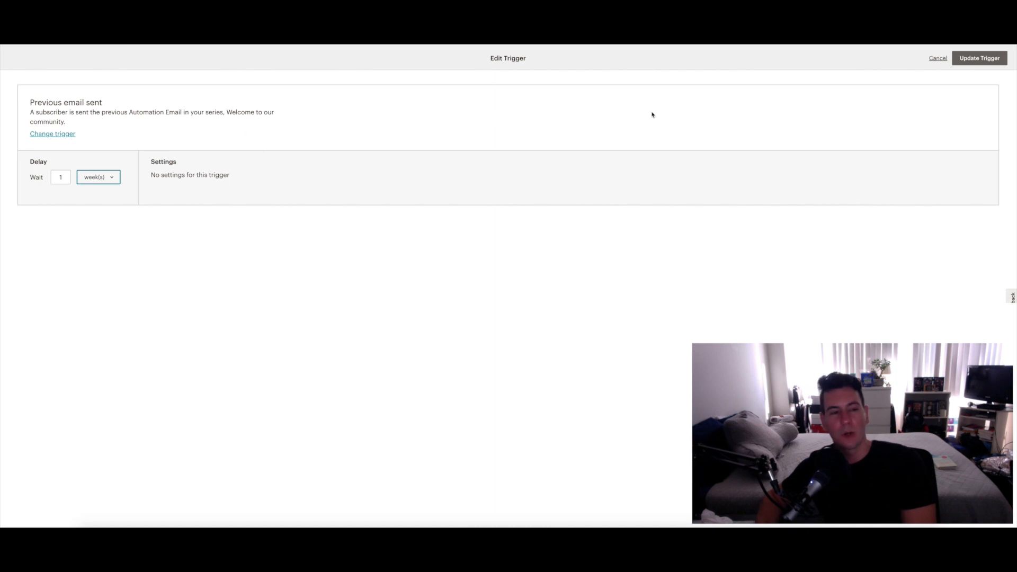
{"action": "left_click", "coordinate": [980, 58]}
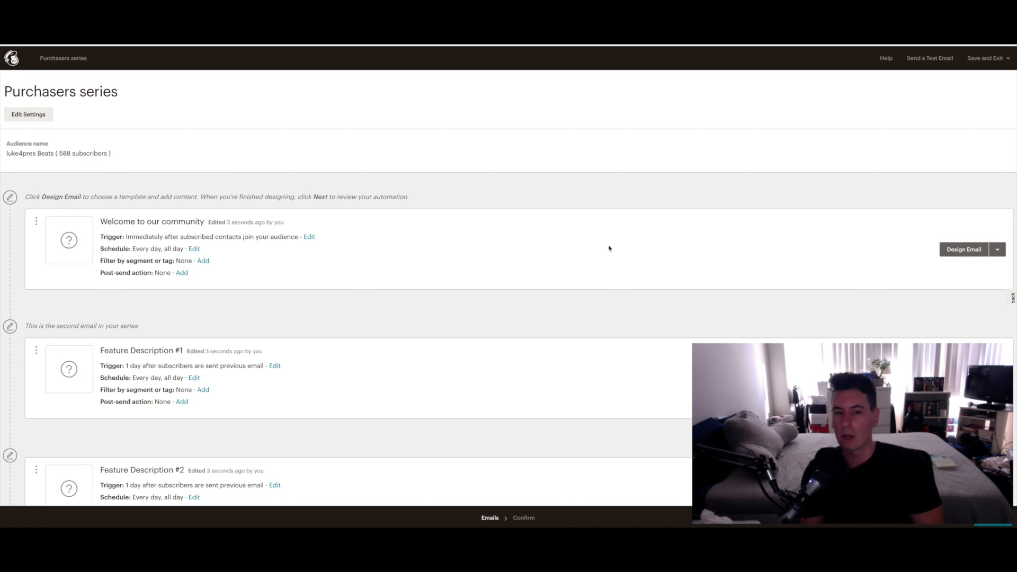
{"action": "mouse_move", "coordinate": [440, 278]}
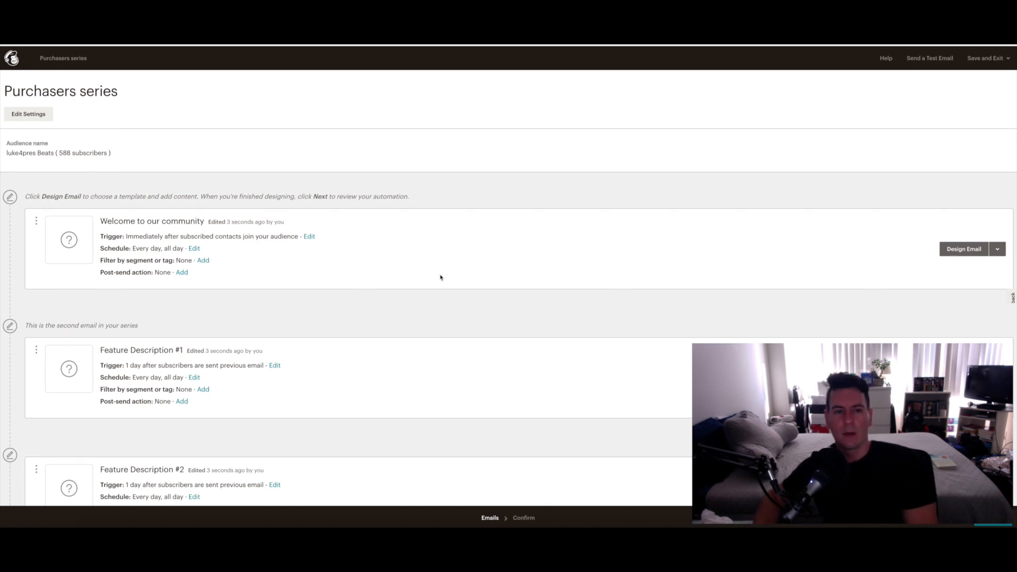
{"action": "mouse_move", "coordinate": [470, 301]}
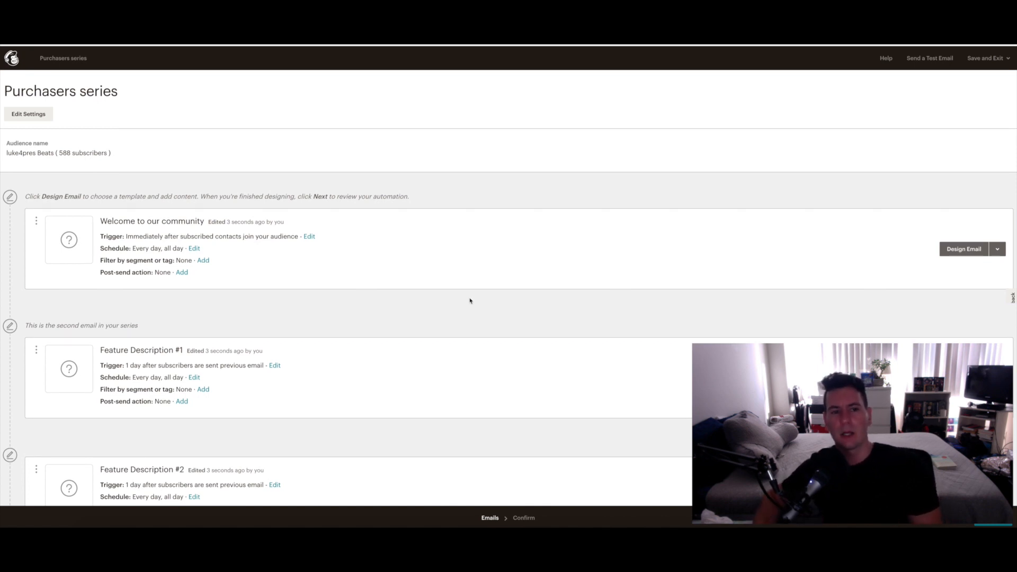
{"action": "mouse_move", "coordinate": [382, 369]}
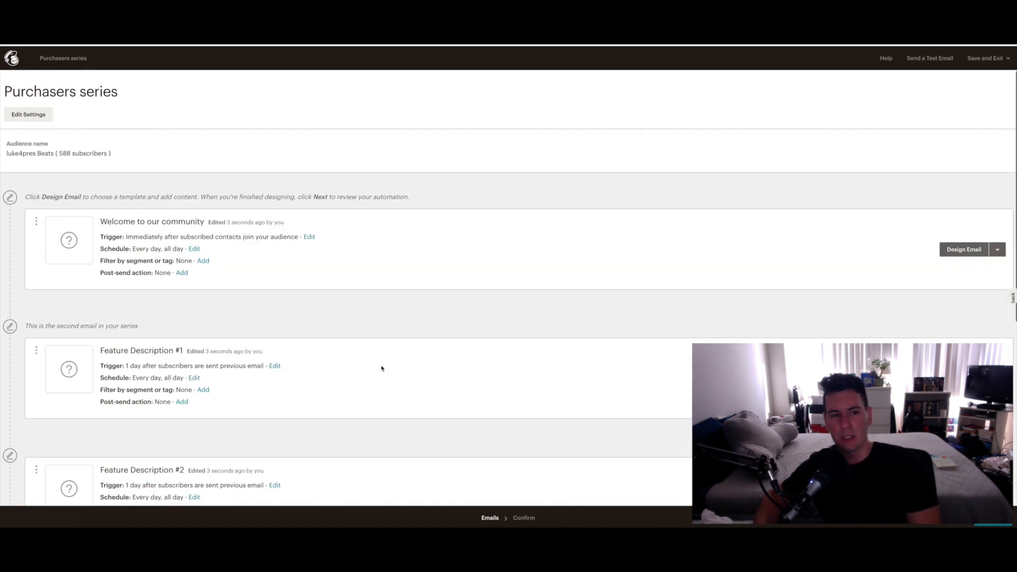
{"action": "mouse_move", "coordinate": [444, 245]}
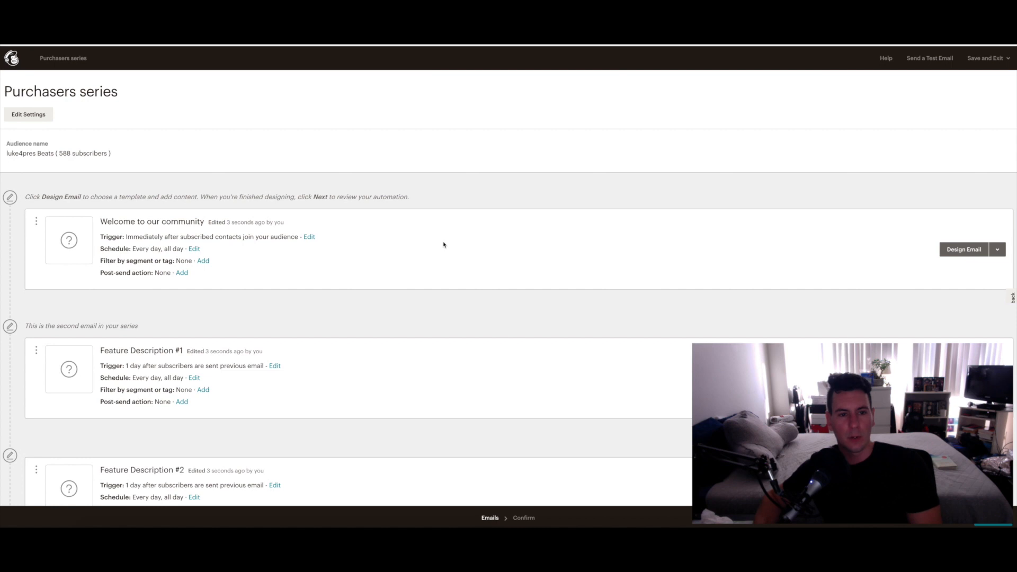
{"action": "mouse_move", "coordinate": [965, 249]}
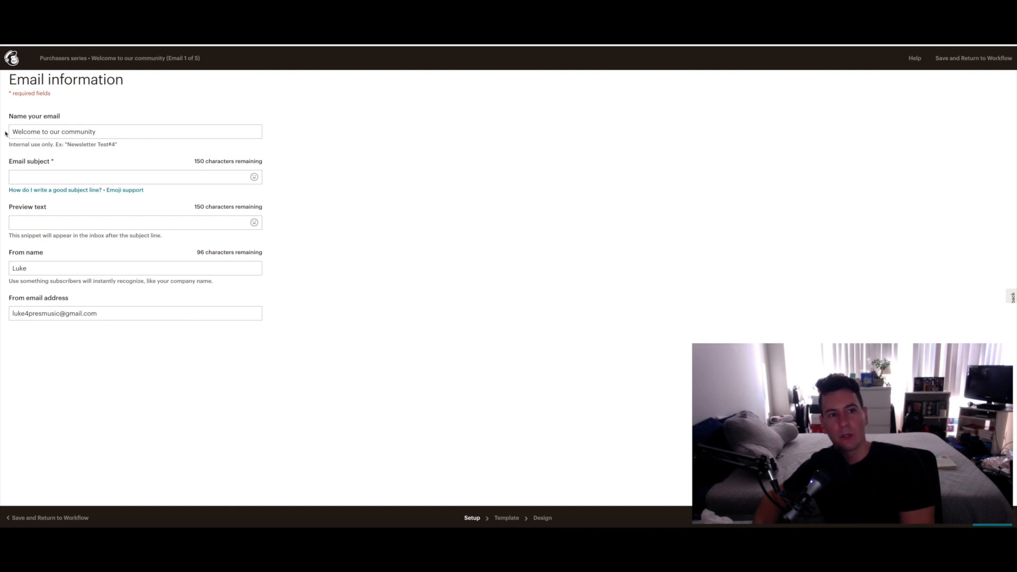
{"action": "mouse_move", "coordinate": [29, 144]}
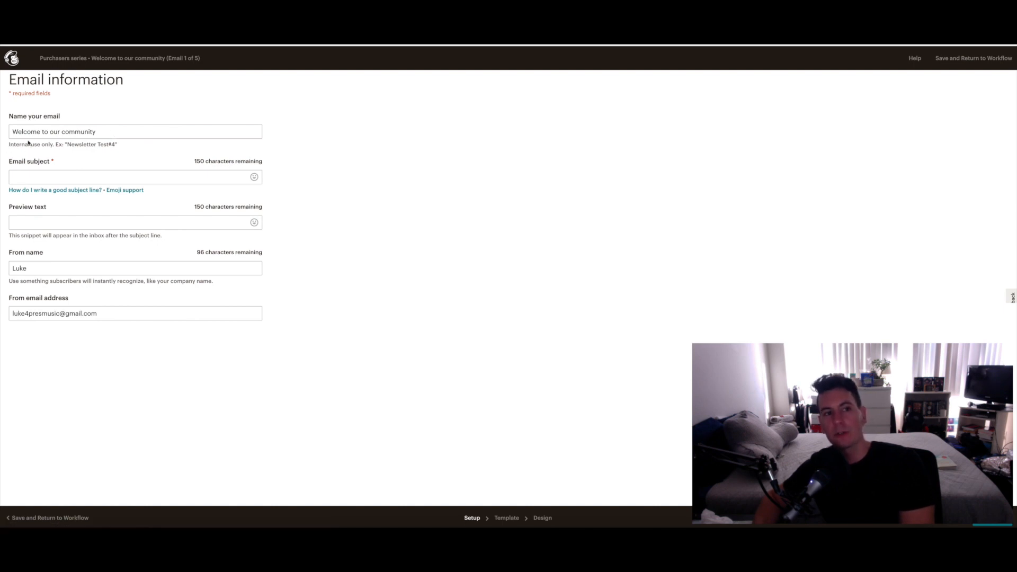
Set the welcome email subject to 'Thanks for your purchase! Extra present inside' and continue to templates.
{"action": "left_click", "coordinate": [130, 132]}
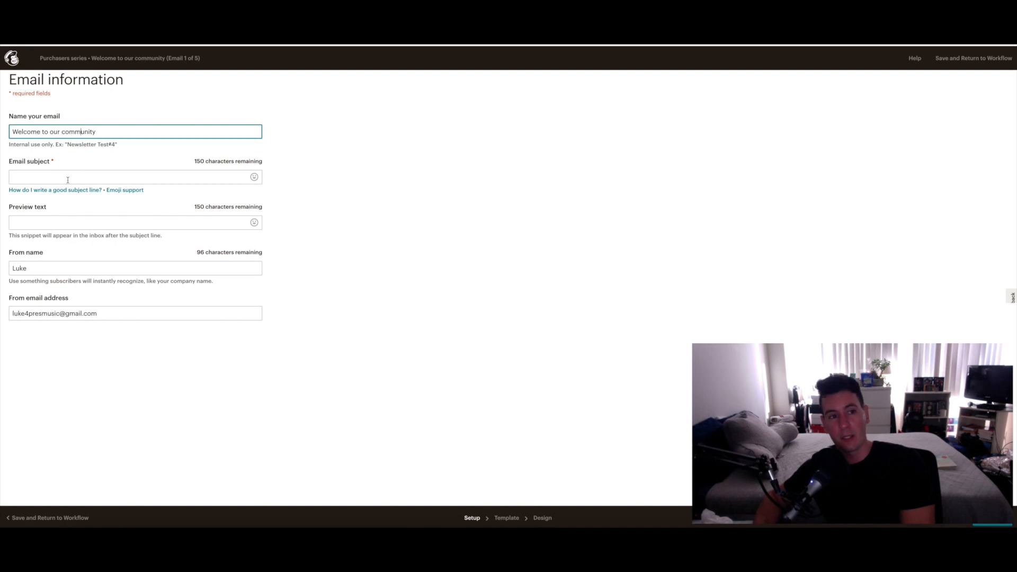
{"action": "left_click", "coordinate": [130, 177]}
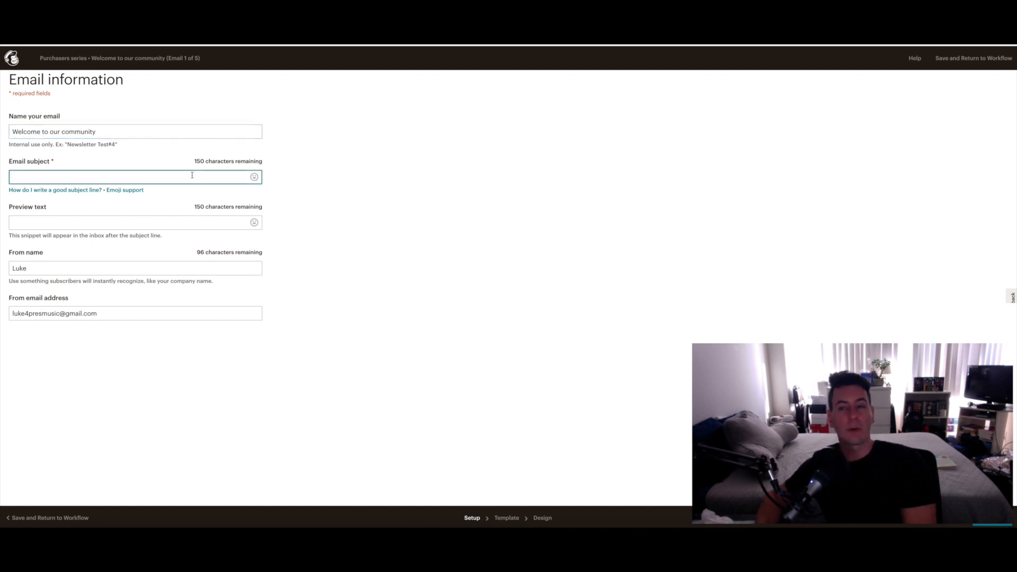
{"action": "type", "text": "Thanks for your purch"}
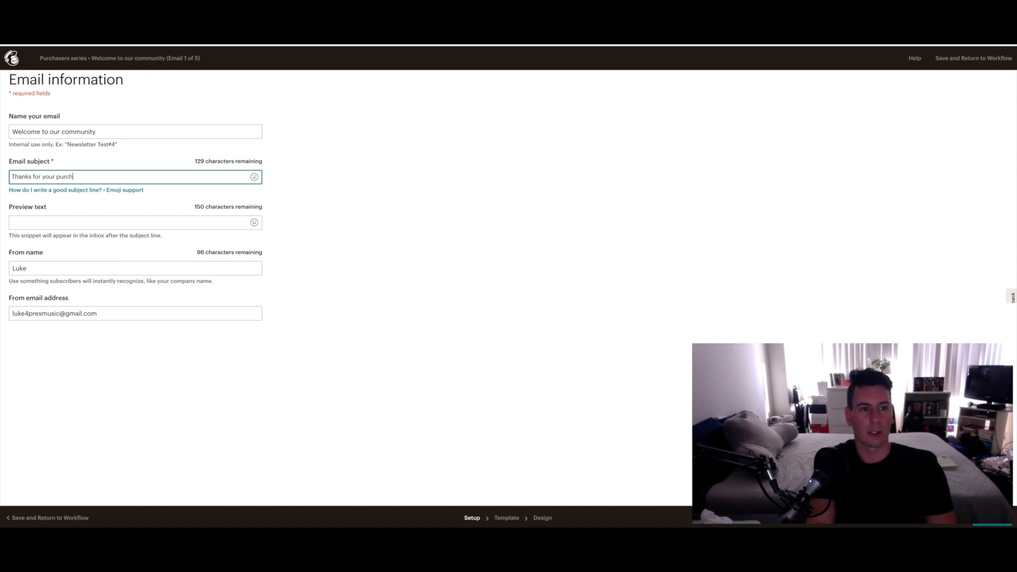
{"action": "type", "text": "ase!"}
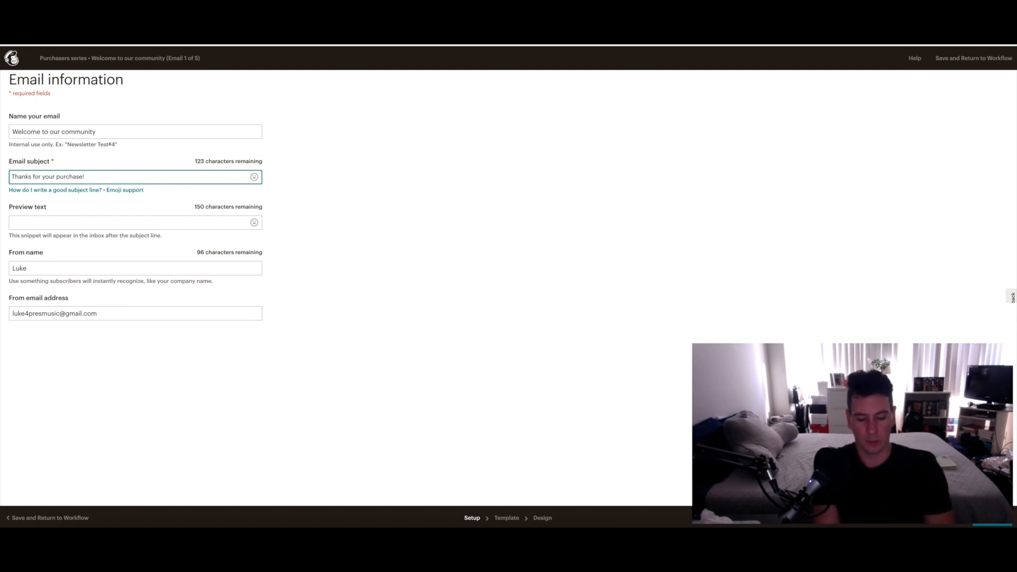
{"action": "type", "text": "Extra present ins"}
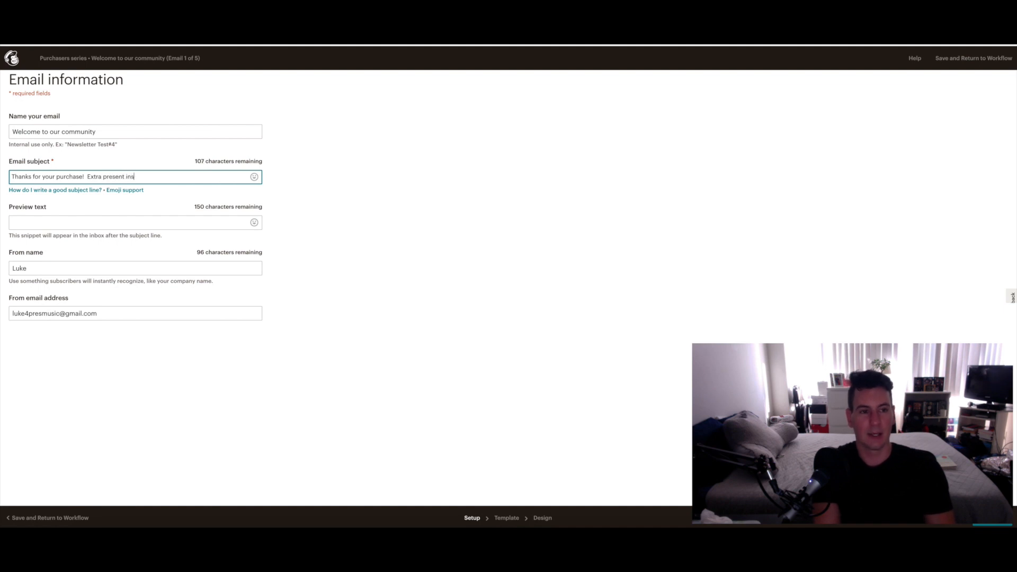
{"action": "type", "text": "ide"}
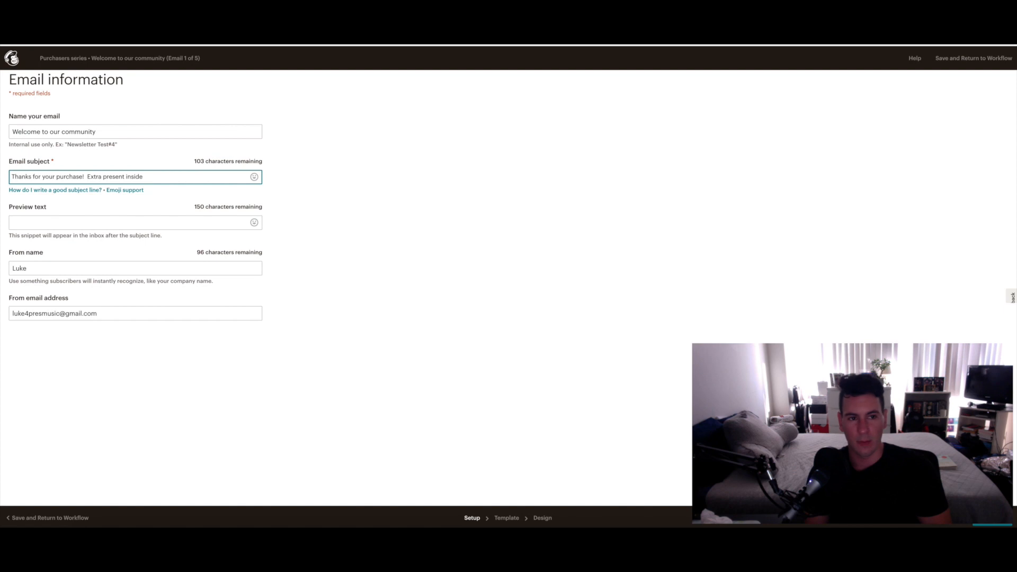
{"action": "left_click", "coordinate": [507, 517]}
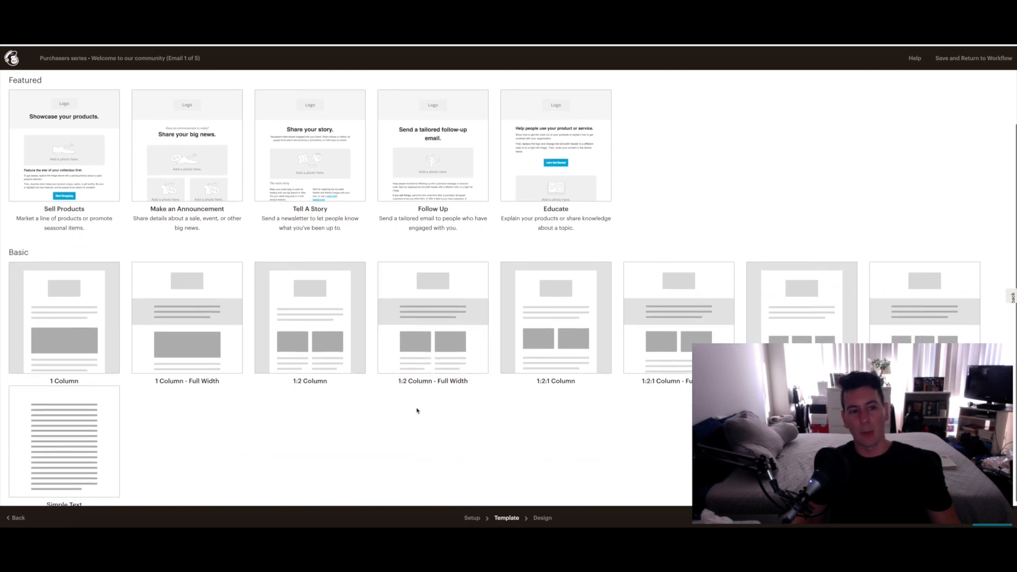
Choose the 1 Column - Full Width basic layout for the welcome email.
{"action": "scroll", "scroll_direction": "up", "scroll_amount": 3}
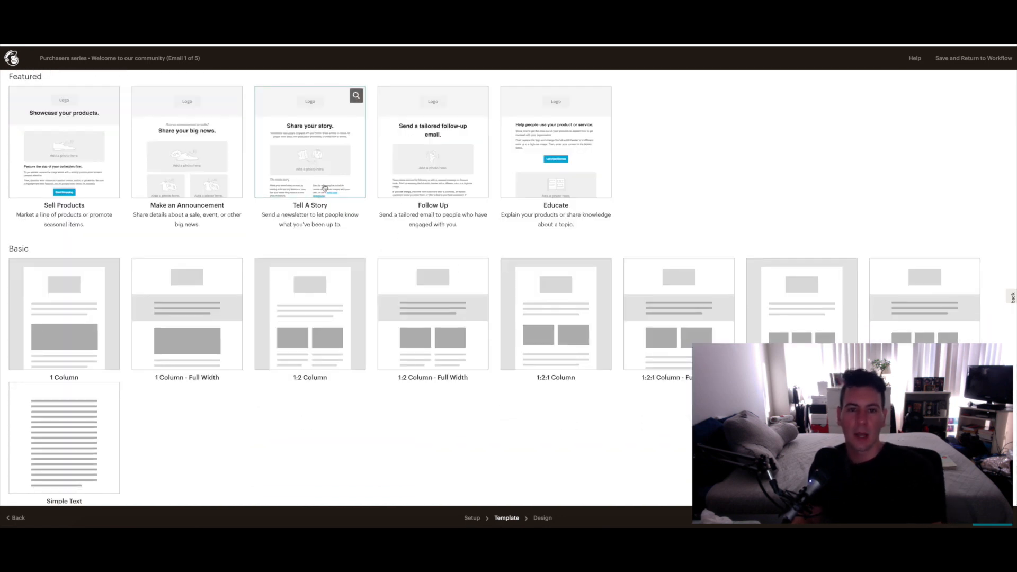
{"action": "scroll", "scroll_direction": "up", "scroll_amount": 3}
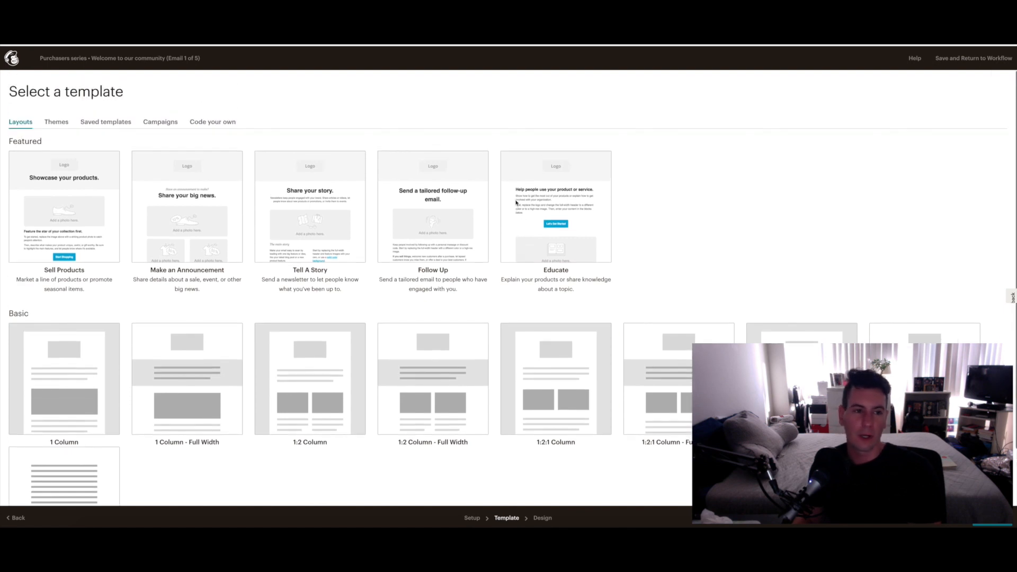
{"action": "mouse_move", "coordinate": [126, 390]}
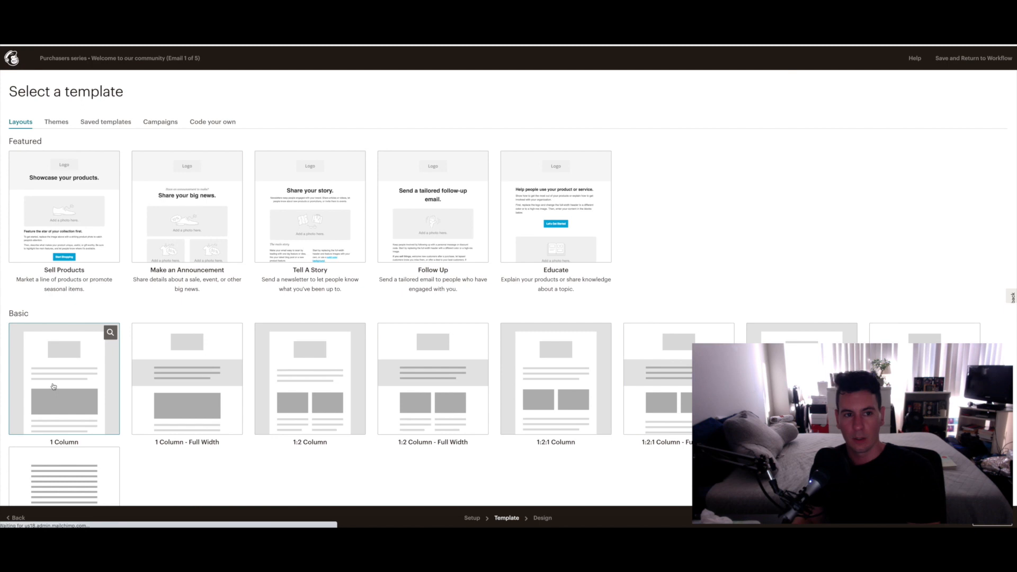
{"action": "mouse_move", "coordinate": [187, 380]}
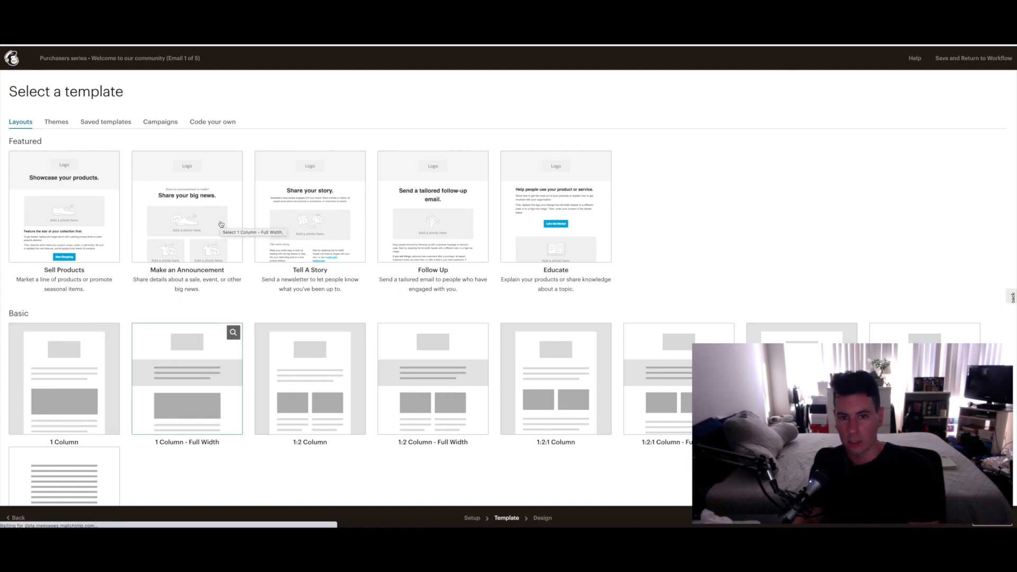
{"action": "left_click", "coordinate": [187, 379]}
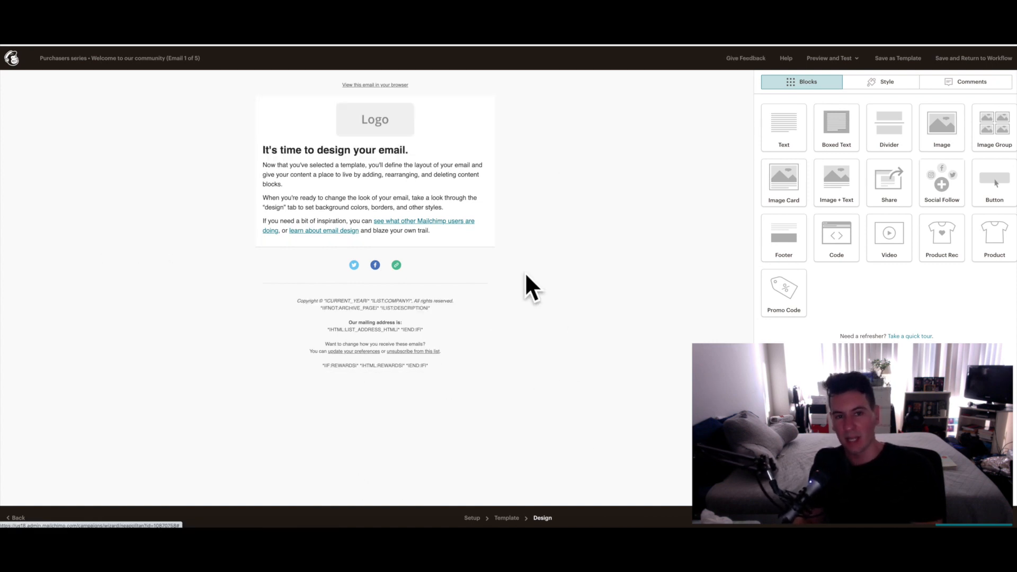
{"action": "mouse_move", "coordinate": [563, 408]}
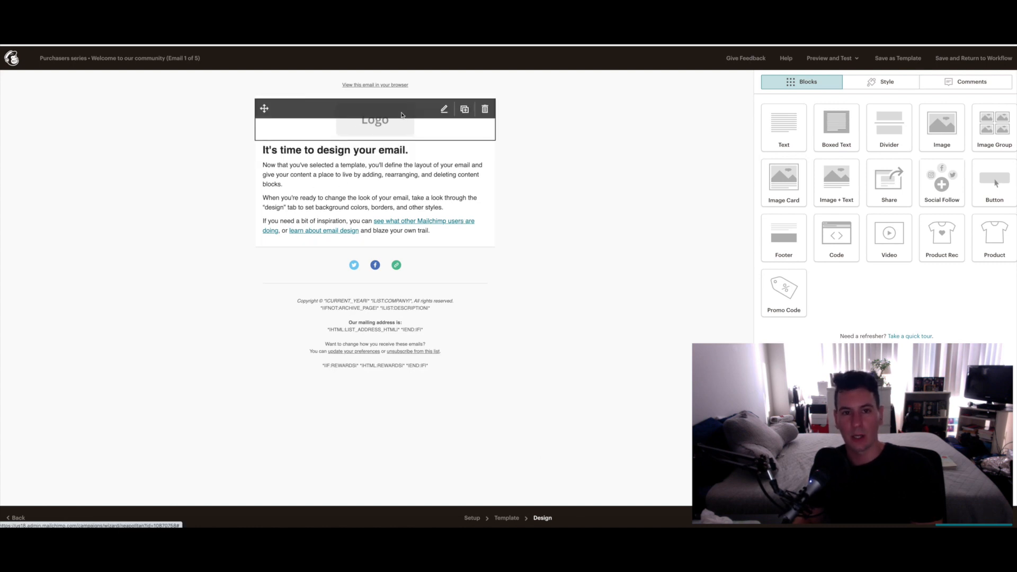
{"action": "mouse_move", "coordinate": [485, 119]}
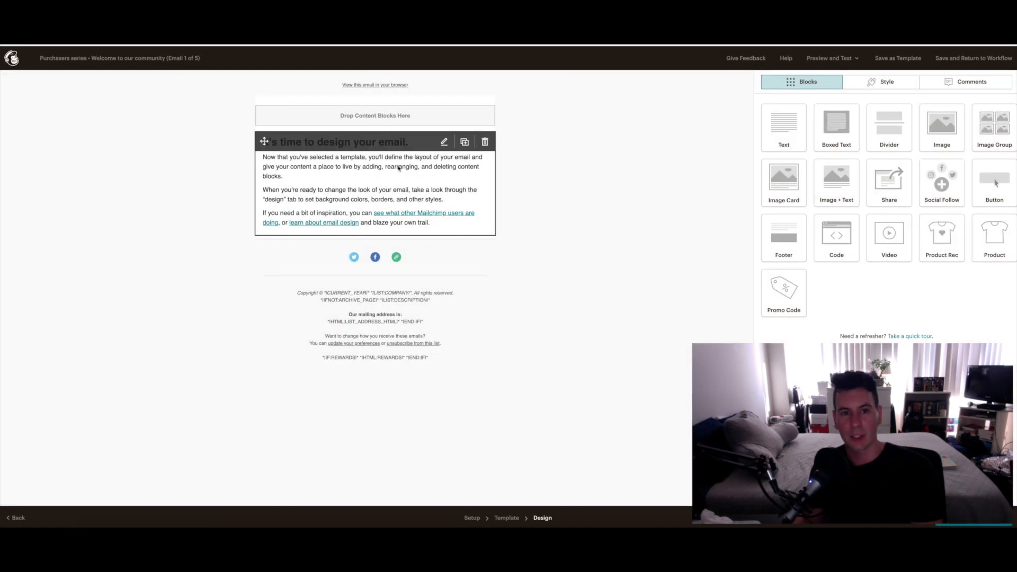
{"action": "mouse_move", "coordinate": [297, 144]}
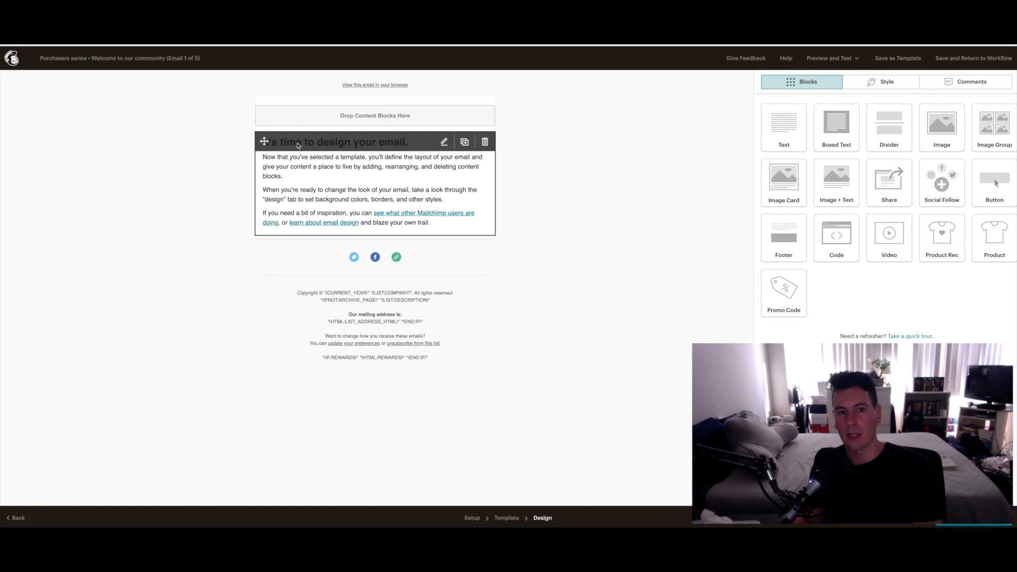
{"action": "mouse_move", "coordinate": [367, 145]}
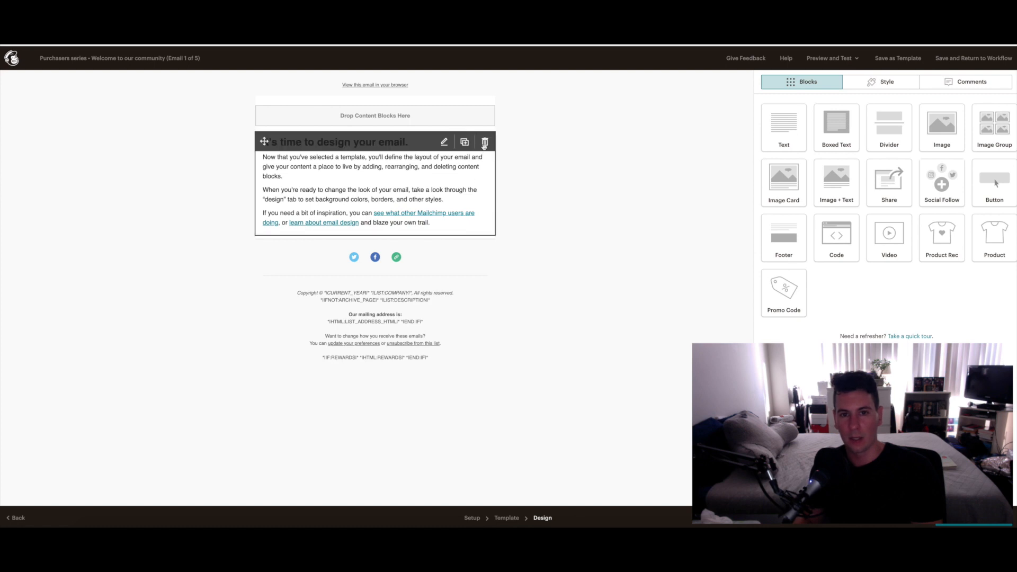
Remove the default design tips content block from the welcome email.
{"action": "left_click", "coordinate": [485, 142]}
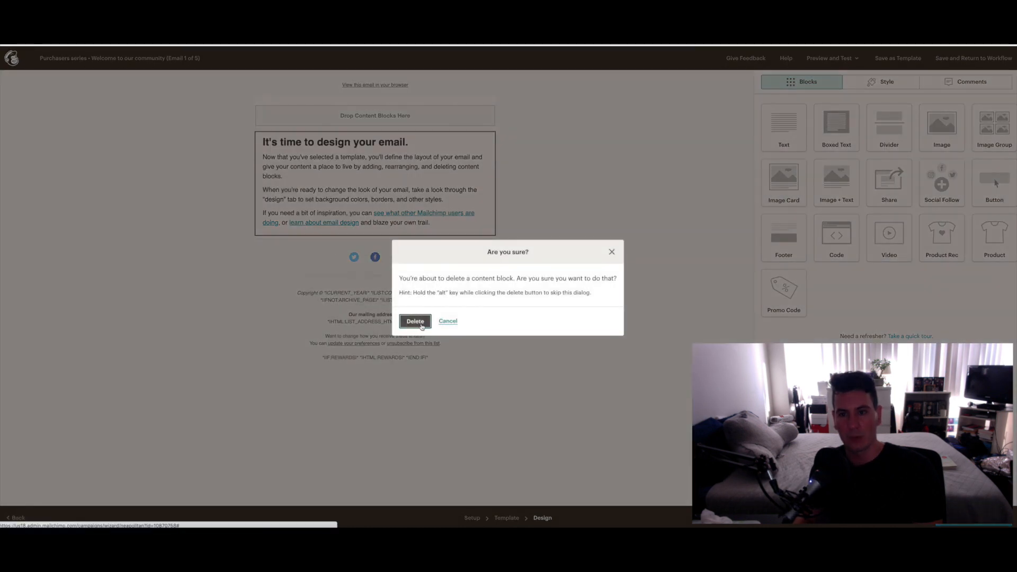
{"action": "left_click", "coordinate": [416, 321]}
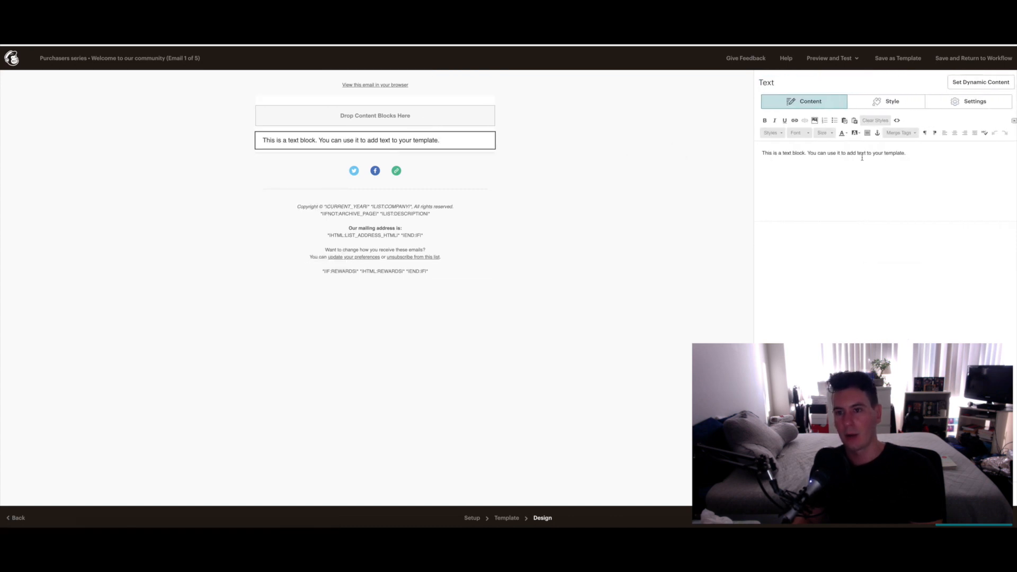
Replace the text block's placeholder content, then save the email and return to the series workflow.
{"action": "triple_click", "coordinate": [833, 153]}
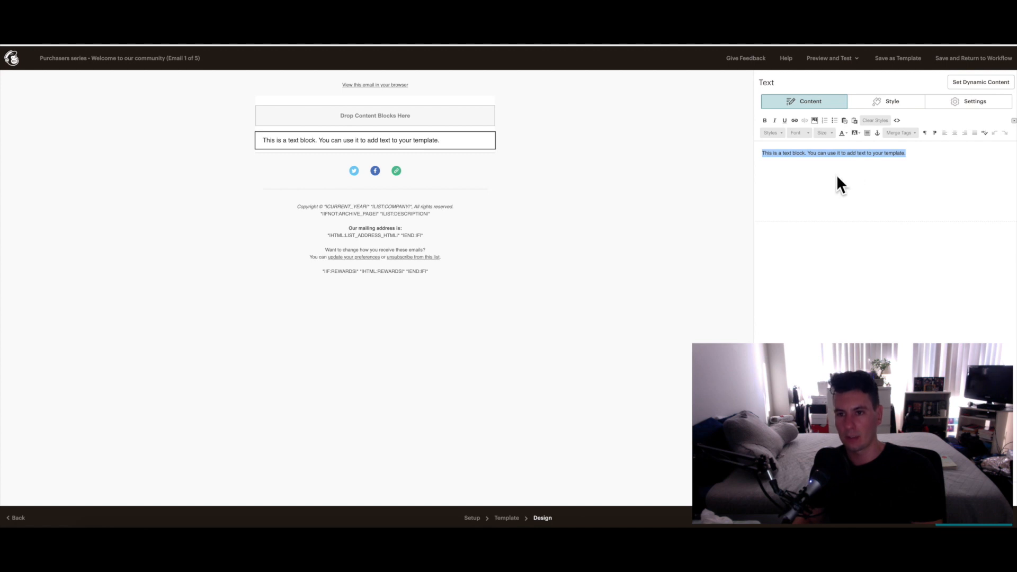
{"action": "mouse_move", "coordinate": [894, 192]}
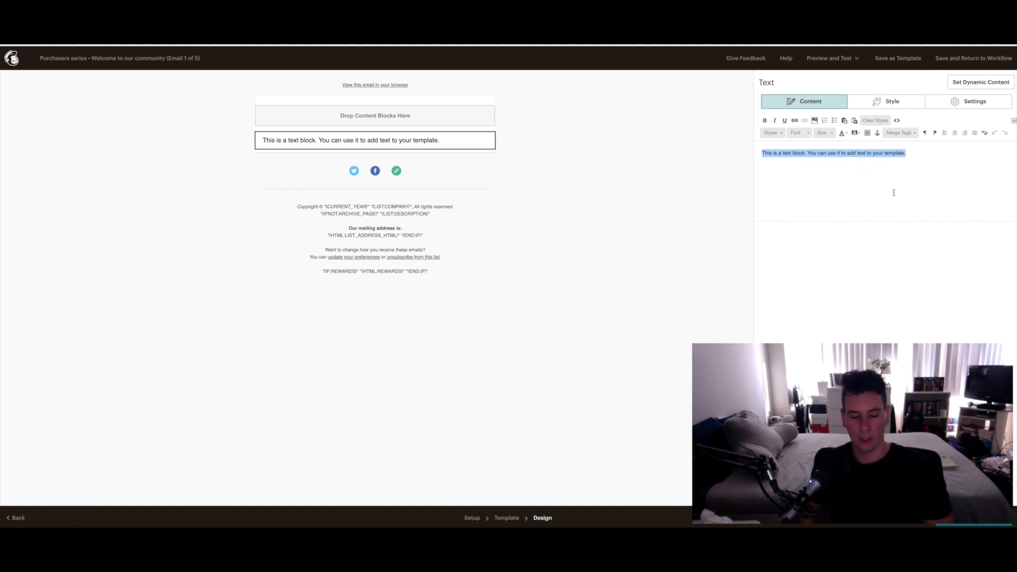
{"action": "type", "text": "rkhaskjhdsflkdf"}
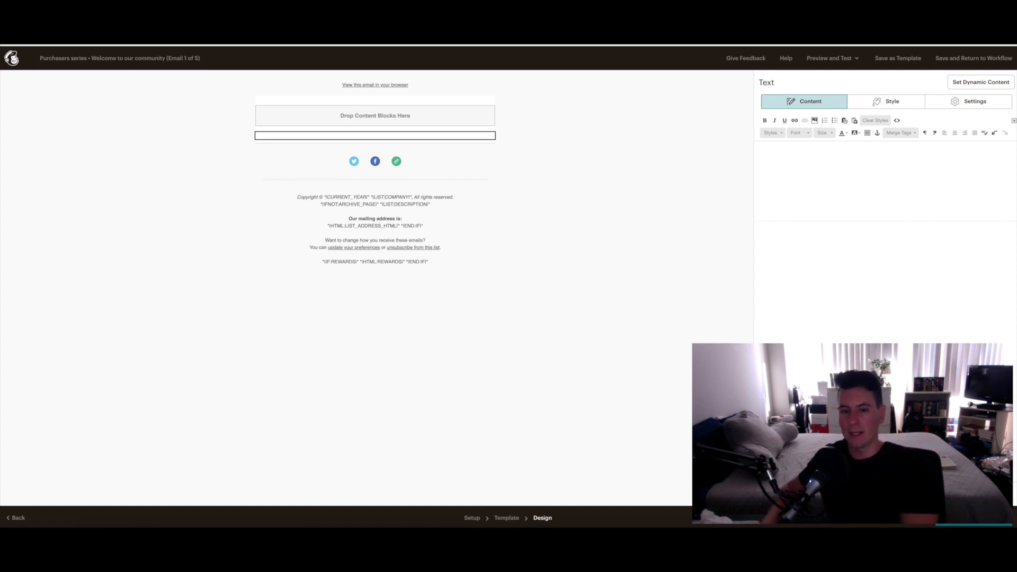
{"action": "left_click", "coordinate": [375, 240]}
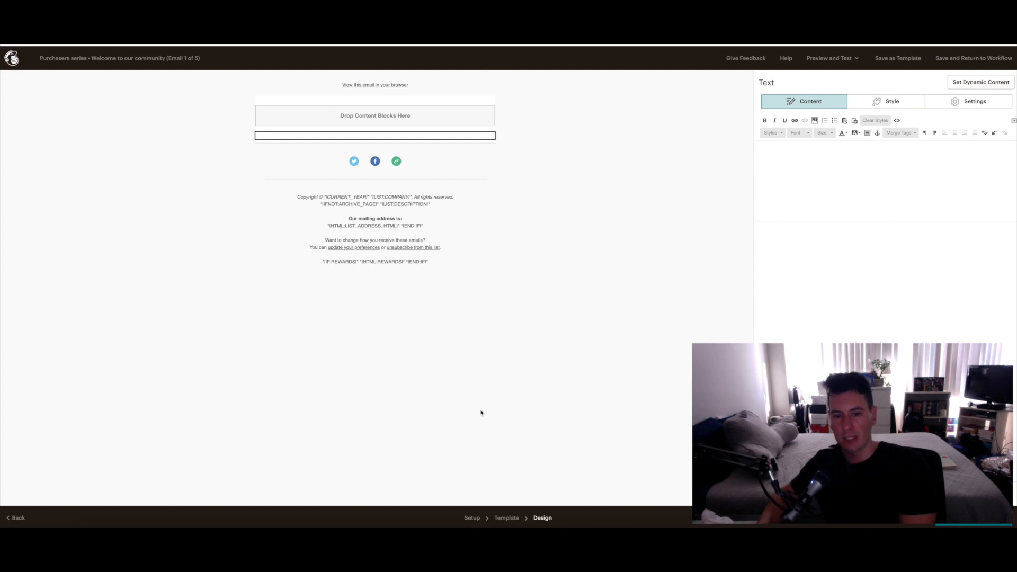
{"action": "left_click", "coordinate": [973, 58]}
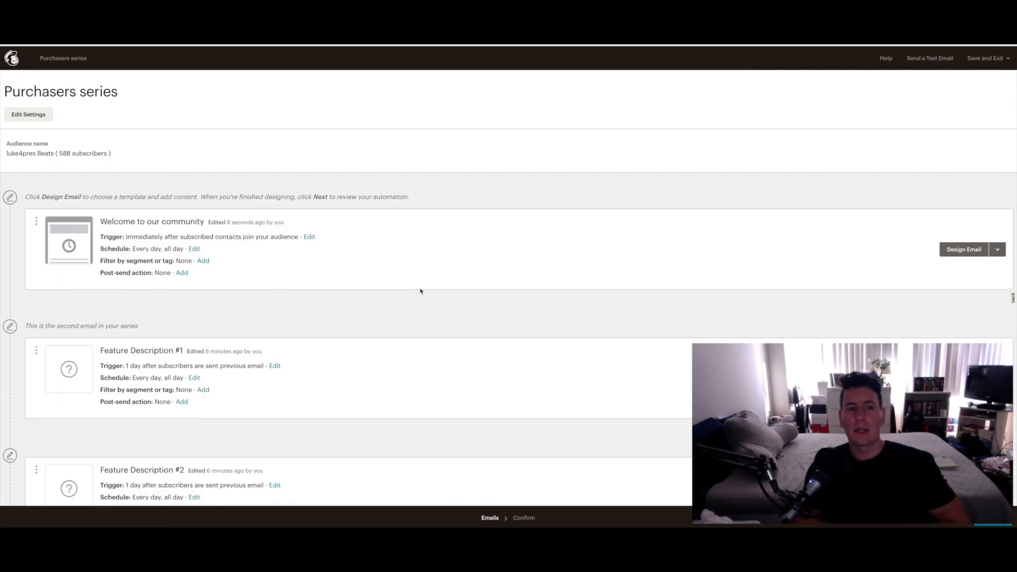
Exit the Purchasers series to the Mailchimp account dashboard.
{"action": "scroll", "scroll_direction": "down", "scroll_amount": 3}
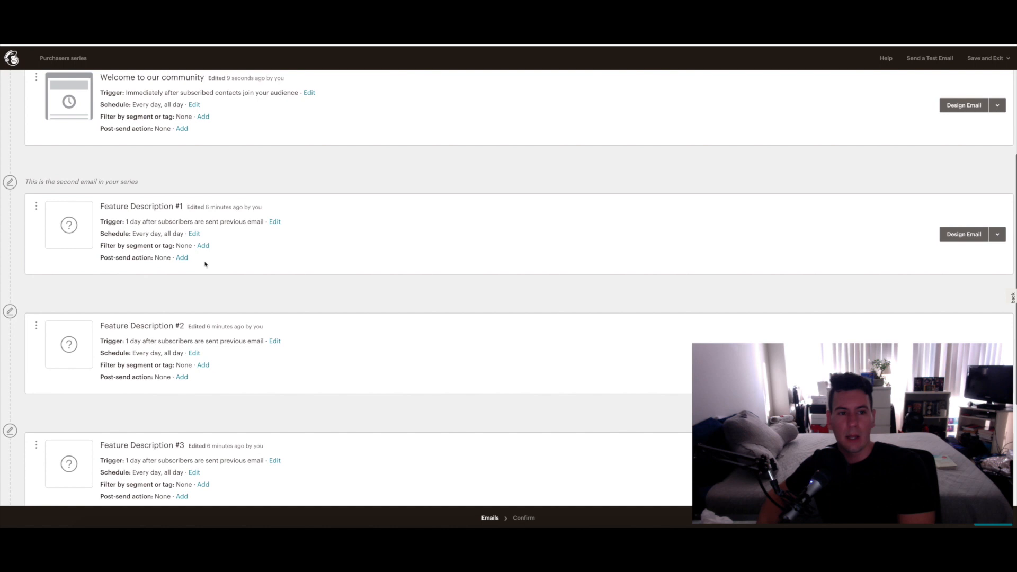
{"action": "scroll", "scroll_direction": "down", "scroll_amount": 3}
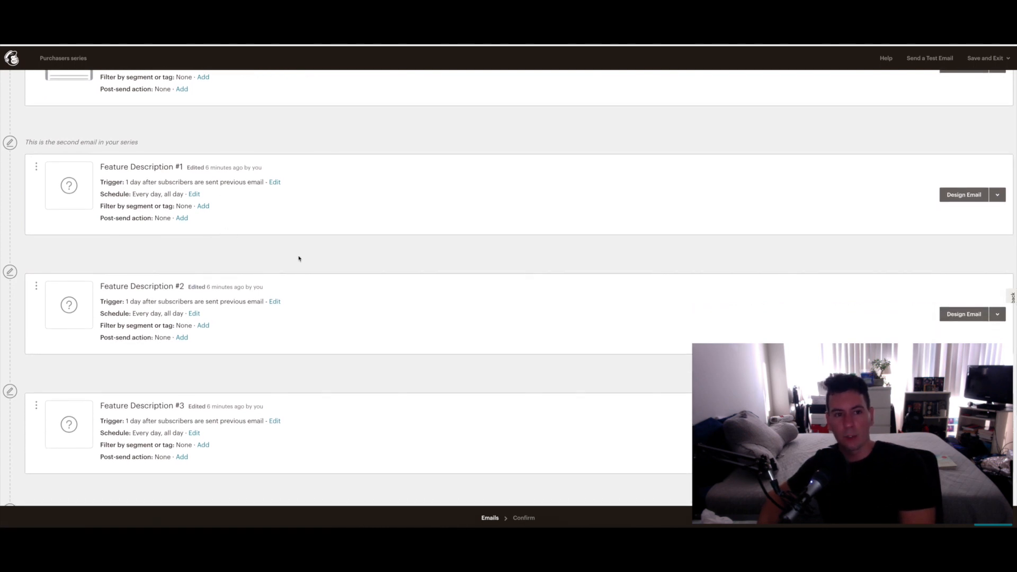
{"action": "scroll", "scroll_direction": "down", "scroll_amount": 3}
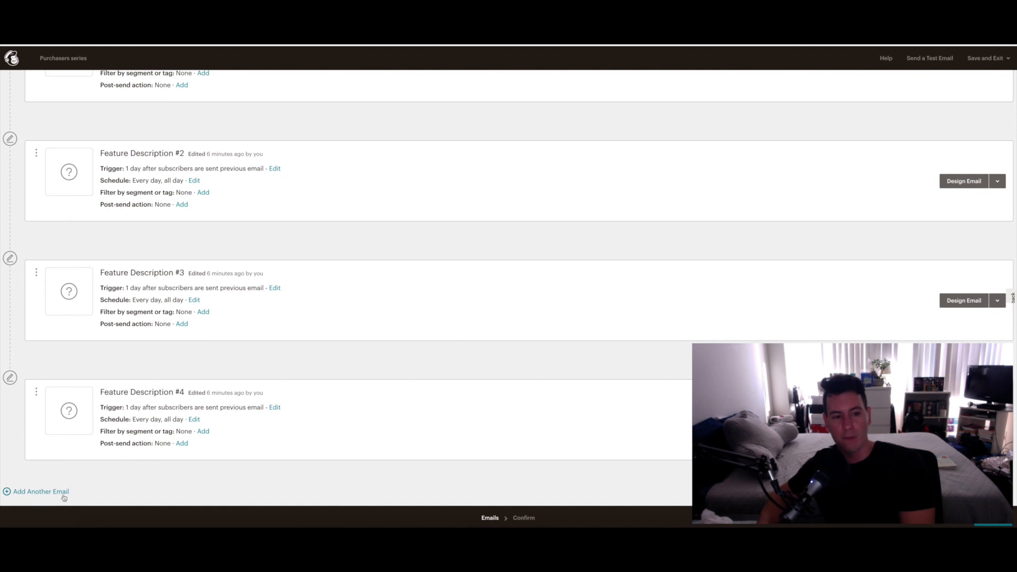
{"action": "mouse_move", "coordinate": [162, 448]}
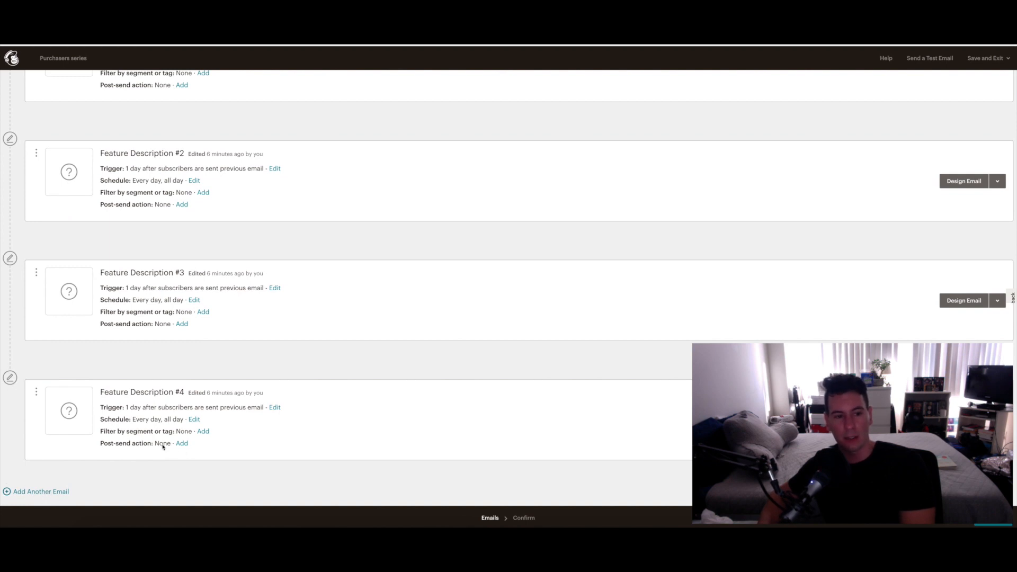
{"action": "scroll", "scroll_direction": "up", "scroll_amount": 3}
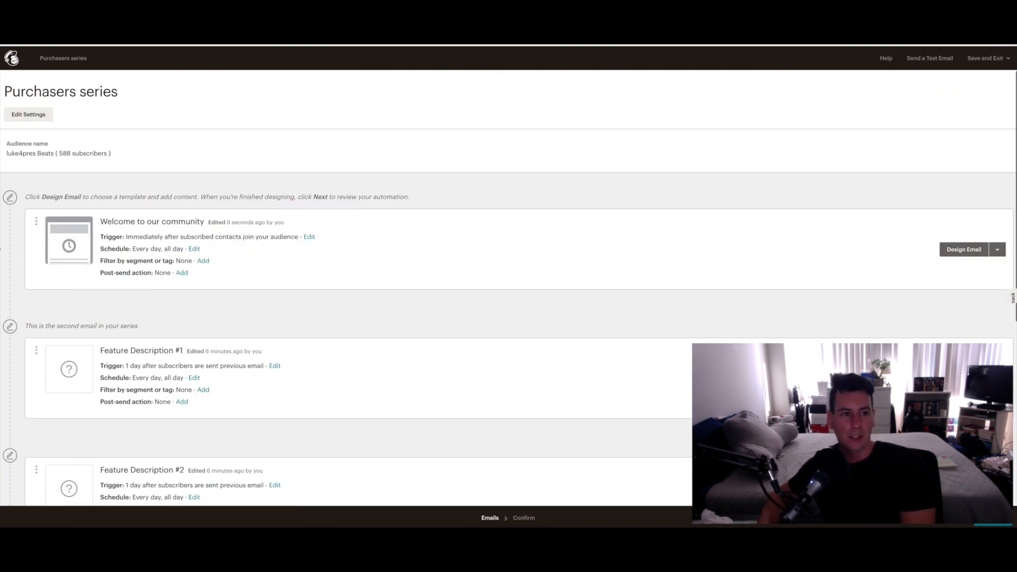
{"action": "mouse_move", "coordinate": [760, 192]}
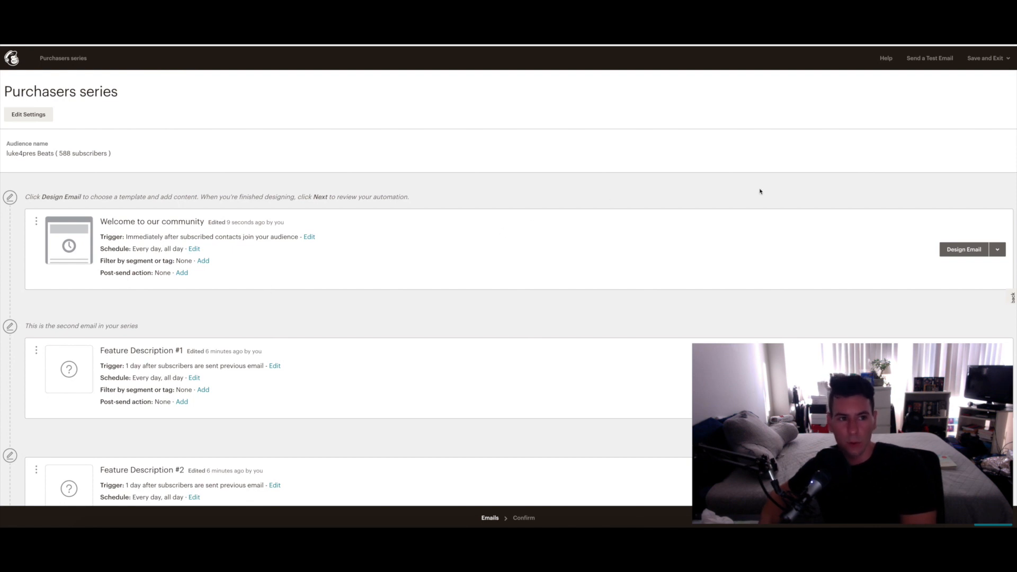
{"action": "left_click", "coordinate": [987, 57]}
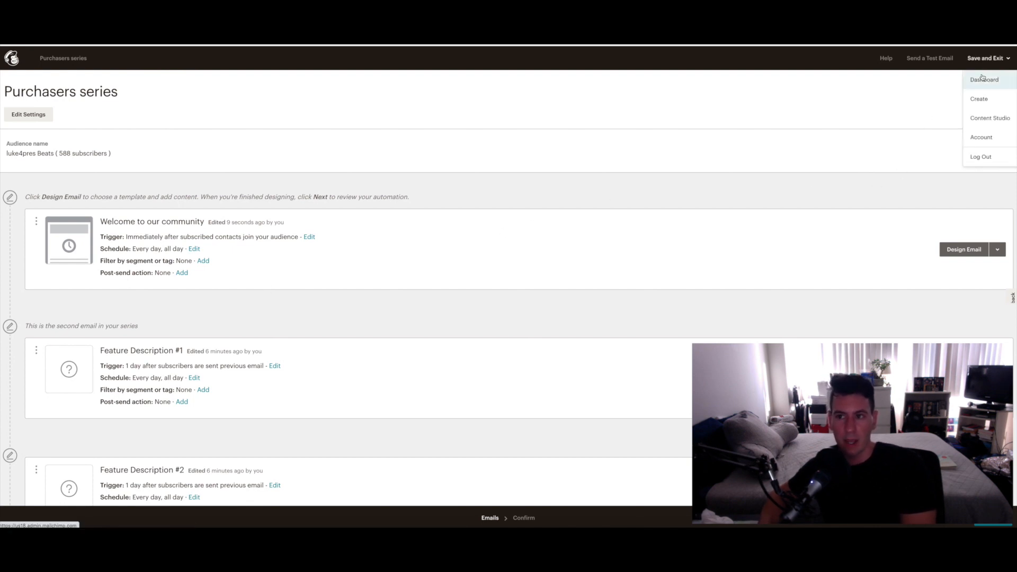
{"action": "left_click", "coordinate": [985, 79]}
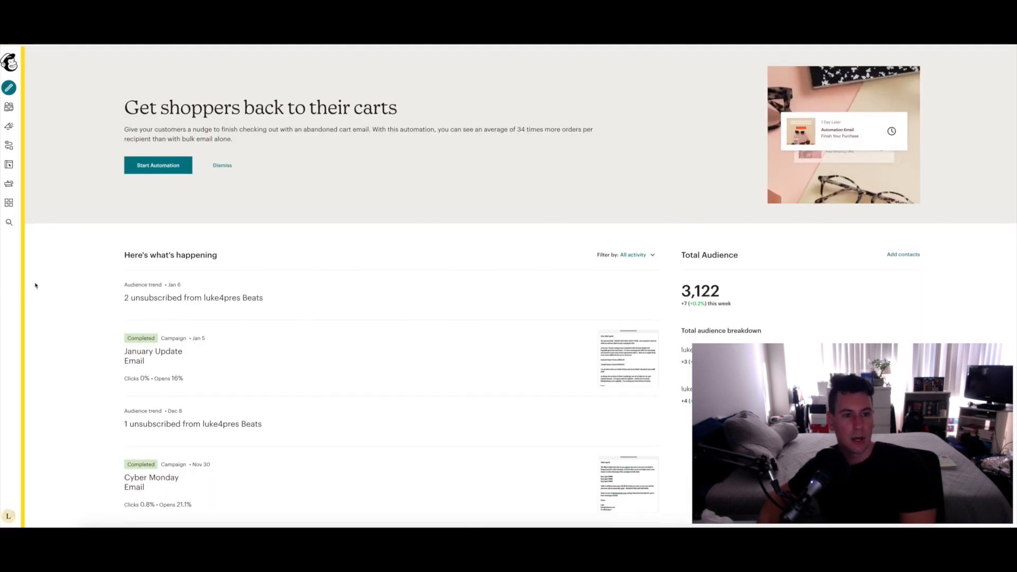
Show the Campaigns list and switch its current audience to luke4pres Funnel Contacts.
{"action": "left_click", "coordinate": [9, 126]}
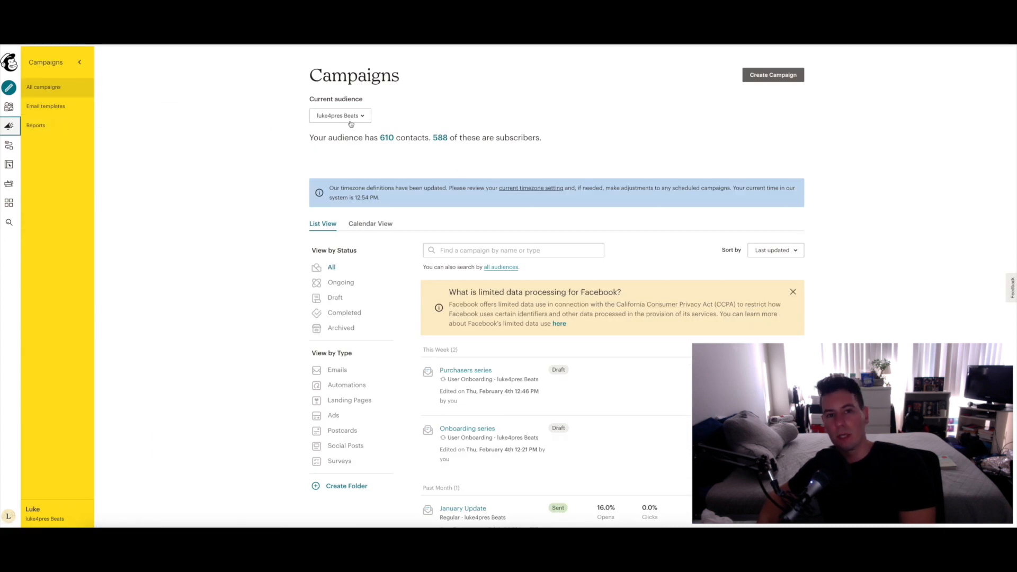
{"action": "left_click", "coordinate": [339, 116]}
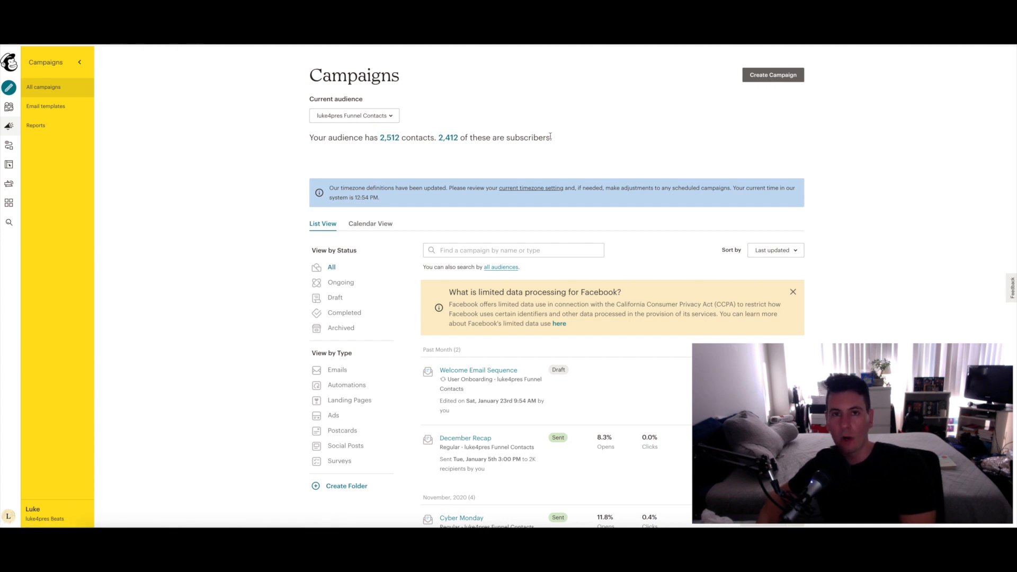
{"action": "mouse_move", "coordinate": [682, 118]}
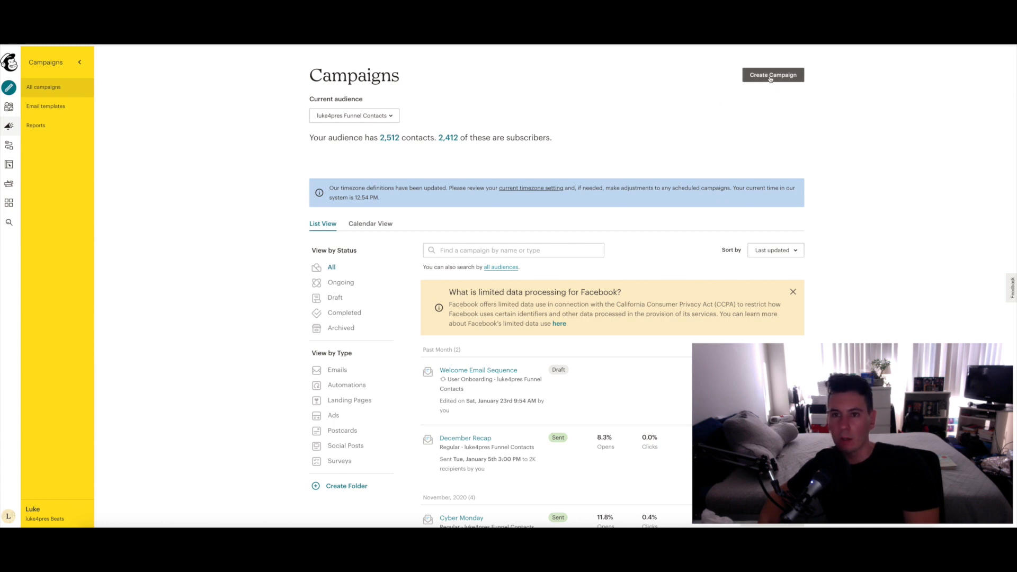
Start an automated Welcome new subscribers campaign as a multi-email onboarding series.
{"action": "left_click", "coordinate": [771, 75]}
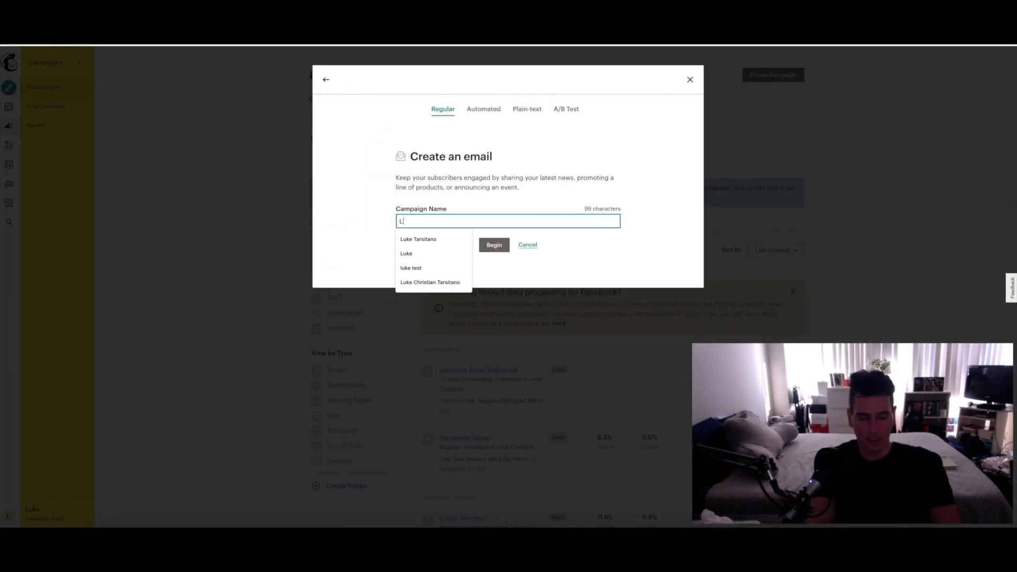
{"action": "type", "text": "Lead Reach"}
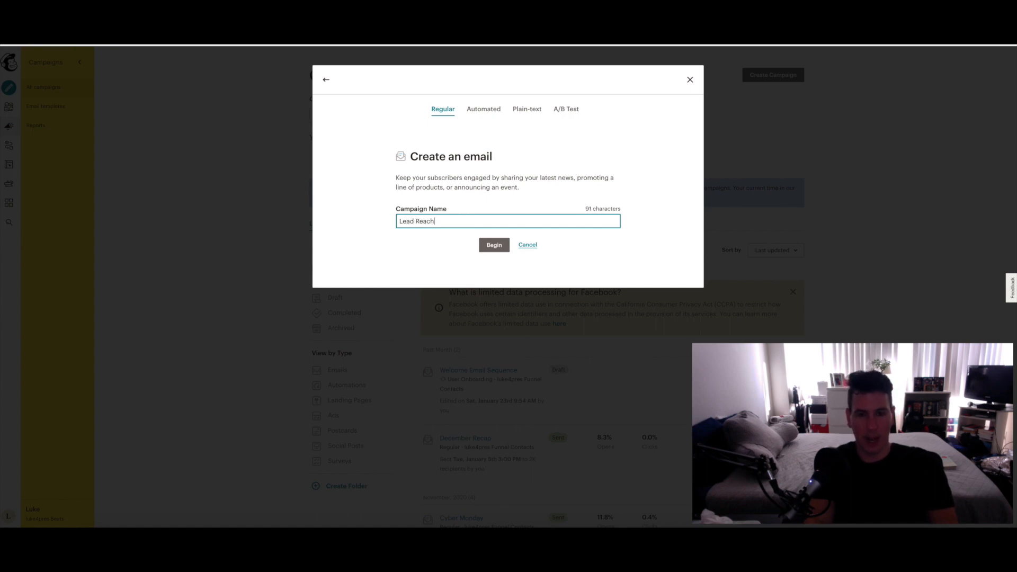
{"action": "type", "text": "Out Campaign"}
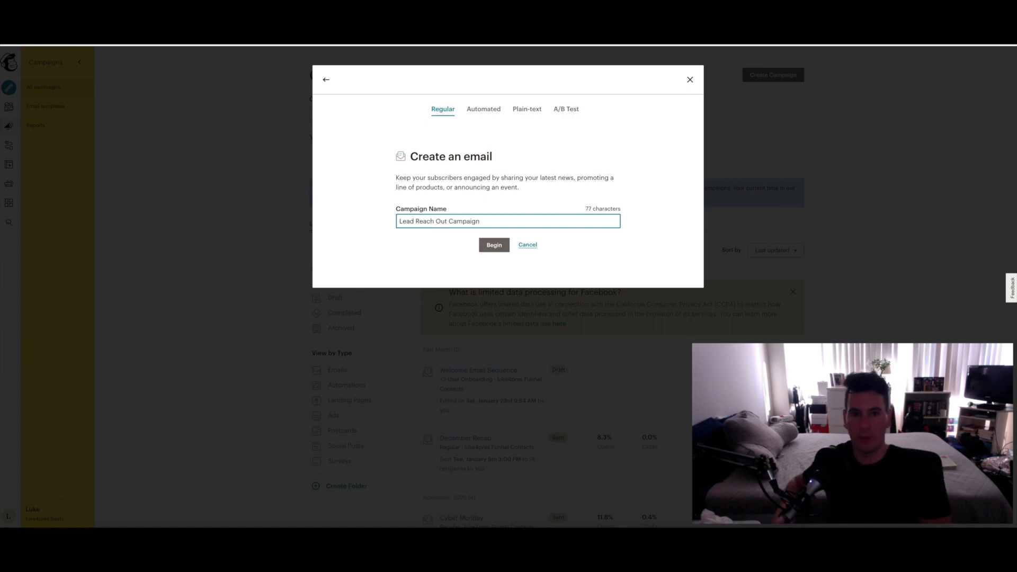
{"action": "left_click", "coordinate": [483, 109]}
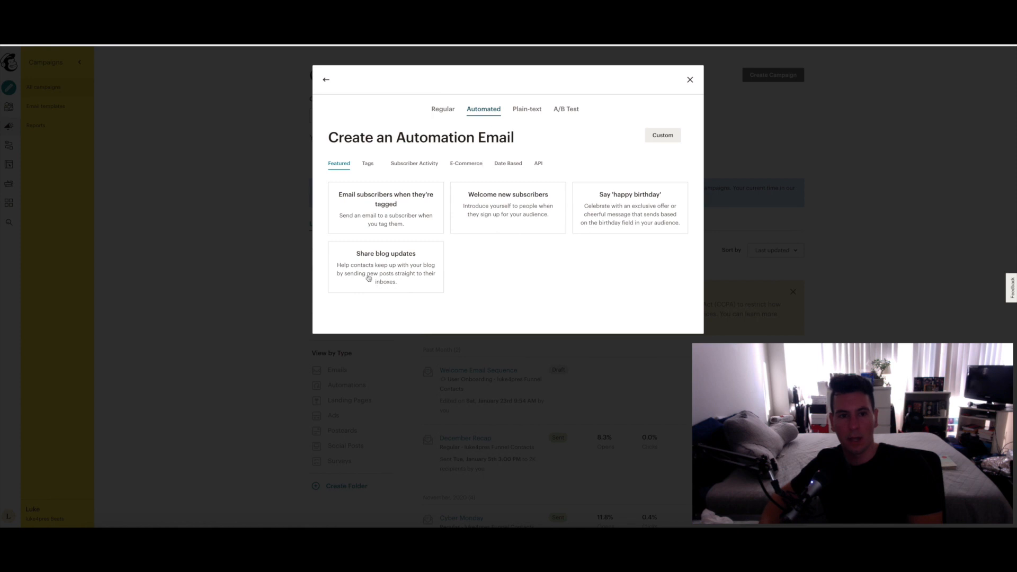
{"action": "left_click", "coordinate": [508, 207]}
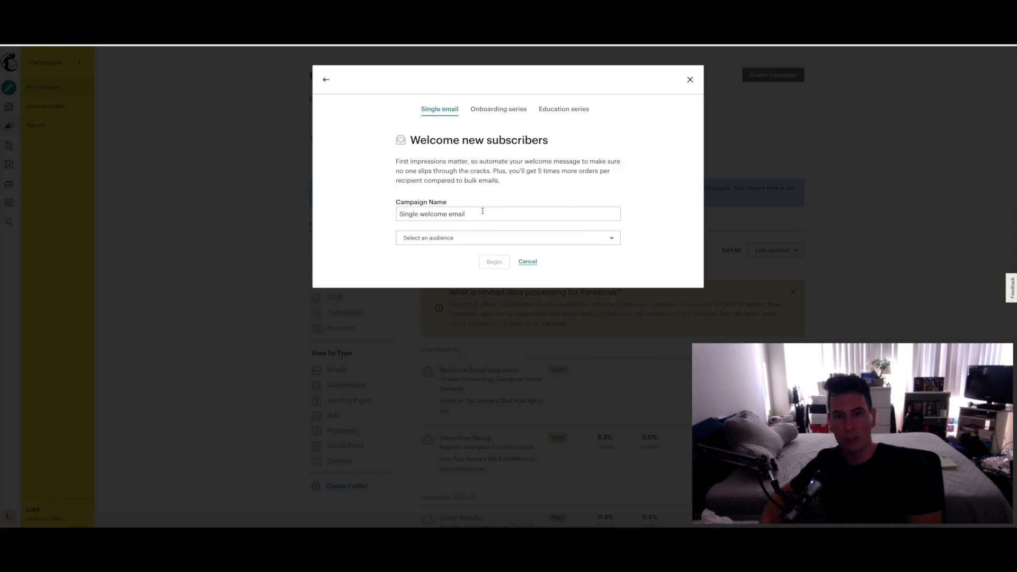
{"action": "left_click", "coordinate": [498, 109]}
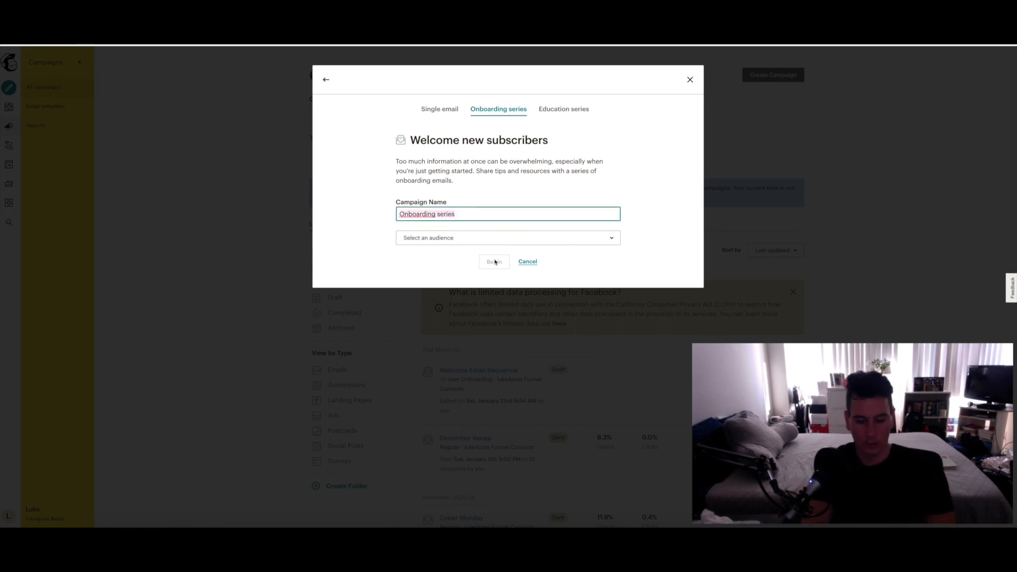
Name the series Lead Reach Out Campaign for the luke4pres Funnel Contacts audience and begin it.
{"action": "type", "text": "Lead Reach"}
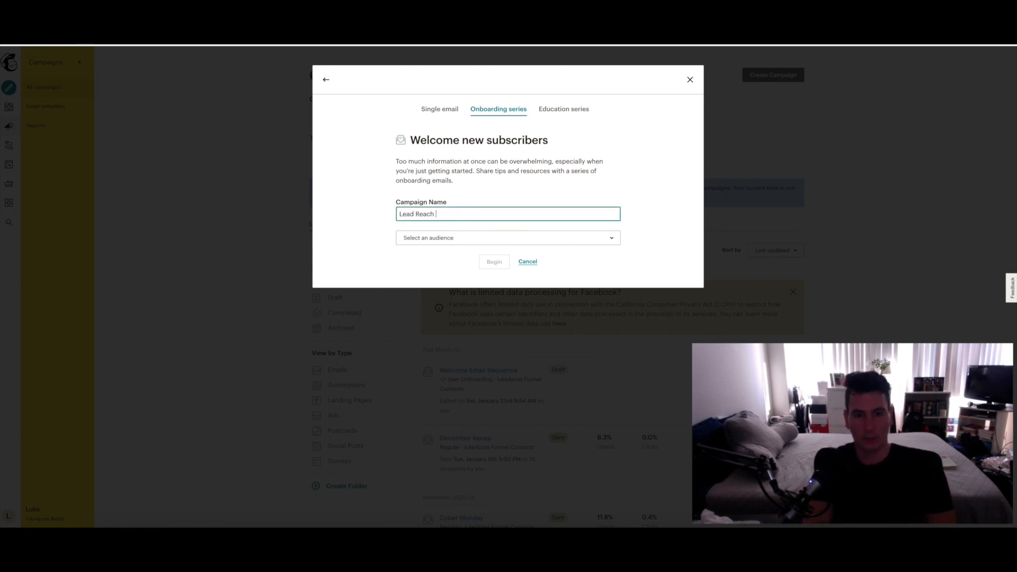
{"action": "type", "text": "Out Campaign"}
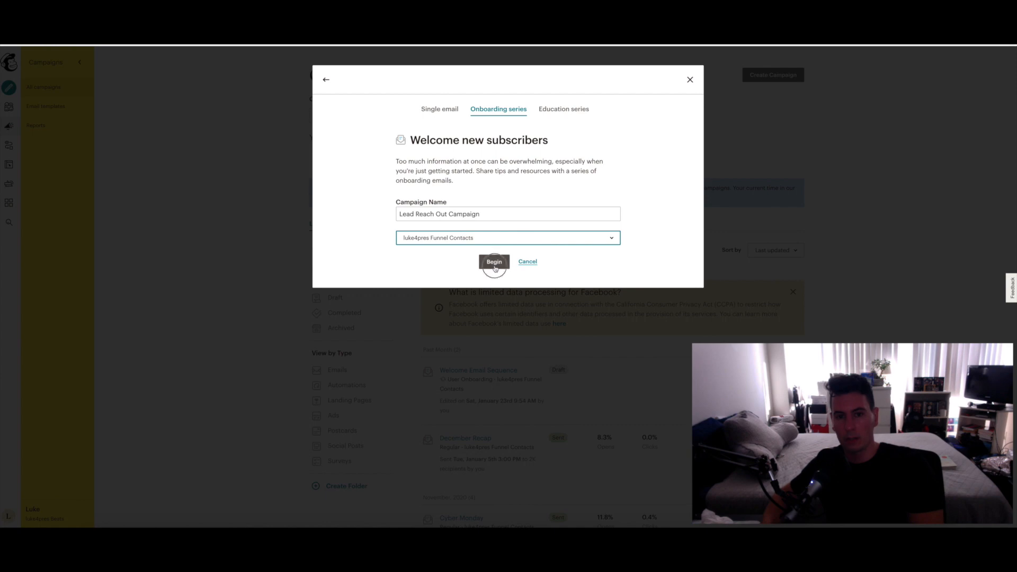
{"action": "left_click", "coordinate": [494, 262]}
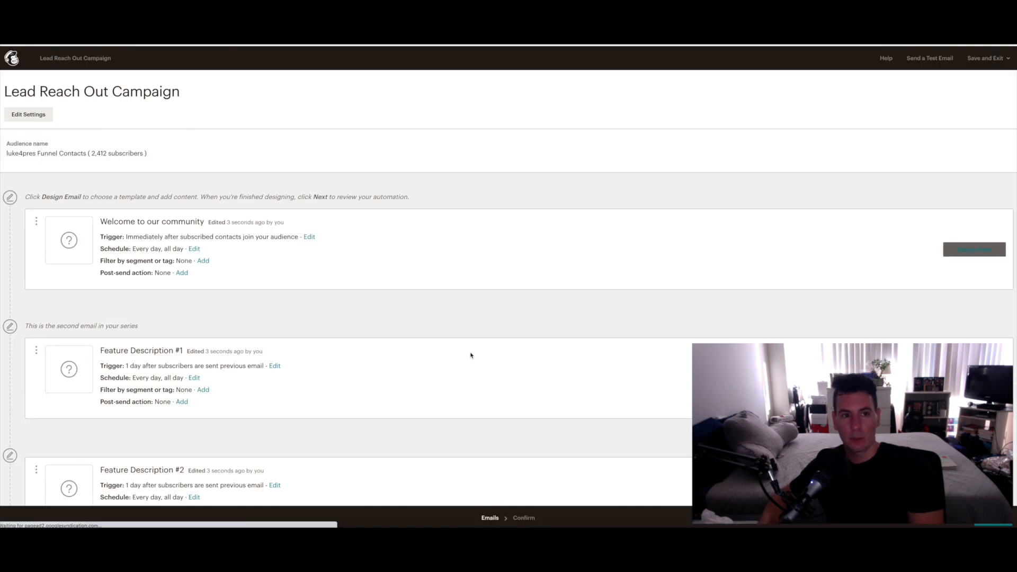
{"action": "scroll", "scroll_direction": "down", "scroll_amount": 3}
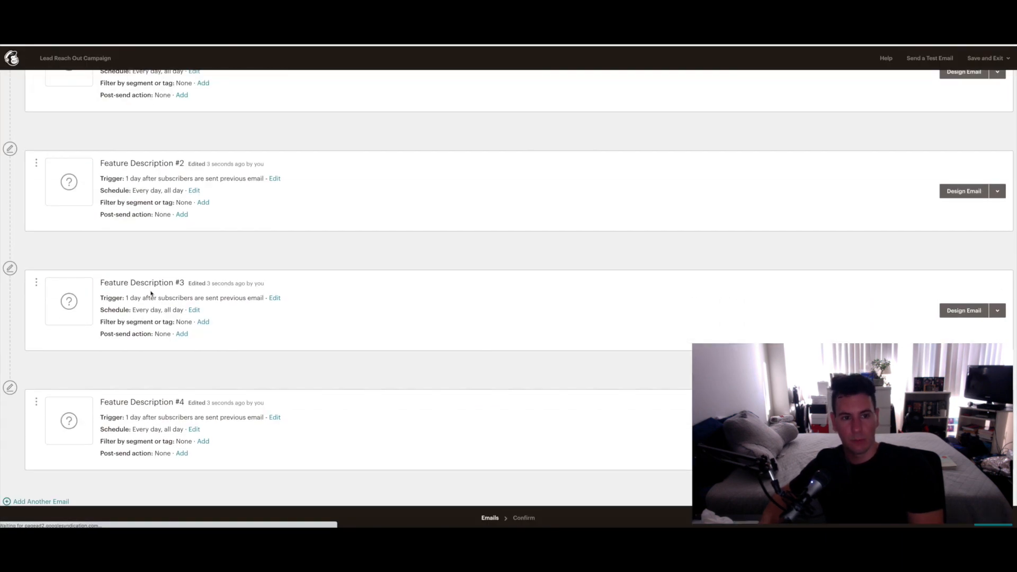
{"action": "scroll", "scroll_direction": "up", "scroll_amount": 3}
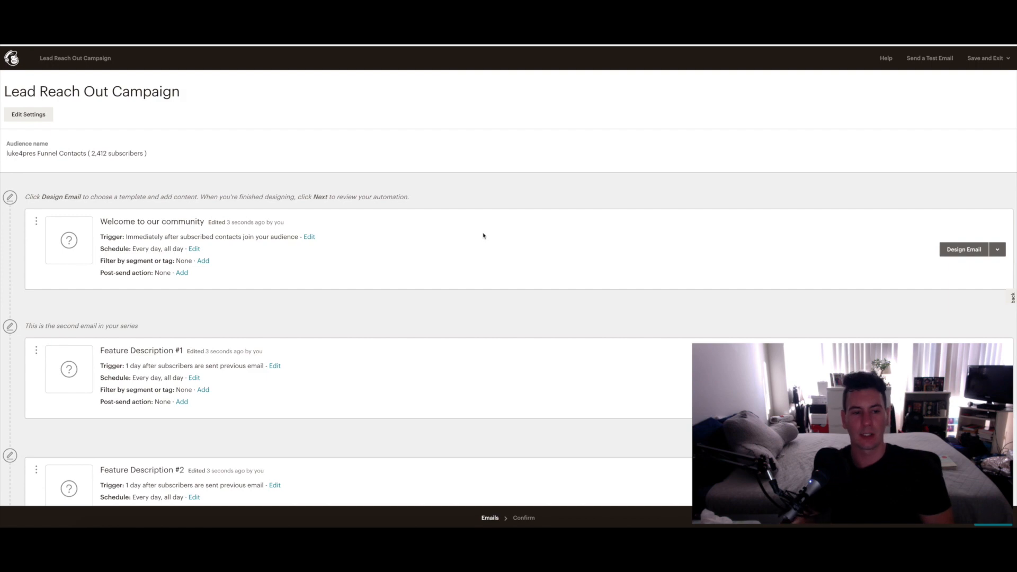
{"action": "scroll", "scroll_direction": "down", "scroll_amount": 3}
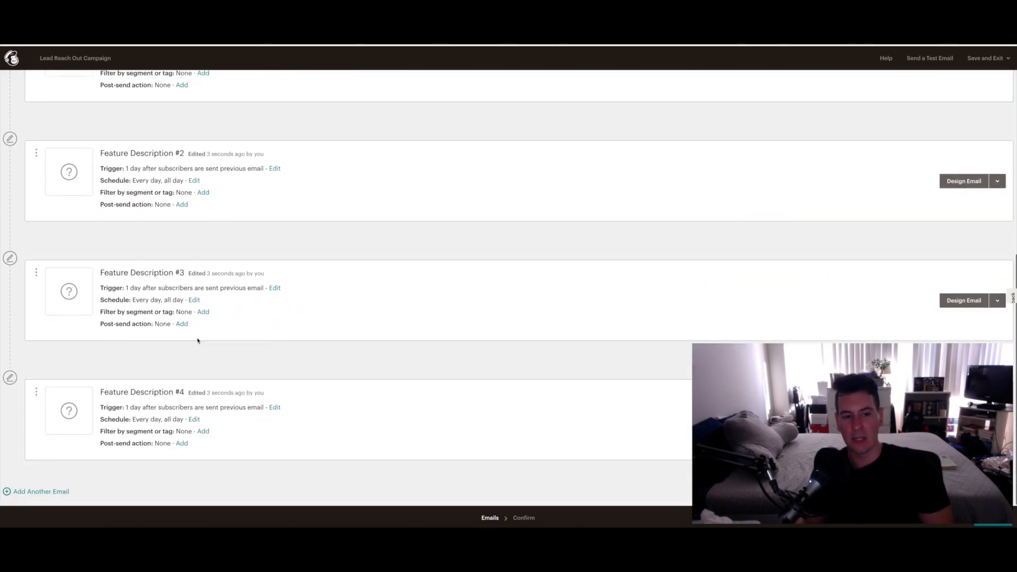
{"action": "scroll", "scroll_direction": "up", "scroll_amount": 3}
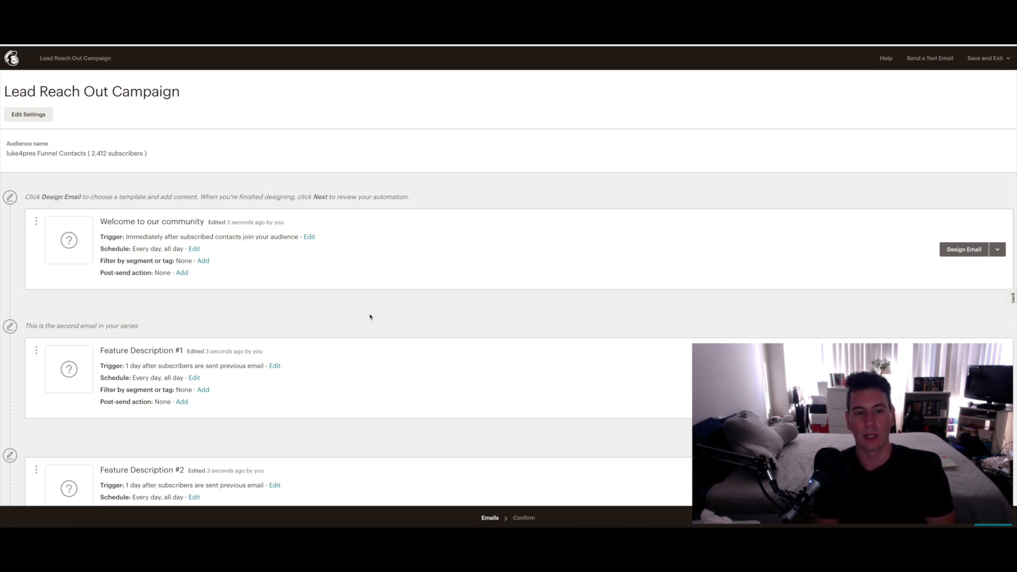
{"action": "mouse_move", "coordinate": [429, 249]}
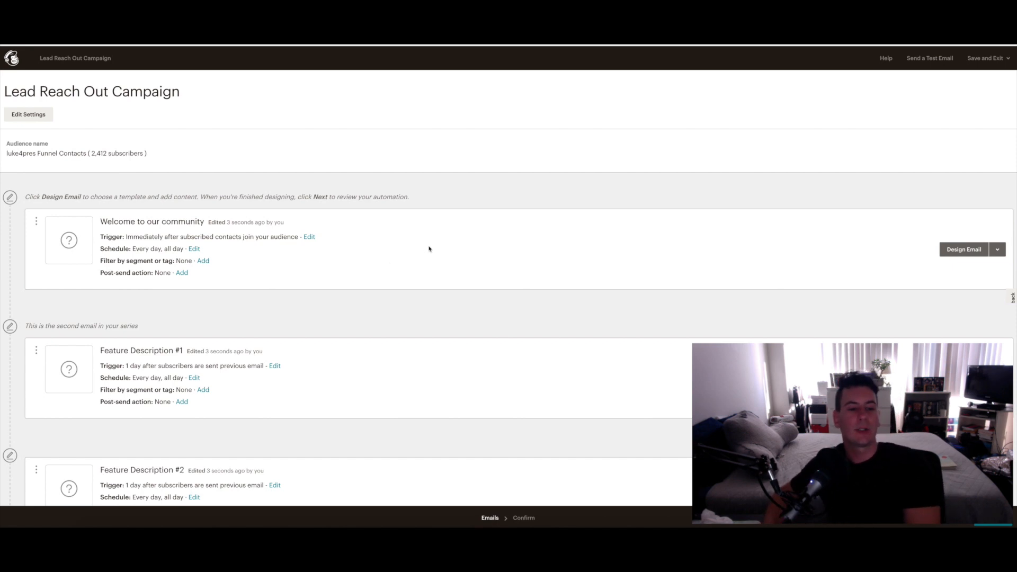
{"action": "scroll", "scroll_direction": "down", "scroll_amount": 3}
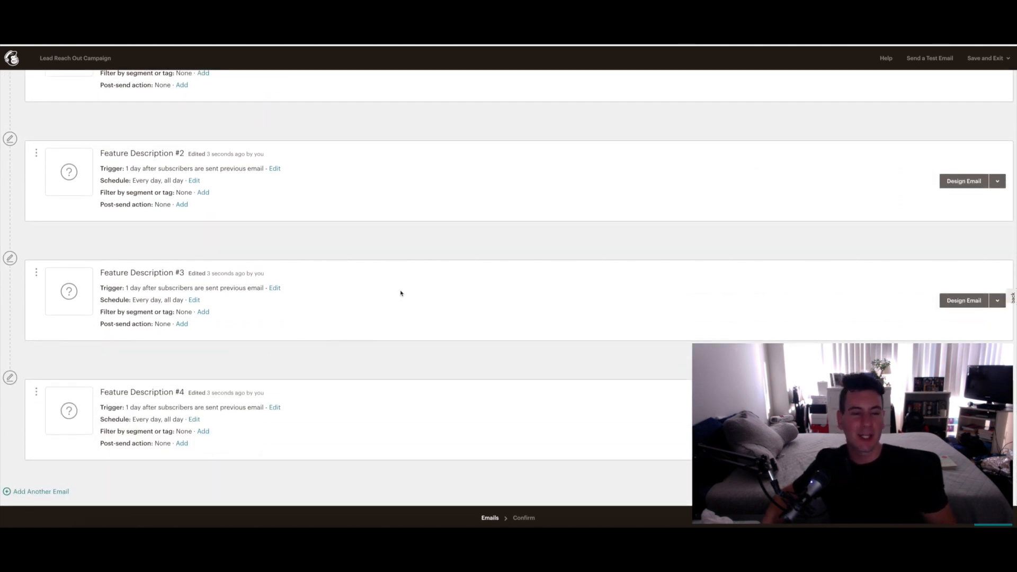
{"action": "mouse_move", "coordinate": [376, 384]}
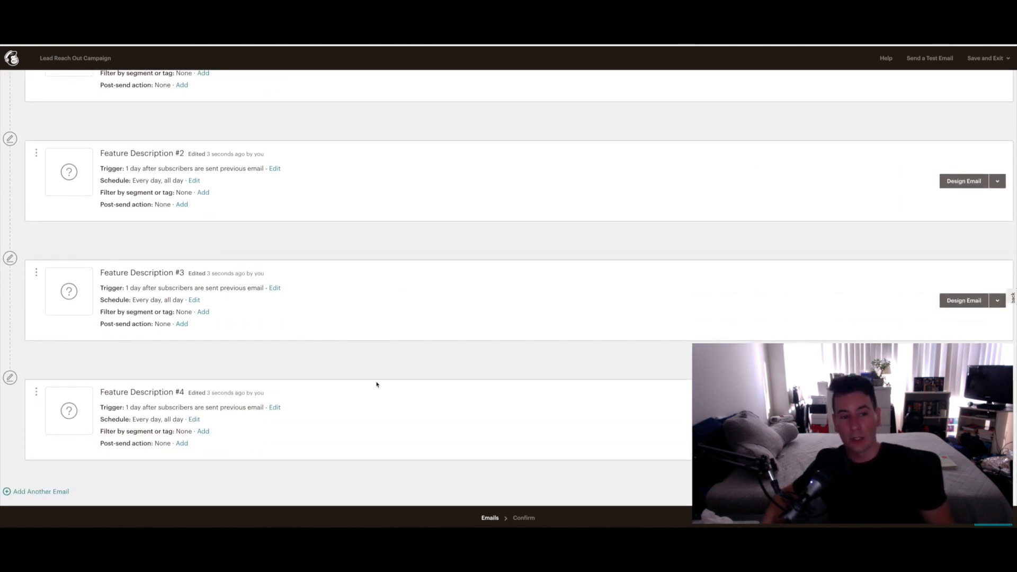
{"action": "mouse_move", "coordinate": [437, 364]}
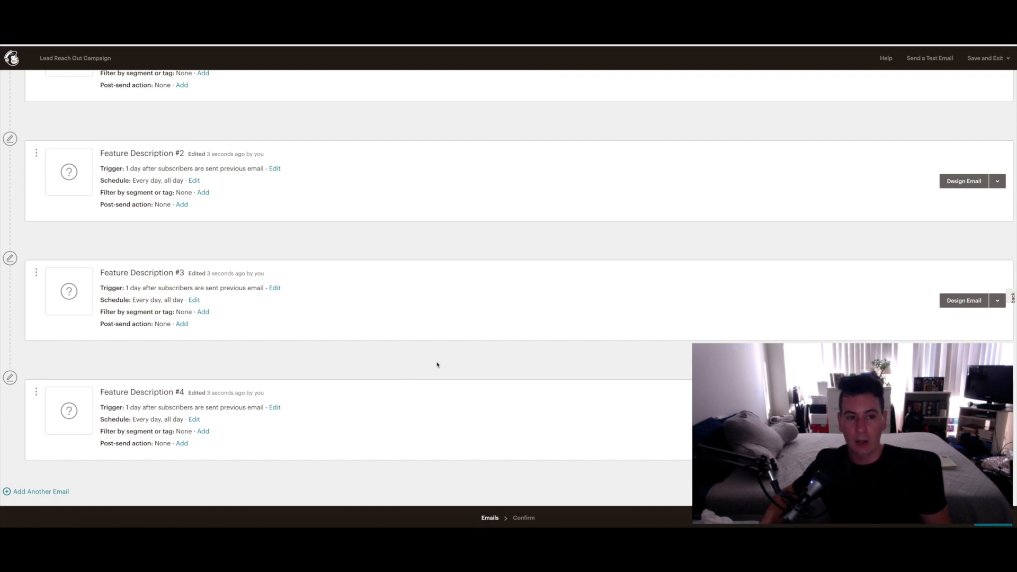
{"action": "mouse_move", "coordinate": [918, 140]}
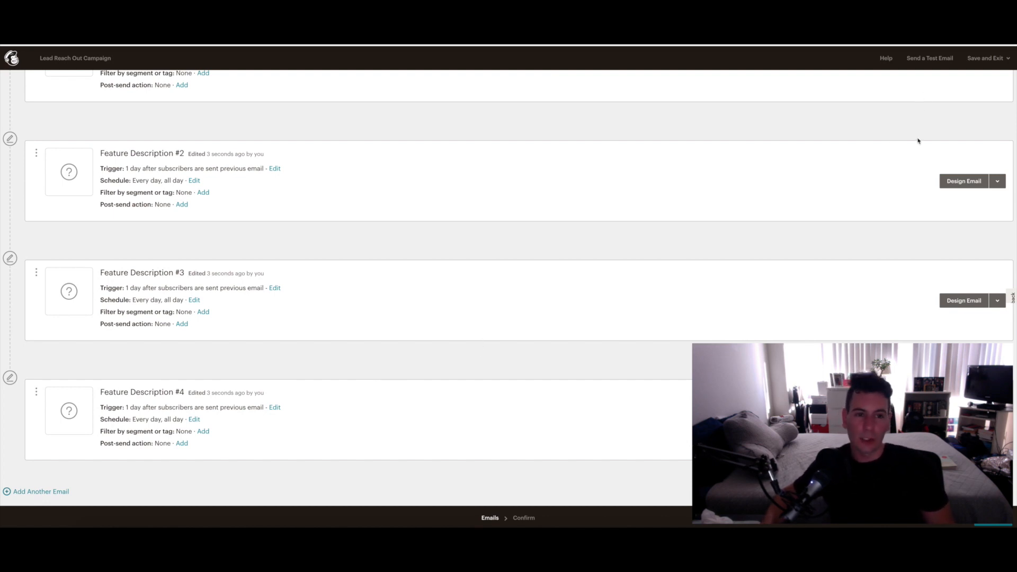
{"action": "scroll", "scroll_direction": "up", "scroll_amount": 3}
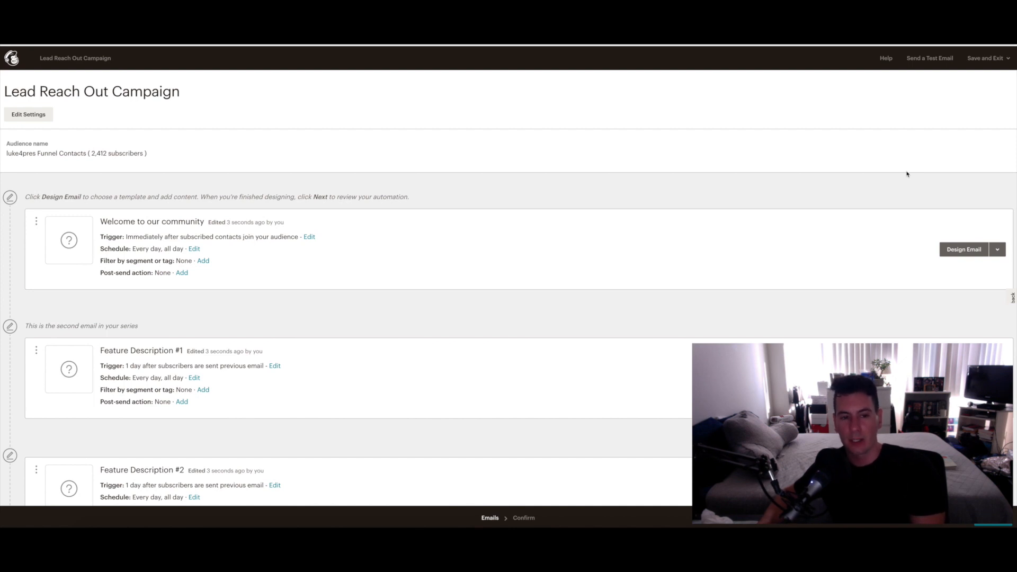
{"action": "mouse_move", "coordinate": [897, 180]}
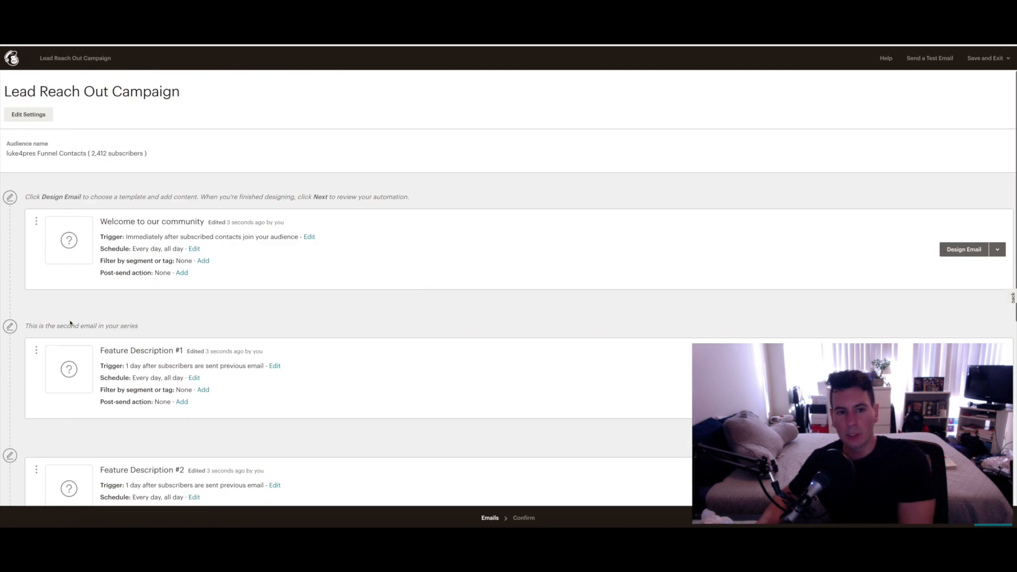
{"action": "mouse_move", "coordinate": [519, 293]}
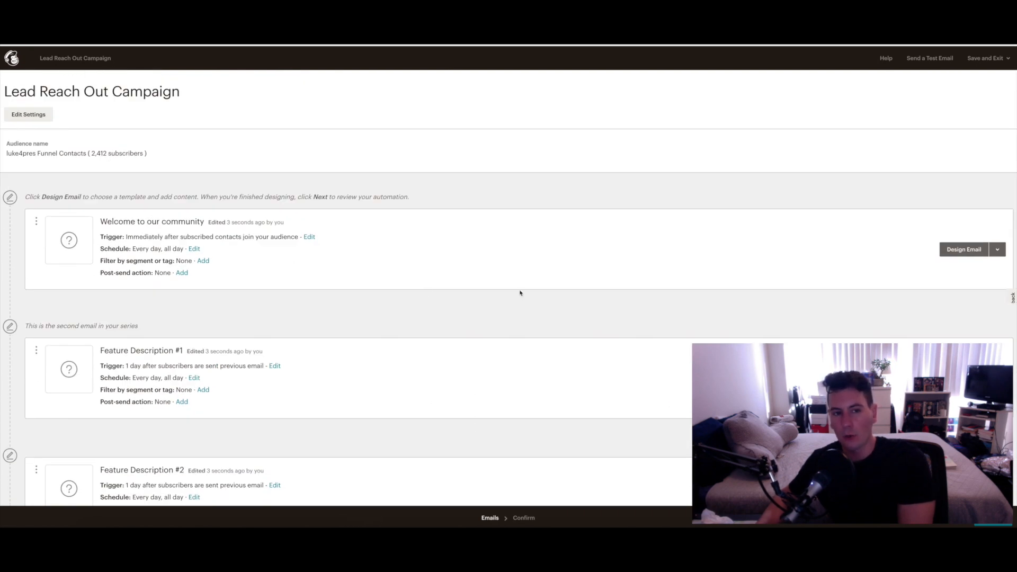
{"action": "mouse_move", "coordinate": [520, 380]}
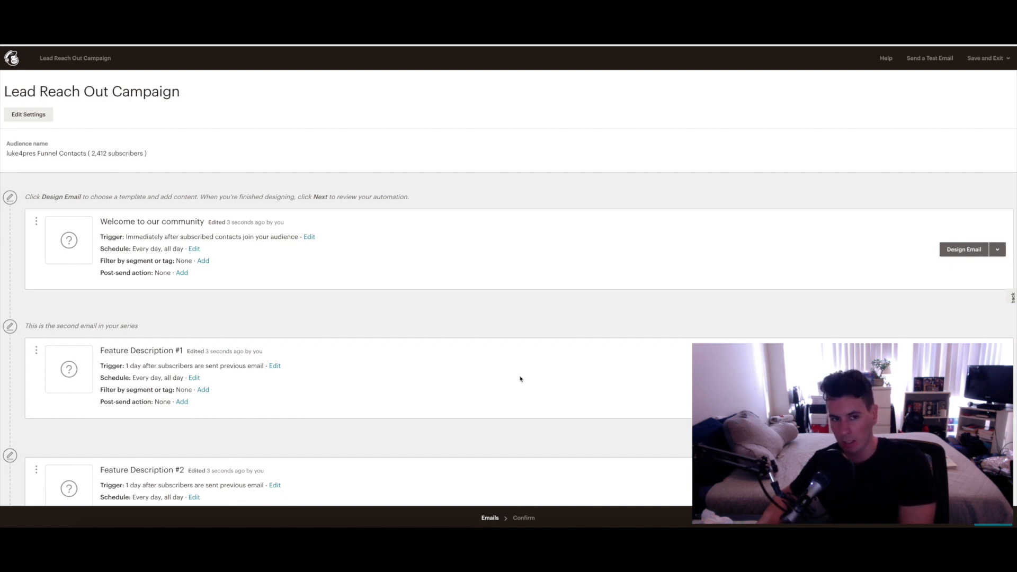
{"action": "mouse_move", "coordinate": [358, 63]}
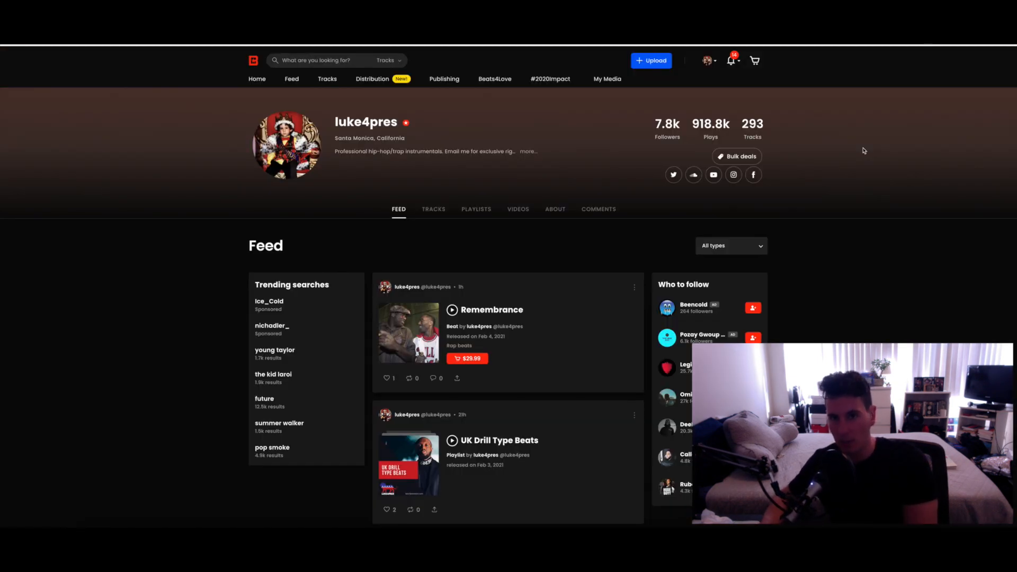
Reach Marketing Integrations and keep luke4pres Beats as the MailChimp auto-subscribe list.
{"action": "left_click", "coordinate": [606, 79]}
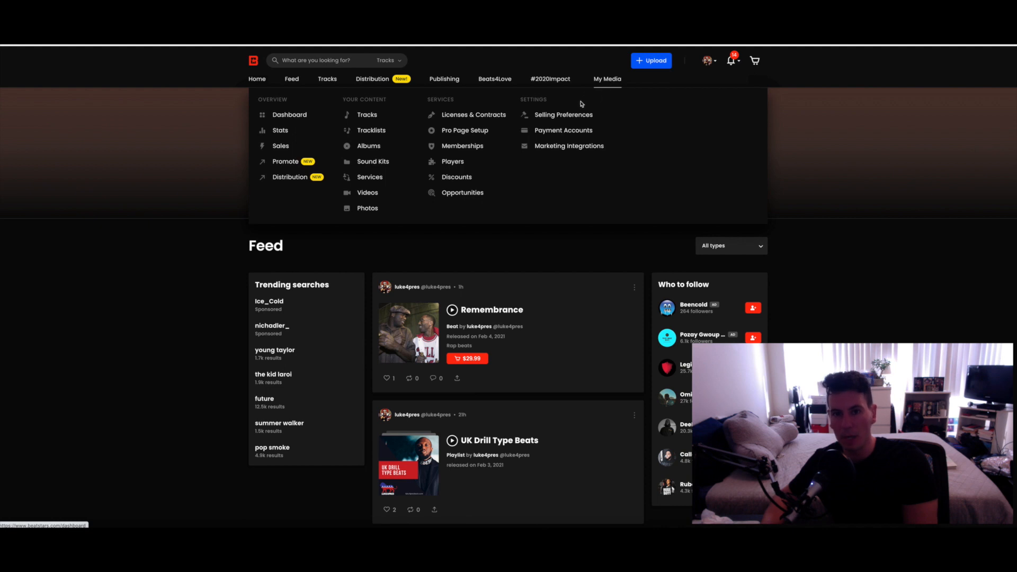
{"action": "left_click", "coordinate": [569, 145]}
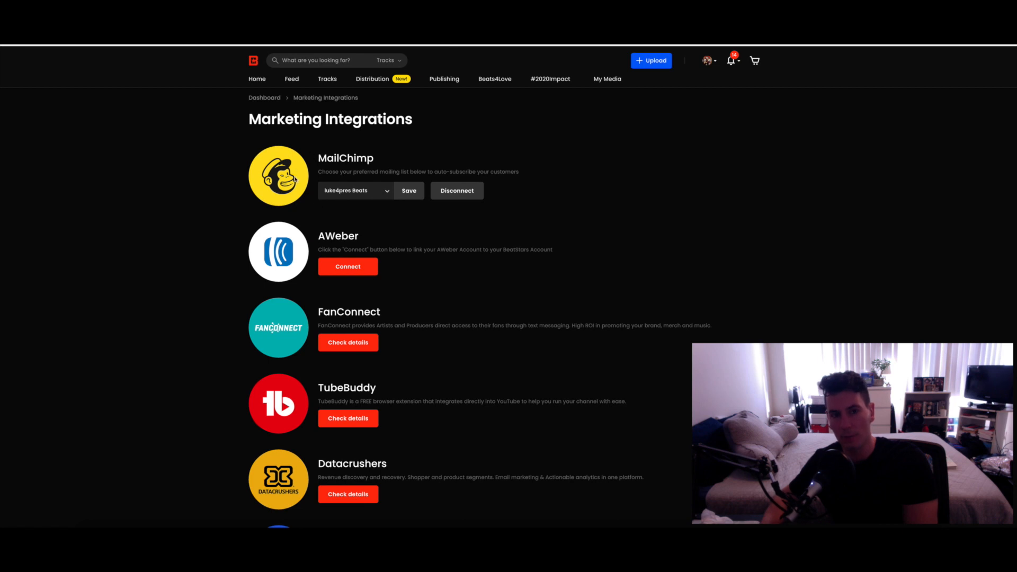
{"action": "mouse_move", "coordinate": [379, 205]}
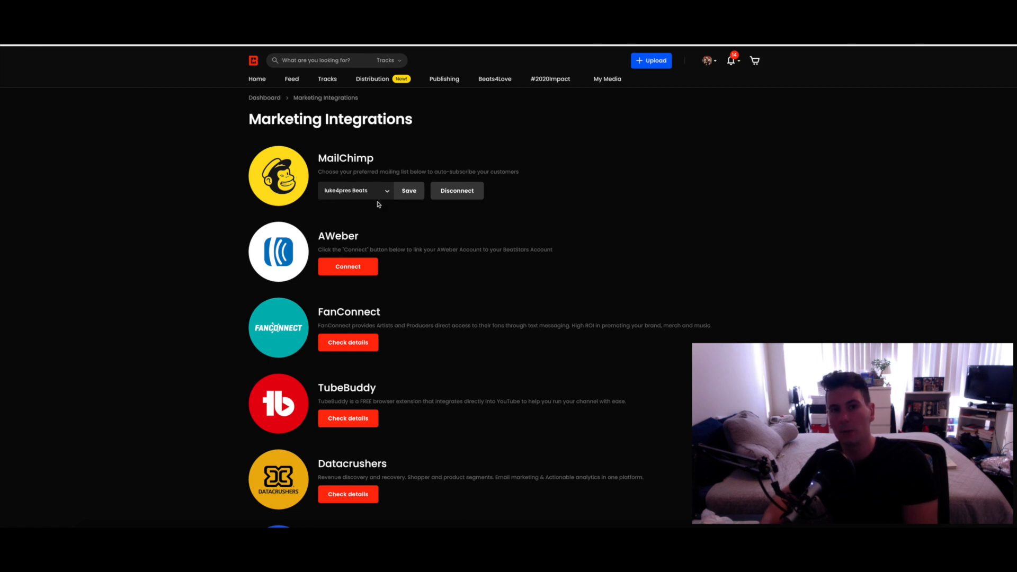
{"action": "mouse_move", "coordinate": [504, 270]}
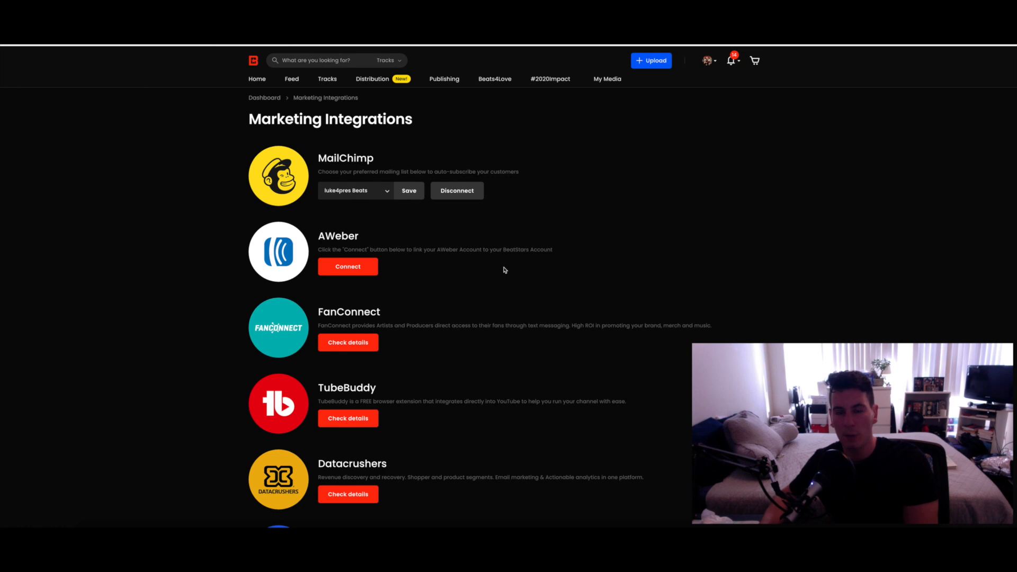
{"action": "mouse_move", "coordinate": [625, 234]}
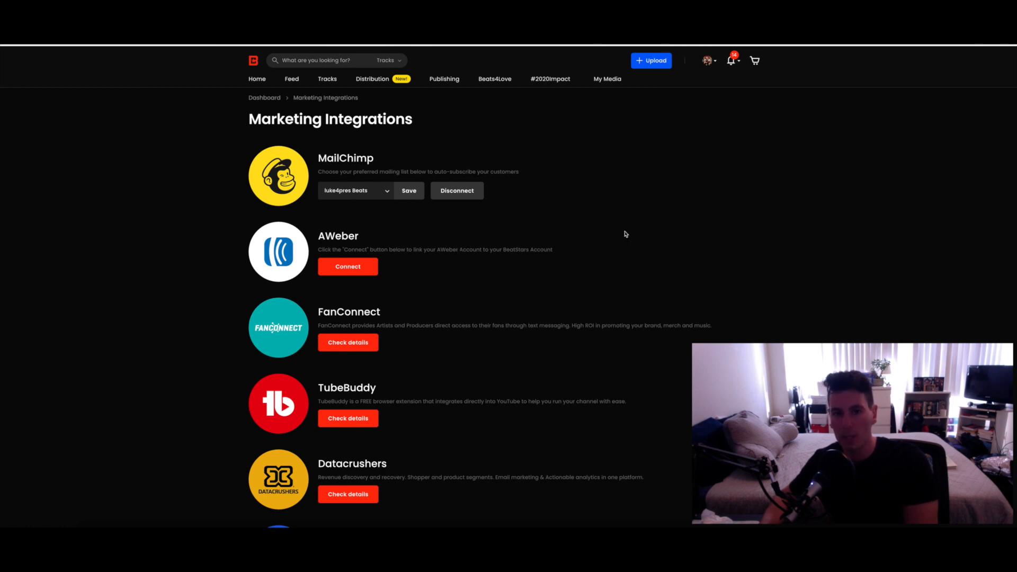
{"action": "mouse_move", "coordinate": [356, 179]}
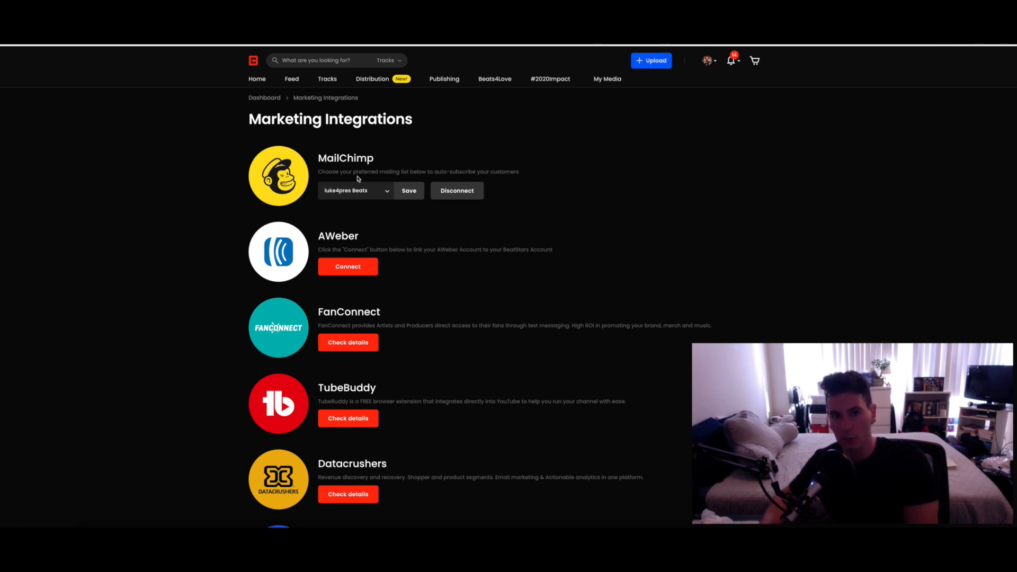
{"action": "mouse_move", "coordinate": [434, 173]}
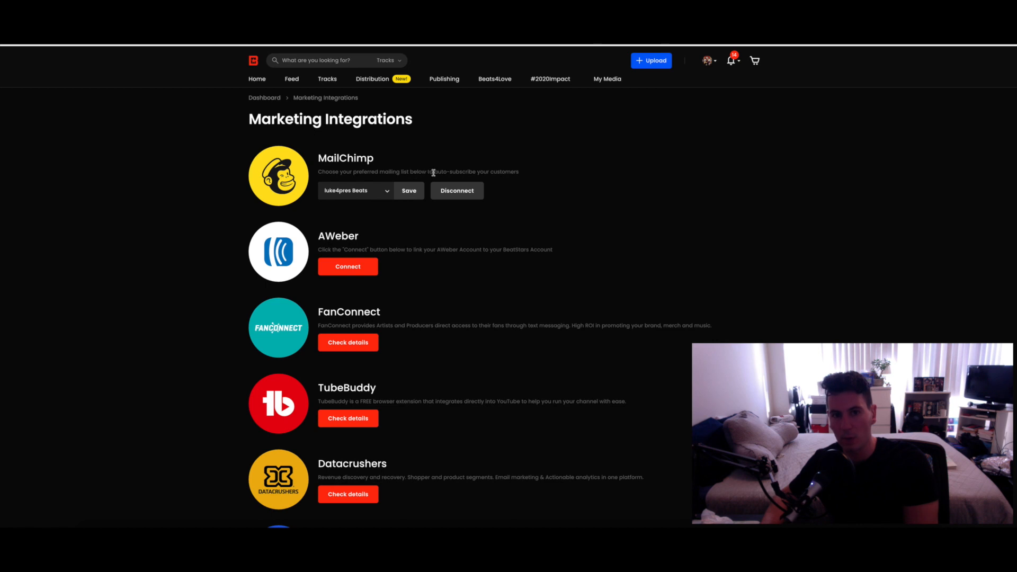
{"action": "mouse_move", "coordinate": [520, 251]}
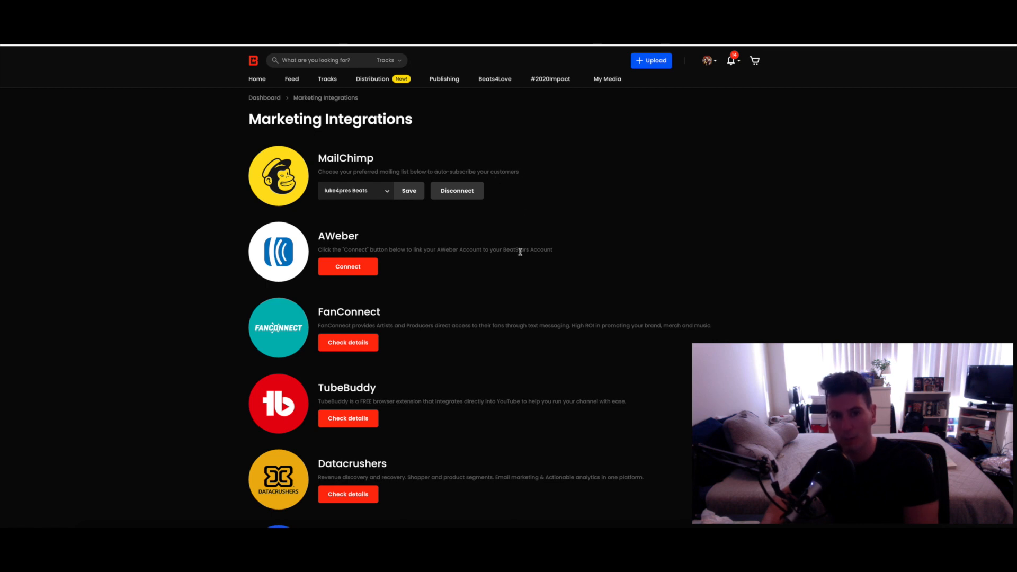
{"action": "mouse_move", "coordinate": [490, 215]}
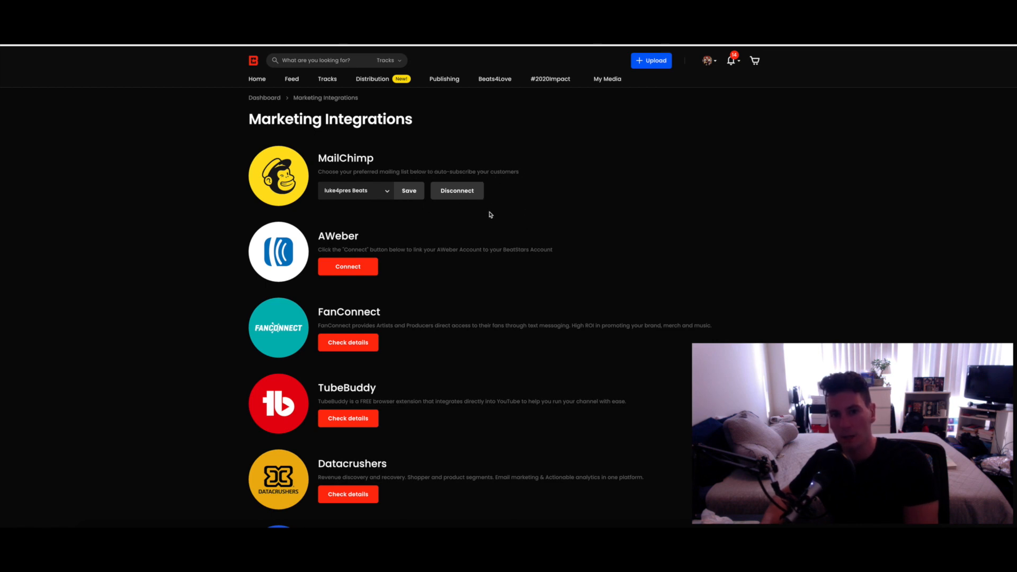
{"action": "mouse_move", "coordinate": [451, 215]}
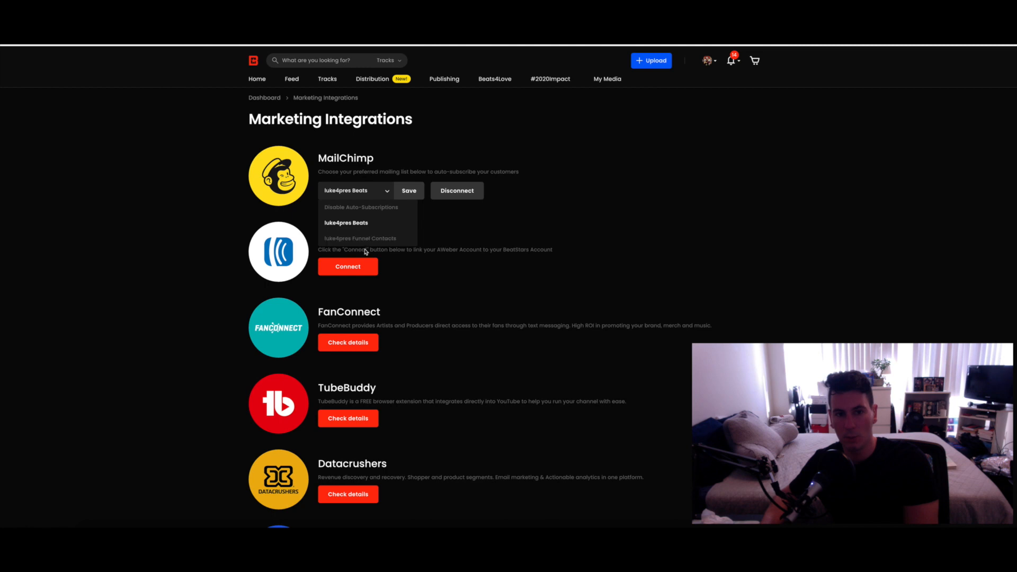
{"action": "mouse_move", "coordinate": [426, 223]}
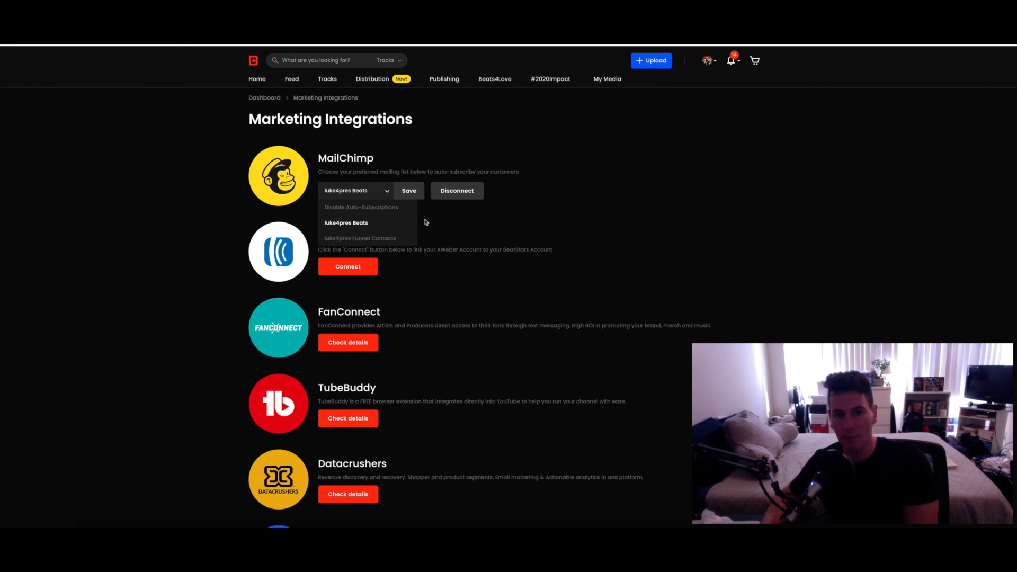
{"action": "left_click", "coordinate": [535, 222]}
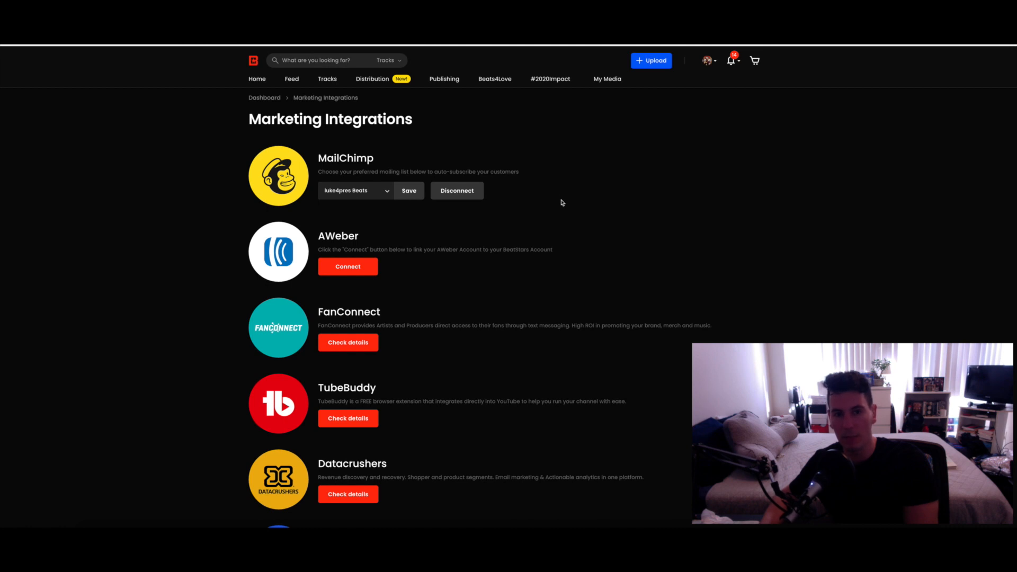
{"action": "mouse_move", "coordinate": [625, 182]}
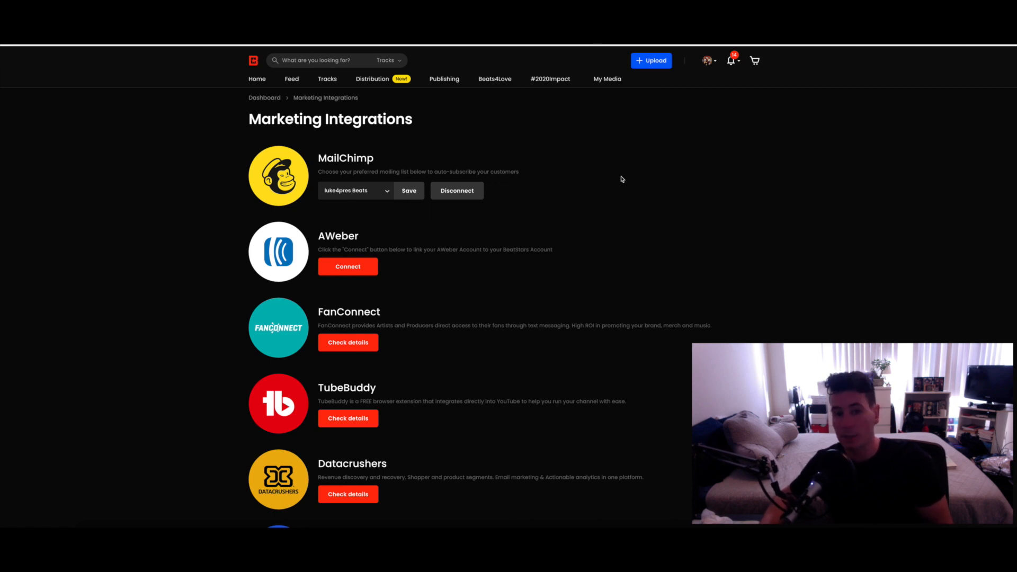
{"action": "mouse_move", "coordinate": [674, 104]}
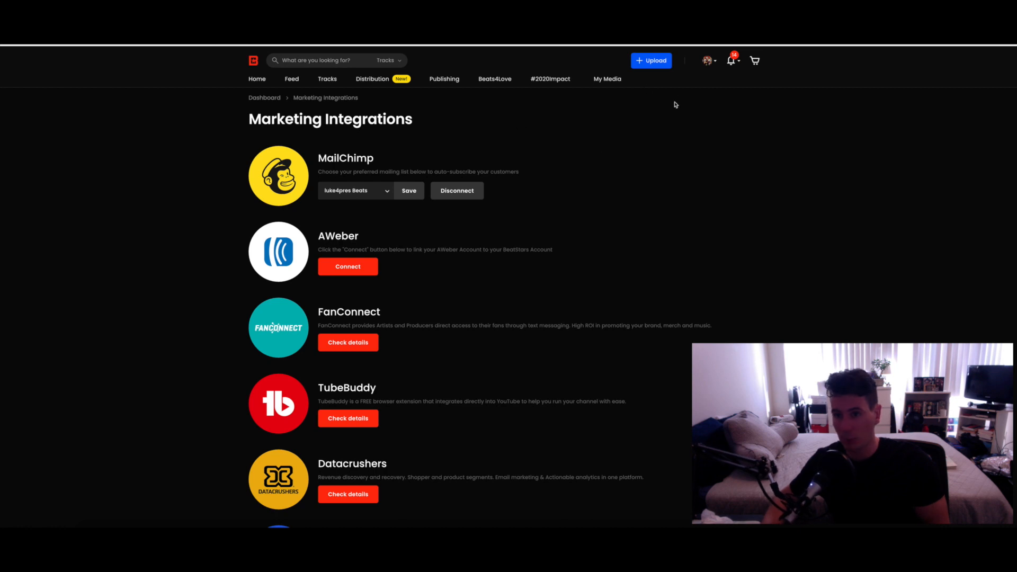
{"action": "mouse_move", "coordinate": [719, 158]}
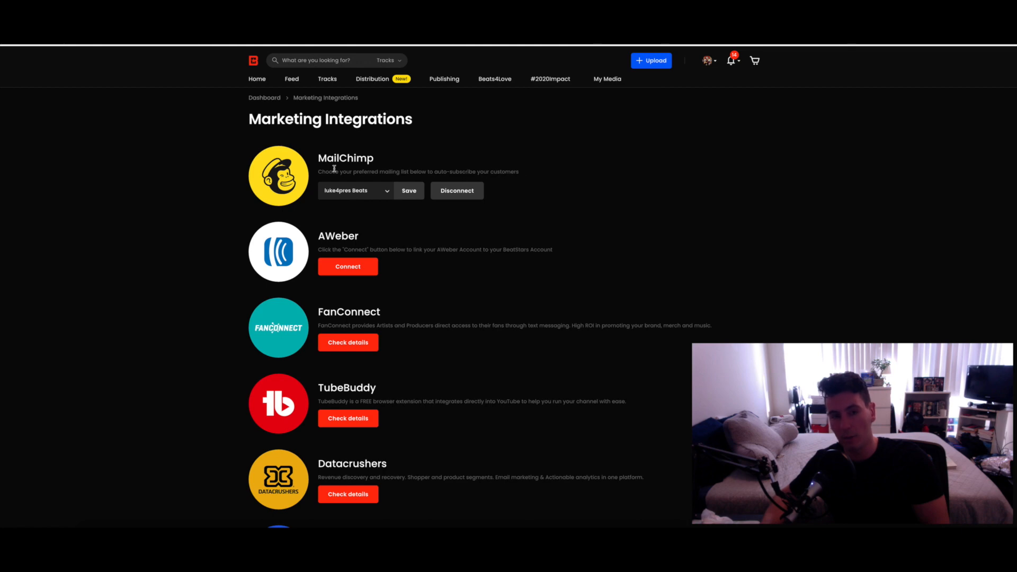
{"action": "mouse_move", "coordinate": [552, 170]}
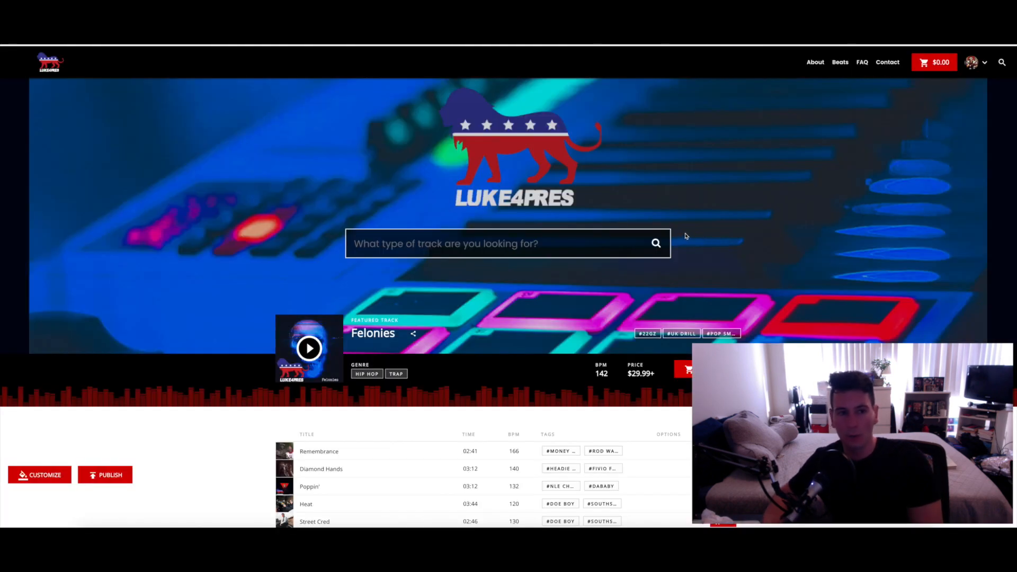
{"action": "scroll", "scroll_direction": "down", "scroll_amount": 3}
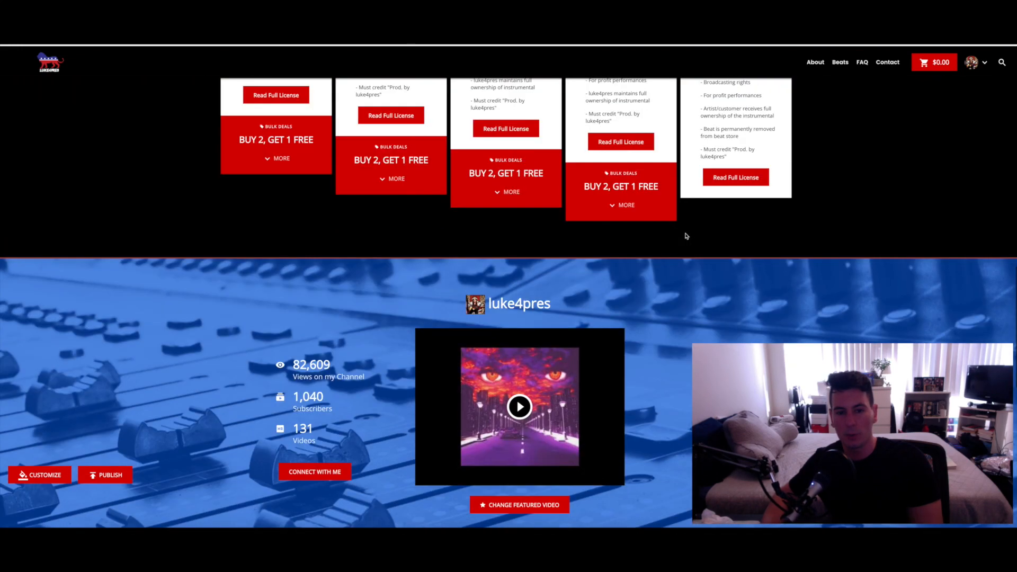
{"action": "scroll", "scroll_direction": "down", "scroll_amount": 3}
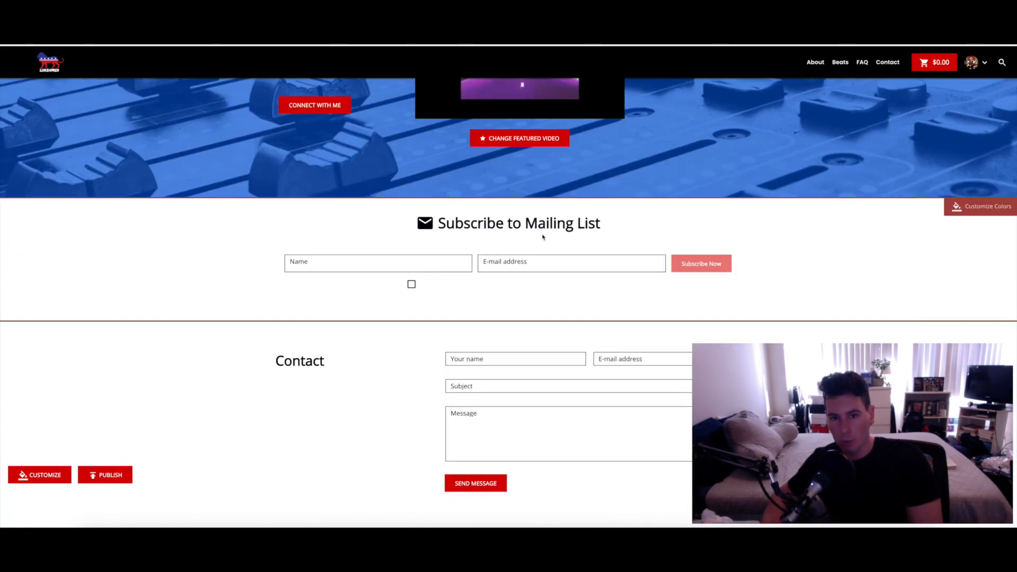
{"action": "mouse_move", "coordinate": [483, 251]}
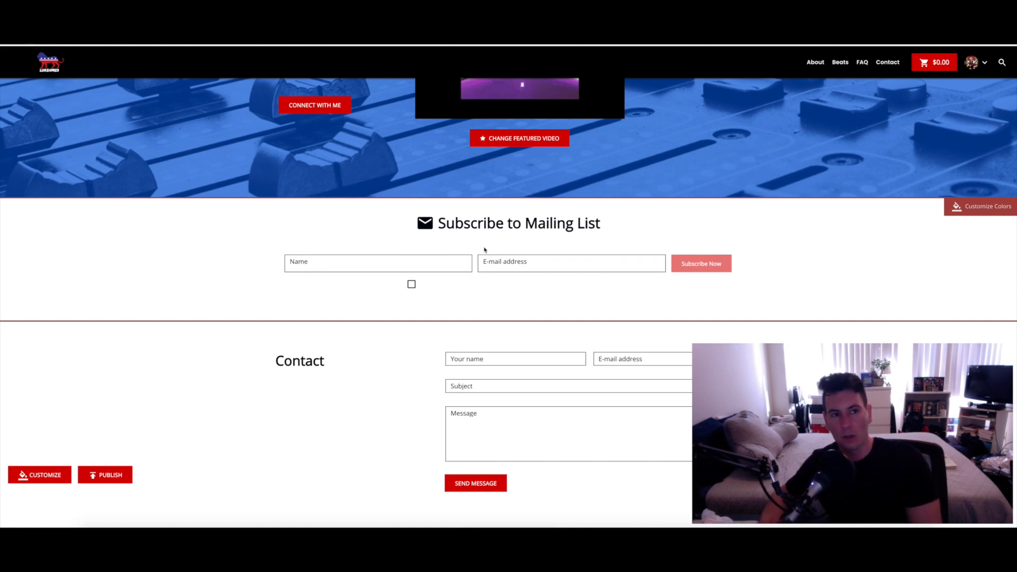
{"action": "left_click", "coordinate": [378, 263]}
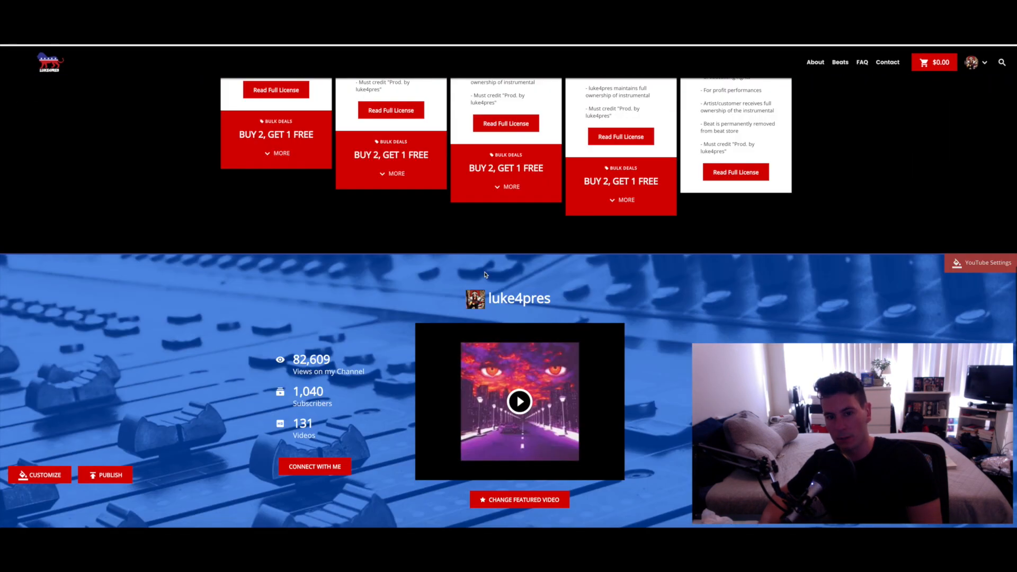
{"action": "scroll", "scroll_direction": "down", "scroll_amount": 3}
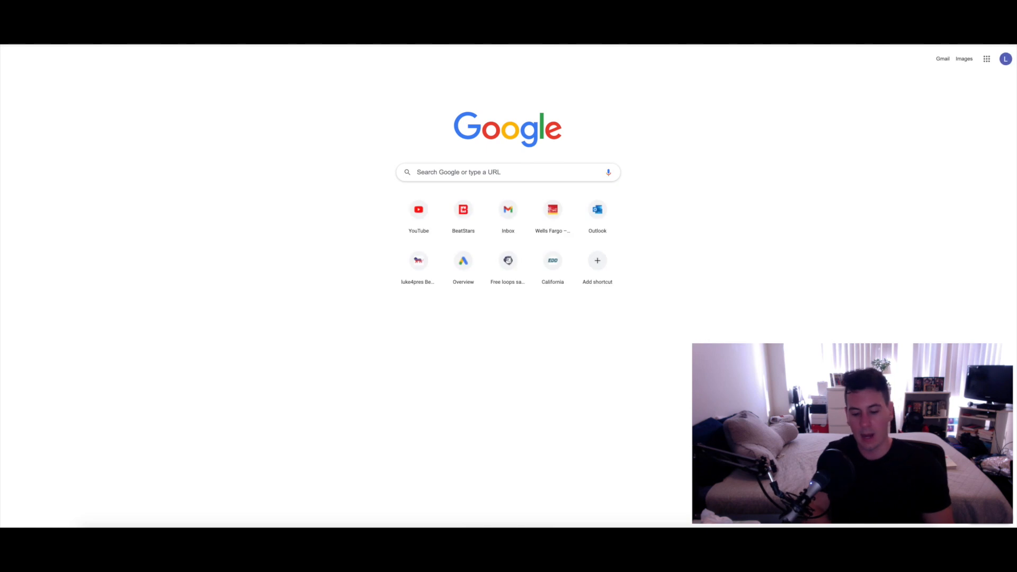
Load luke4presbeats.com and scroll to the footer signup form offering five free beats.
{"action": "type", "text": "luke"}
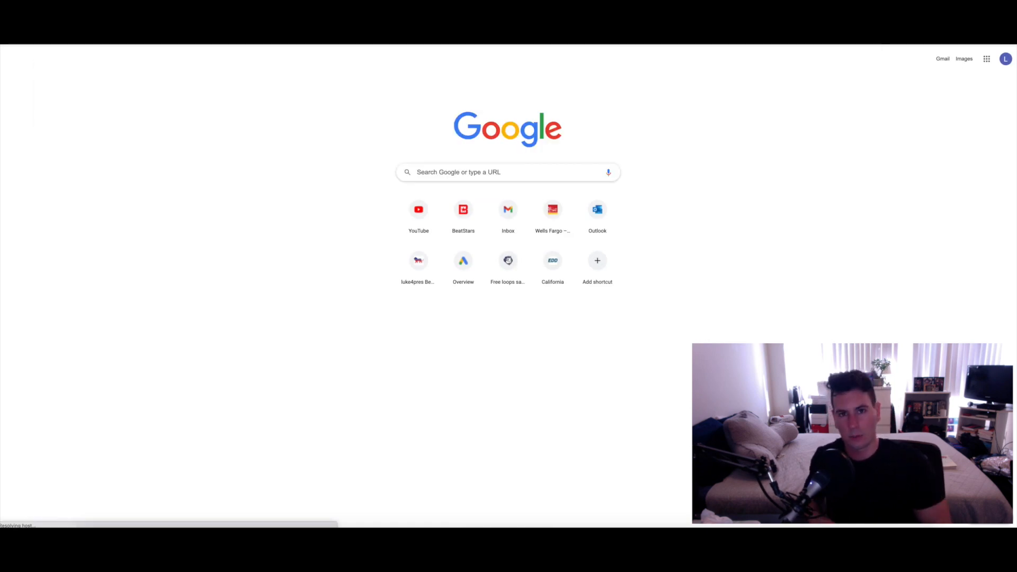
{"action": "mouse_move", "coordinate": [586, 188]}
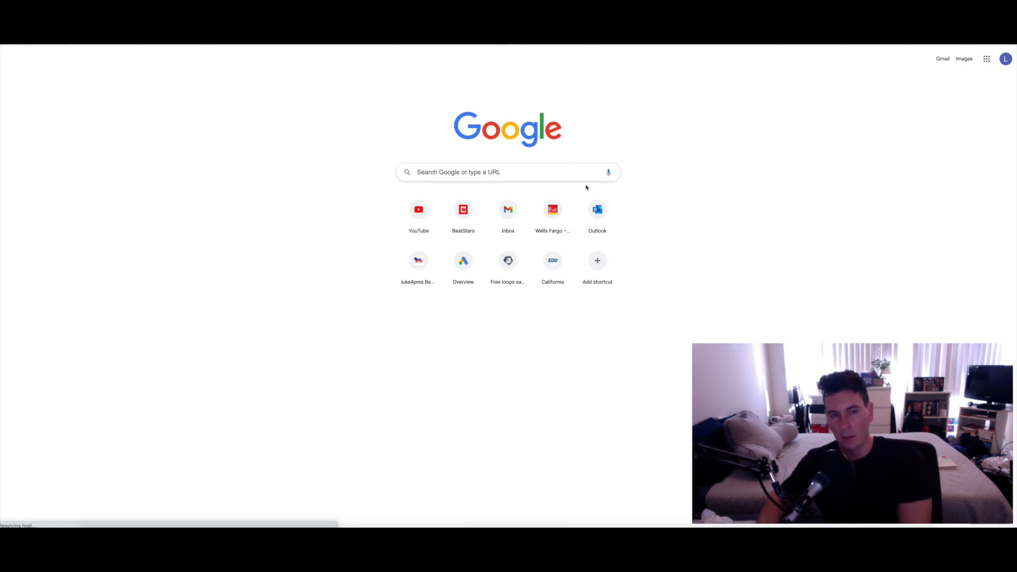
{"action": "left_click", "coordinate": [418, 260]}
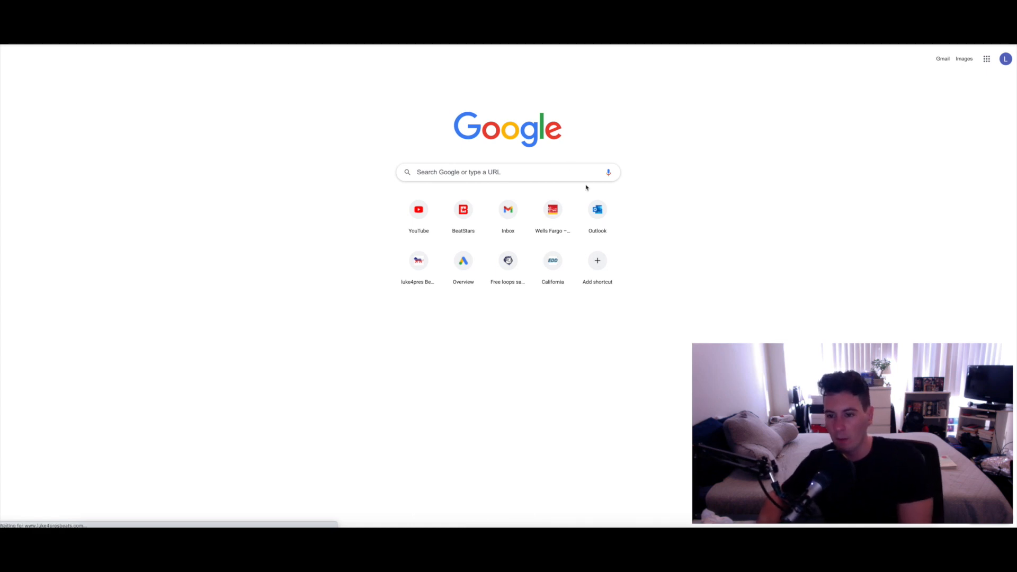
{"action": "left_click", "coordinate": [419, 266]}
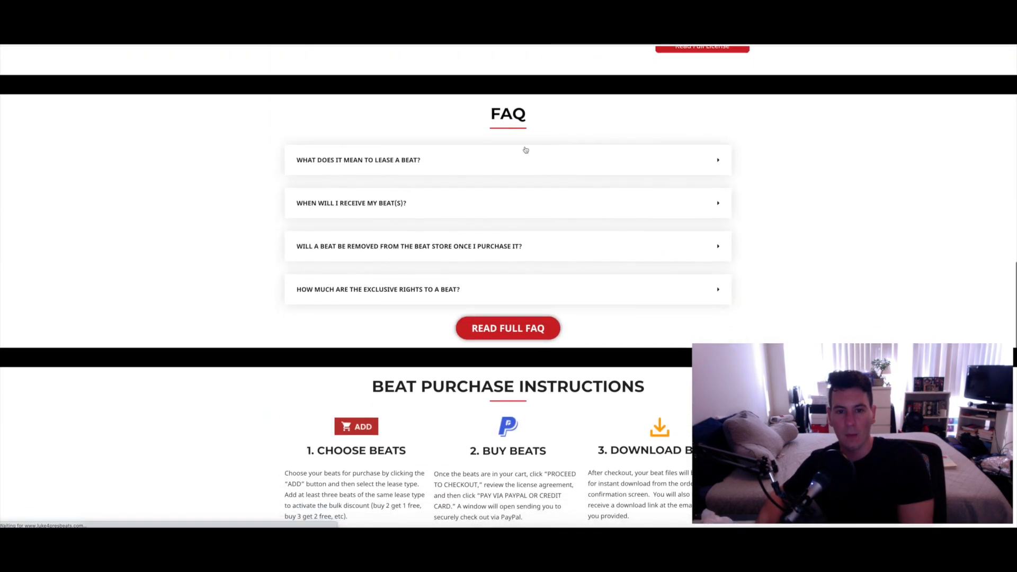
{"action": "scroll", "scroll_direction": "down", "scroll_amount": 3}
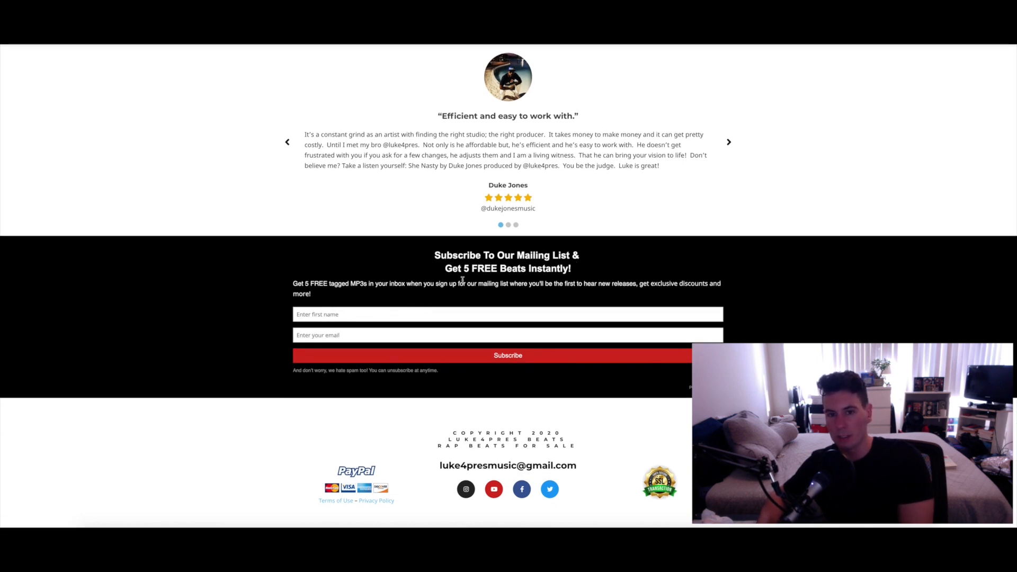
{"action": "mouse_move", "coordinate": [277, 299]}
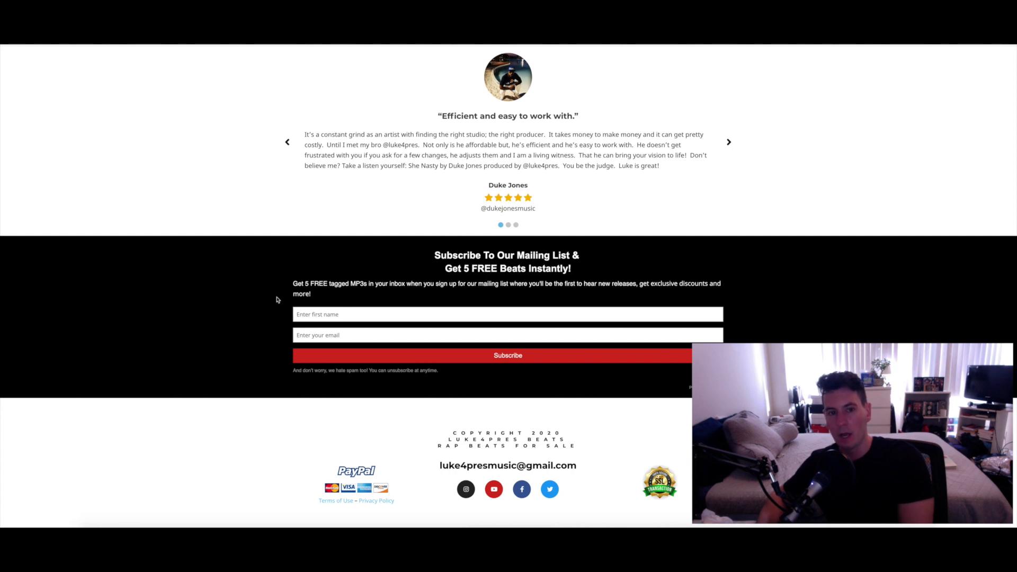
{"action": "mouse_move", "coordinate": [419, 286]}
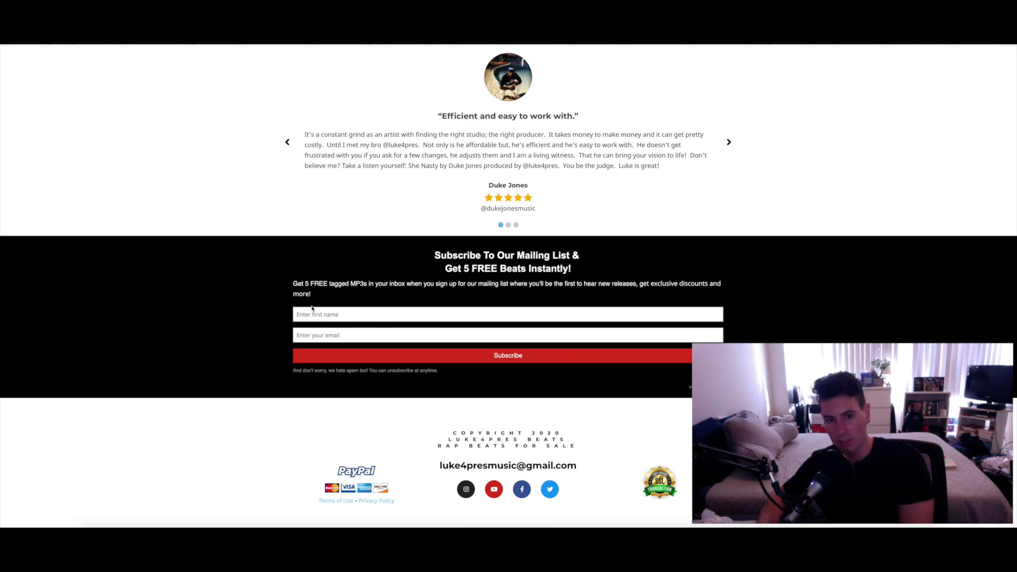
{"action": "mouse_move", "coordinate": [231, 314]}
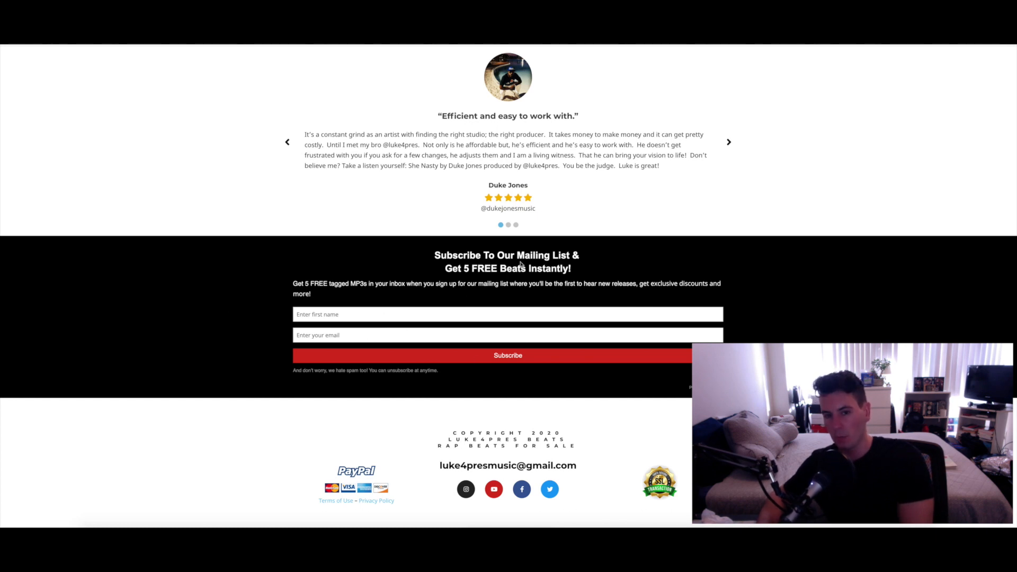
{"action": "mouse_move", "coordinate": [531, 278]}
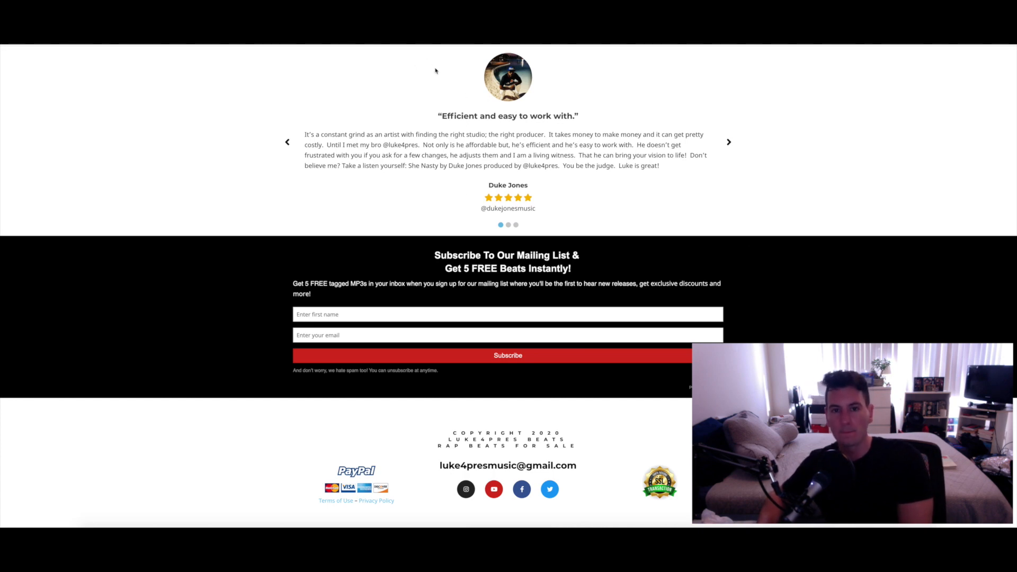
{"action": "mouse_move", "coordinate": [465, 132]}
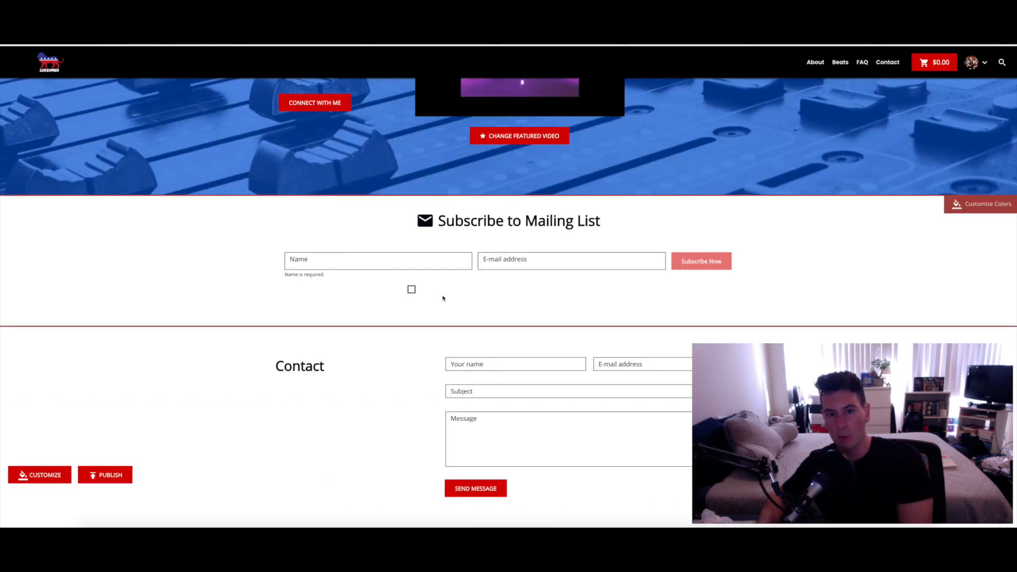
{"action": "mouse_move", "coordinate": [615, 279]}
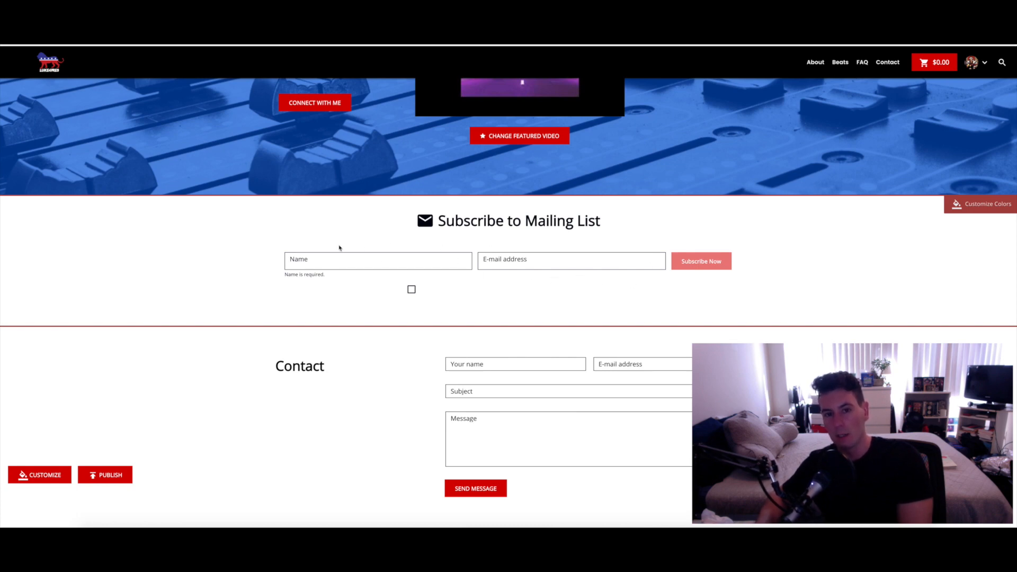
{"action": "mouse_move", "coordinate": [453, 283]}
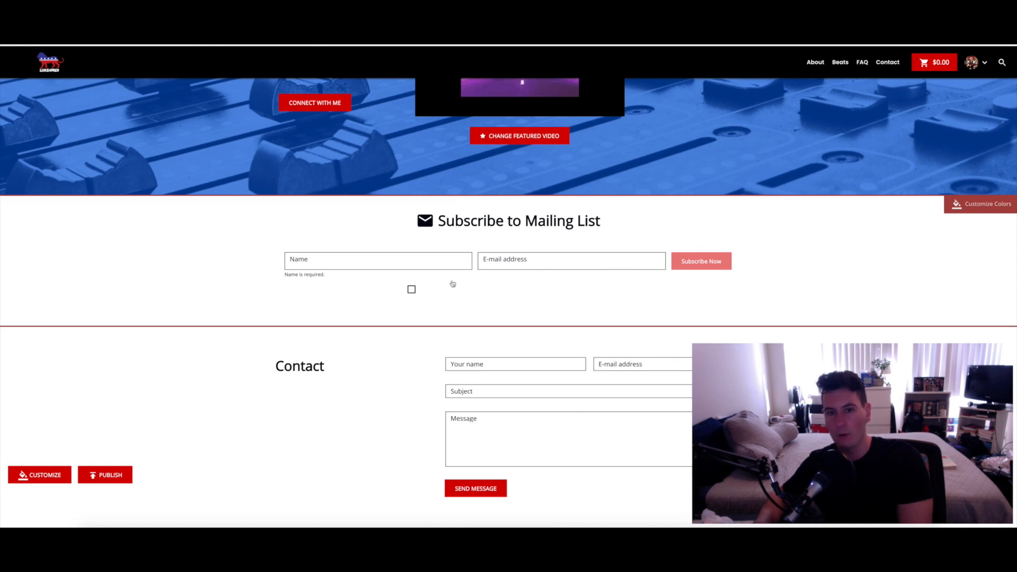
{"action": "mouse_move", "coordinate": [569, 67]}
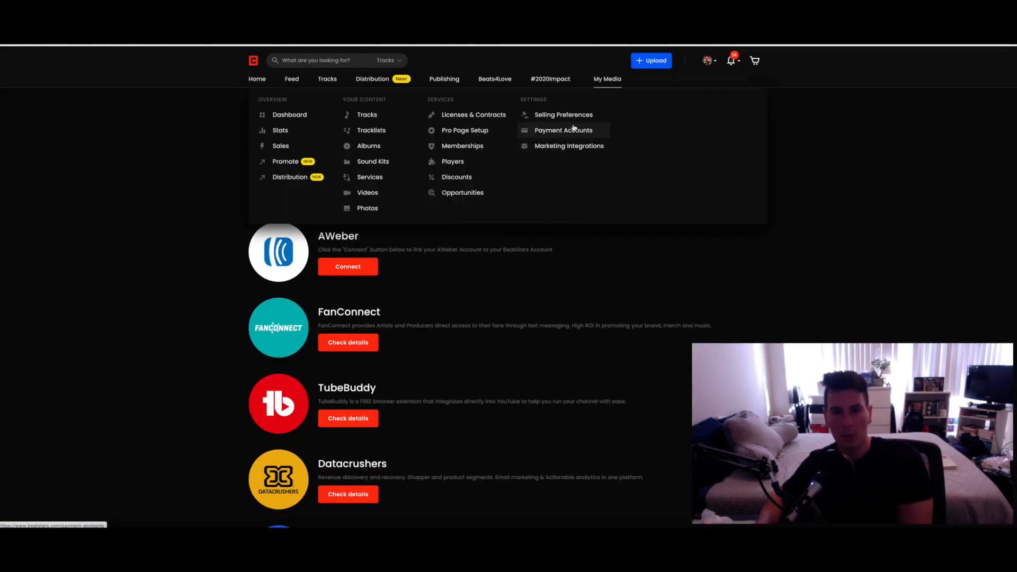
{"action": "mouse_move", "coordinate": [464, 130]}
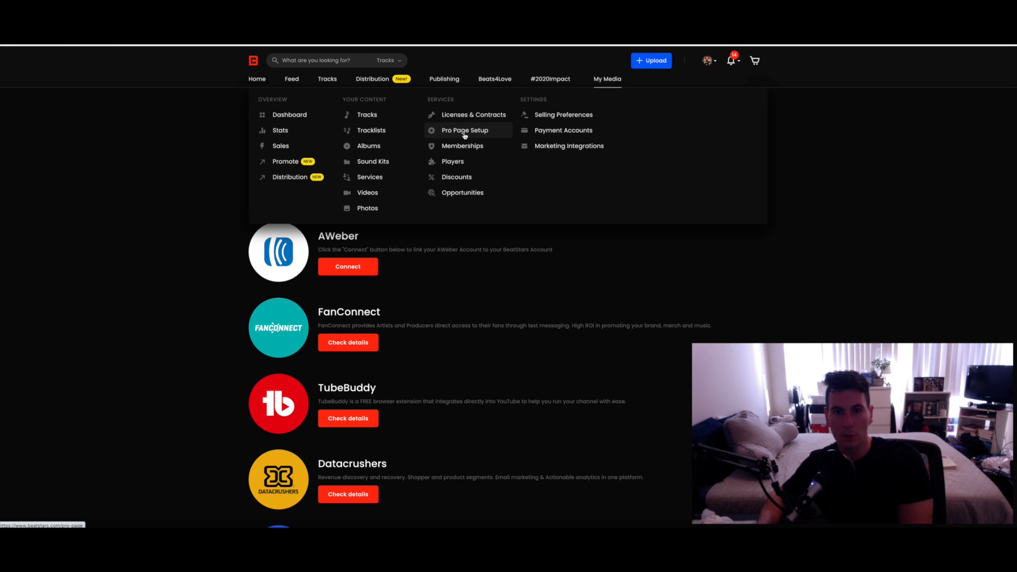
Review the Contact List Builder integration, leaving MailChimp luke4pres Beats selected.
{"action": "left_click", "coordinate": [463, 130]}
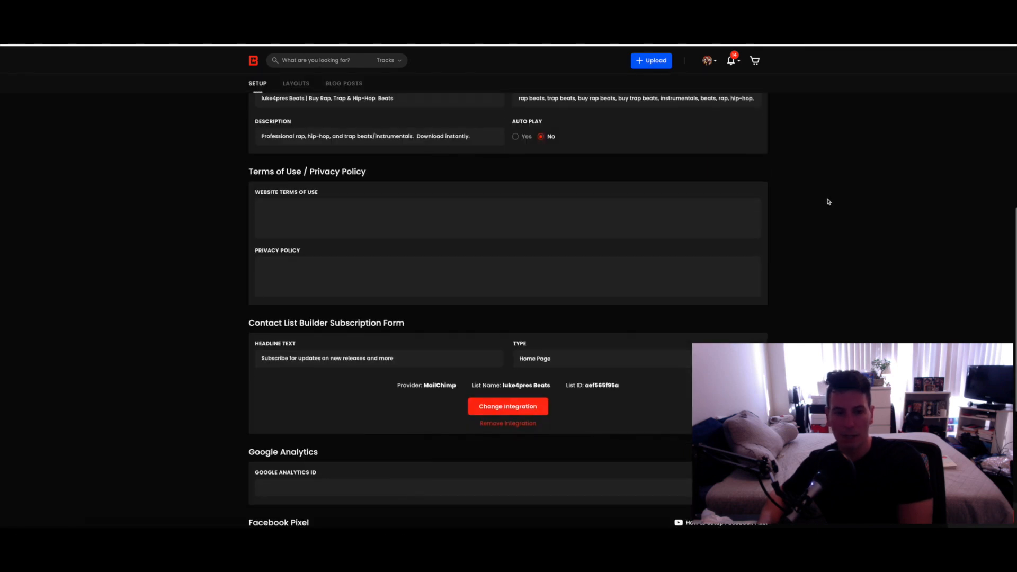
{"action": "scroll", "scroll_direction": "down", "scroll_amount": 3}
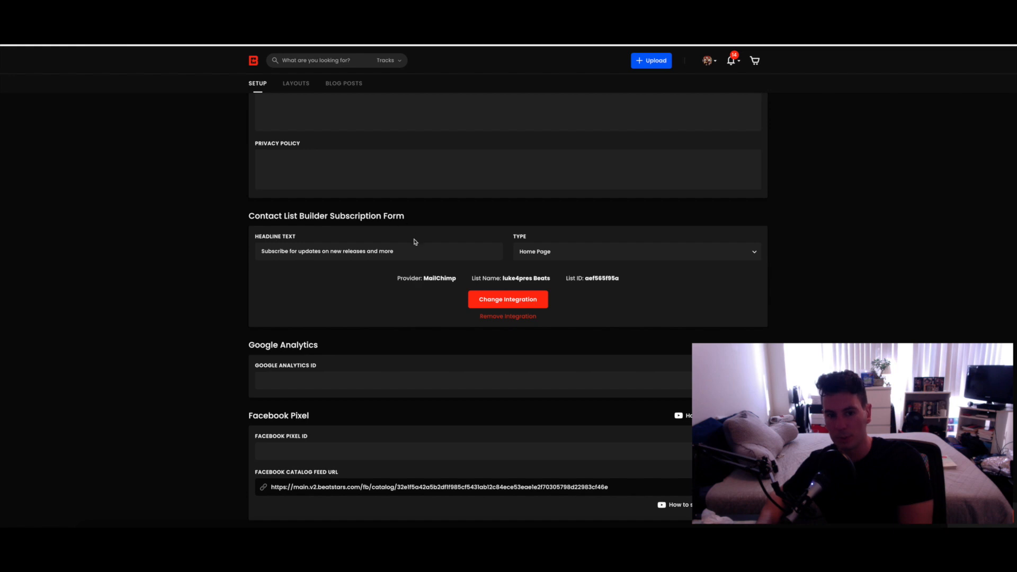
{"action": "mouse_move", "coordinate": [249, 255]}
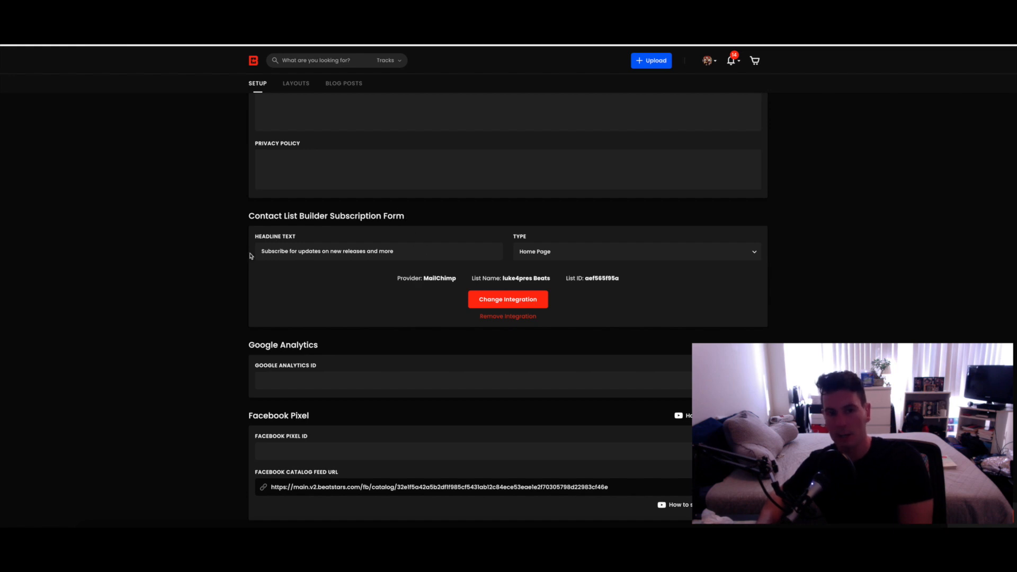
{"action": "mouse_move", "coordinate": [263, 265]}
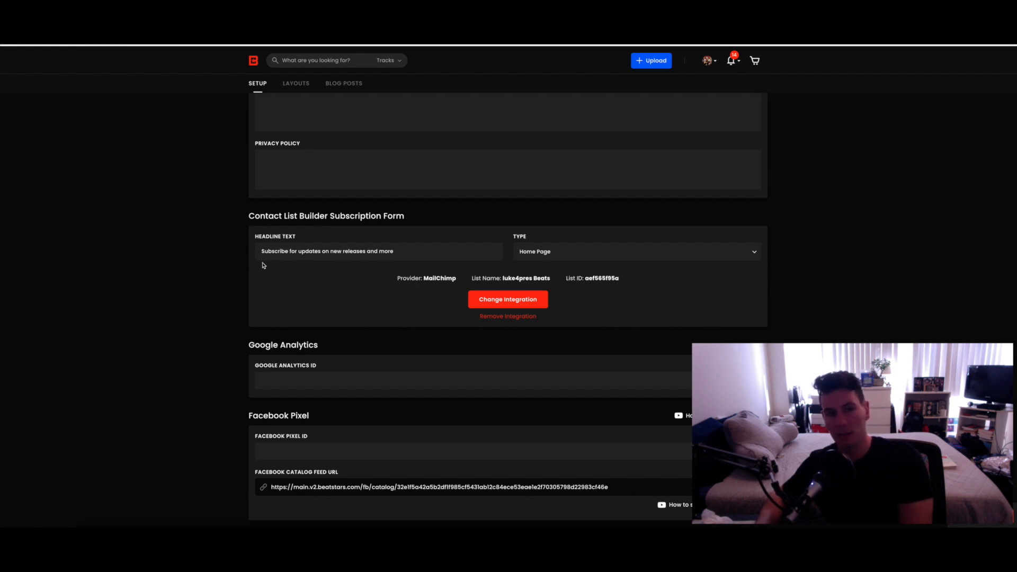
{"action": "mouse_move", "coordinate": [347, 242]}
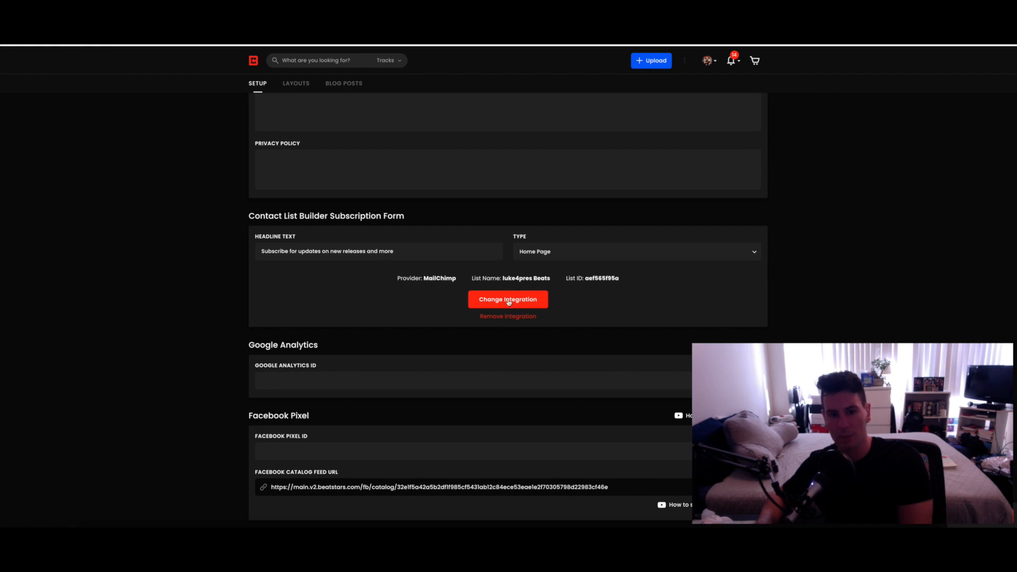
{"action": "left_click", "coordinate": [508, 298]}
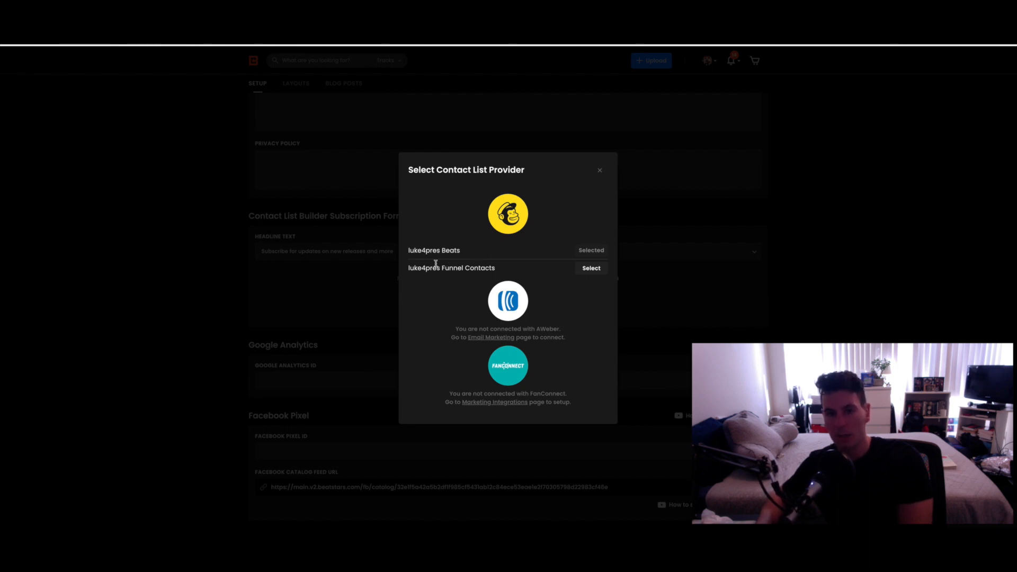
{"action": "left_click", "coordinate": [598, 170]}
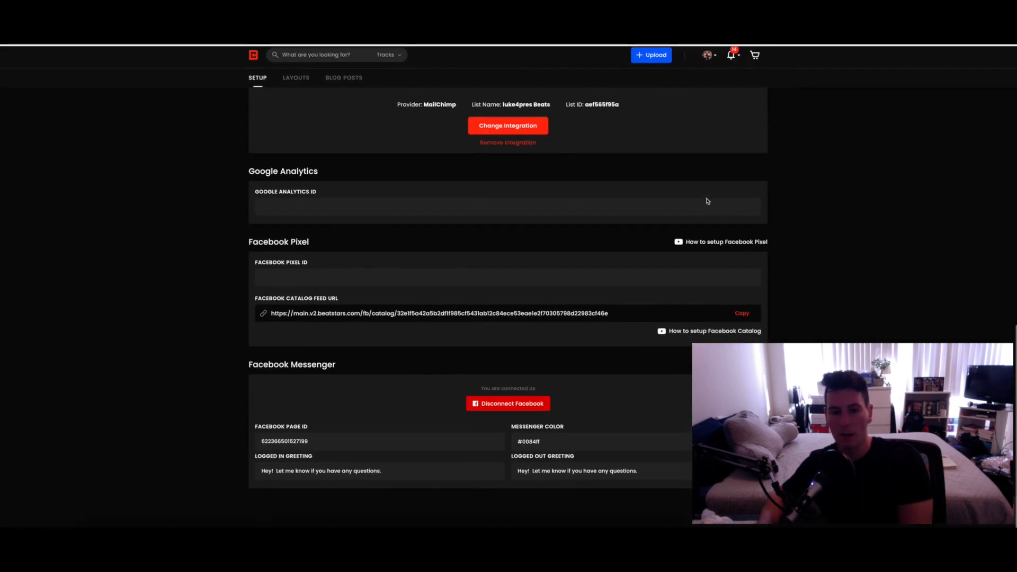
{"action": "scroll", "scroll_direction": "up", "scroll_amount": 3}
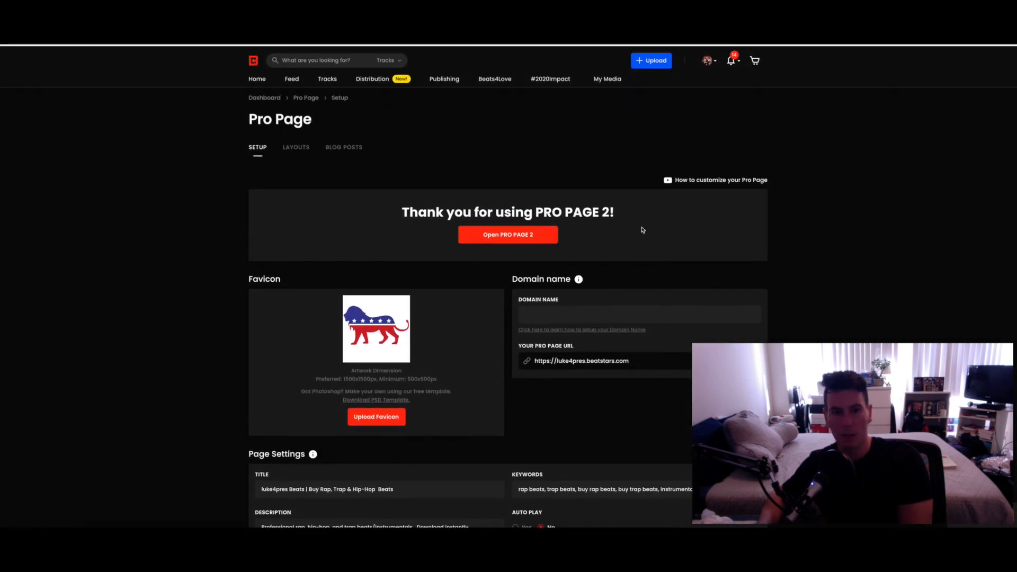